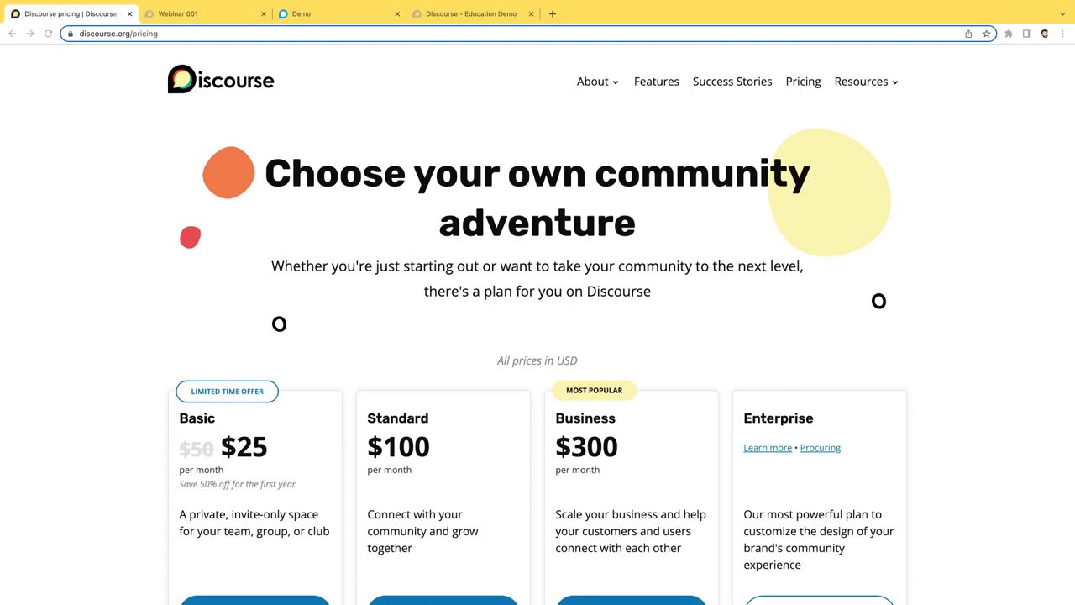
Step: Start a free 14-day trial of the Business plan from the pricing page
scroll("down", 3)
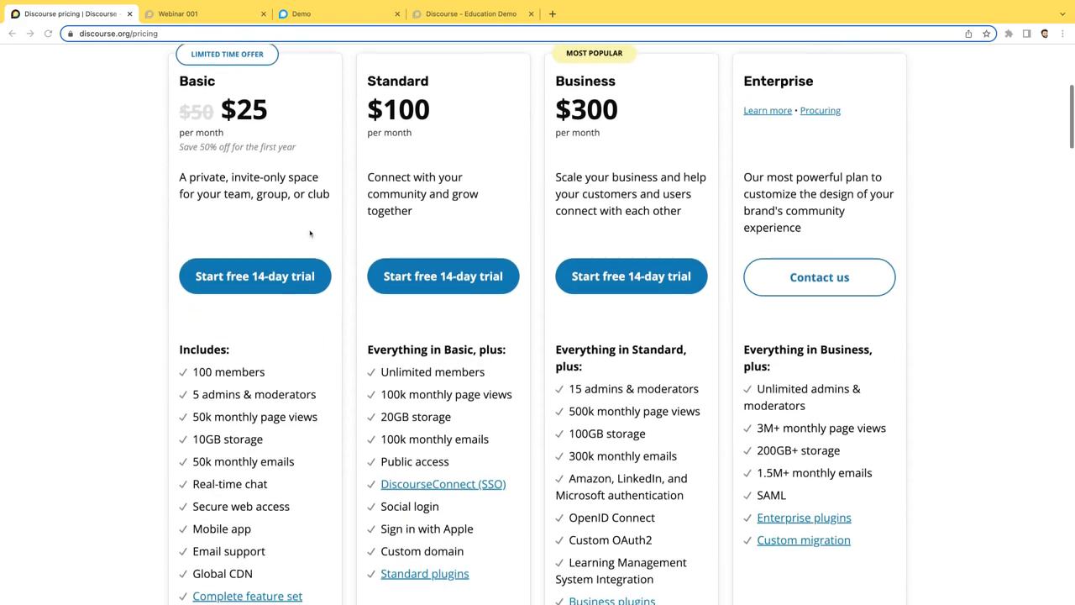
scroll("down", 3)
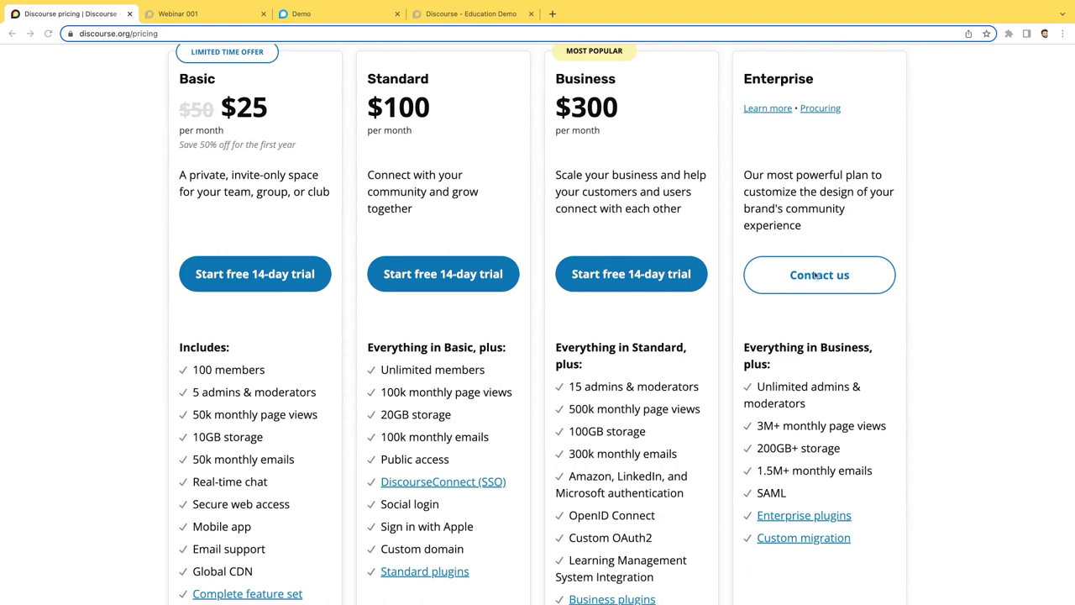
mouse_move(766, 305)
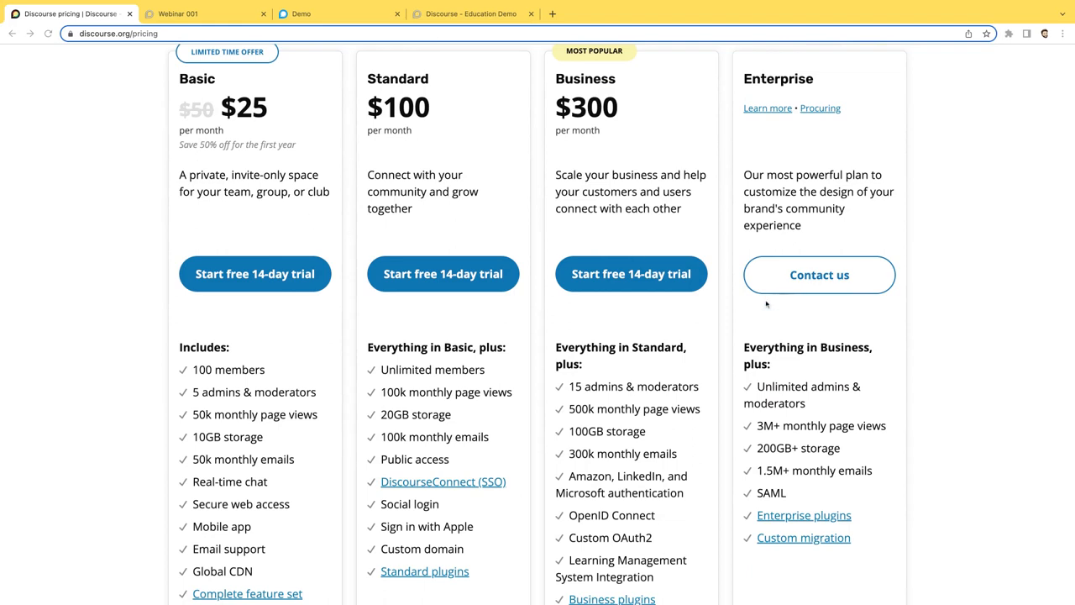
mouse_move(692, 339)
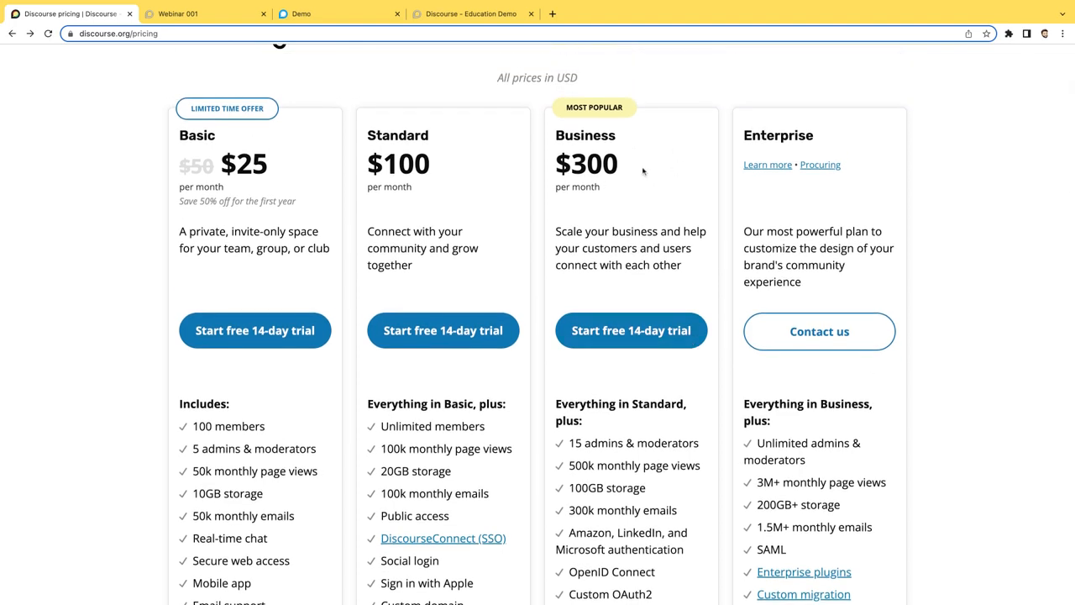
mouse_move(662, 337)
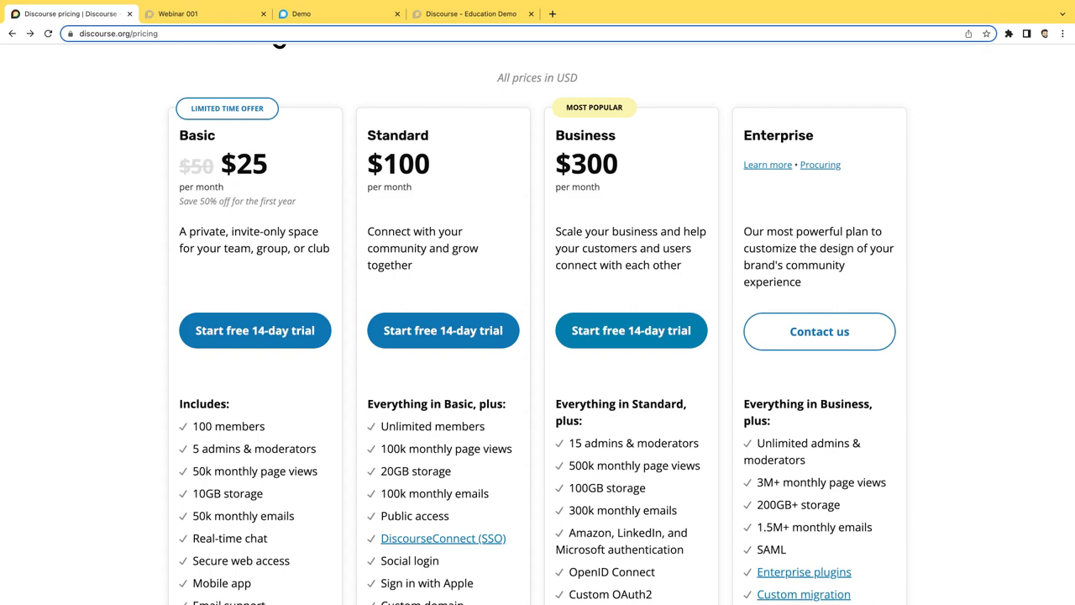
left_click(631, 330)
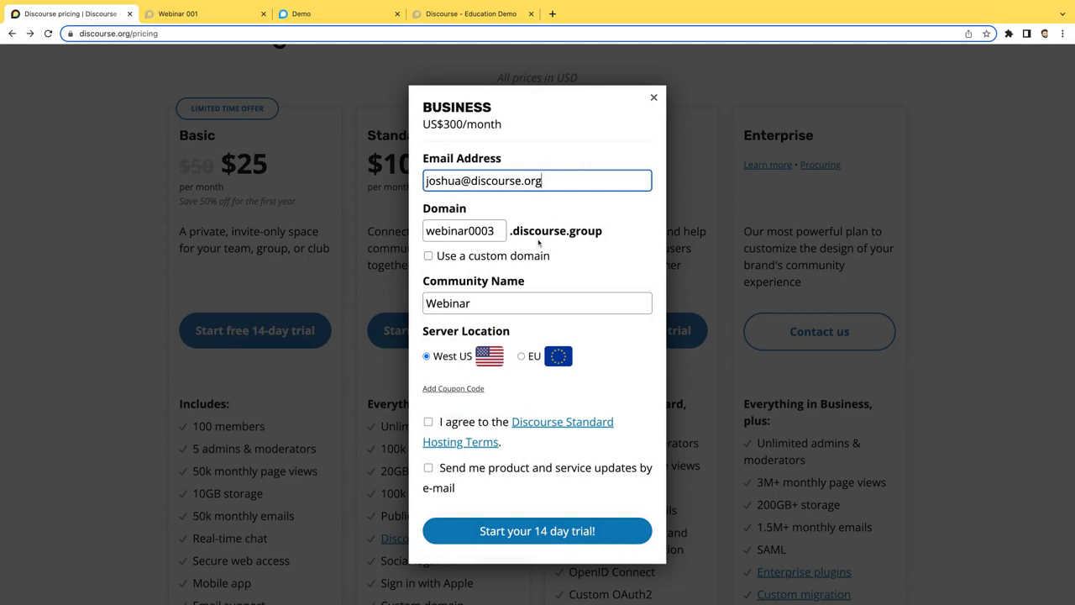
mouse_move(479, 256)
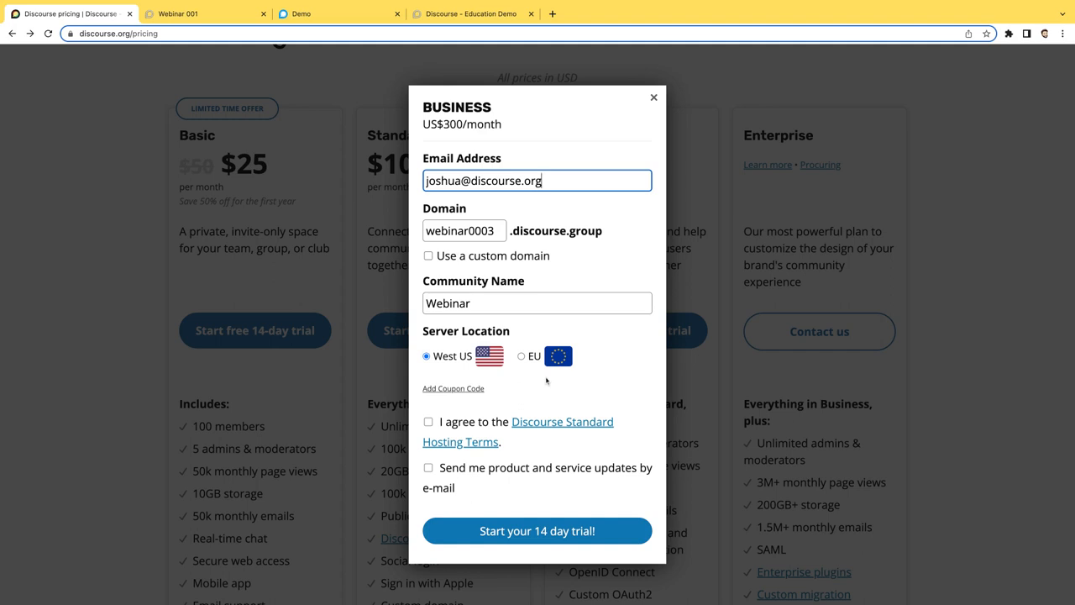
mouse_move(430, 474)
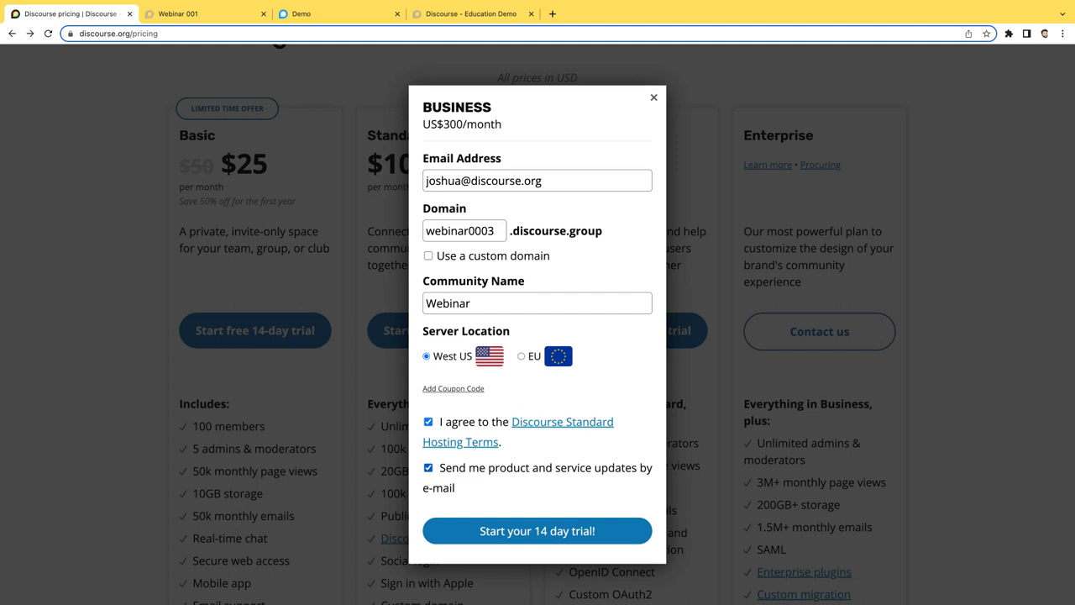
mouse_move(511, 545)
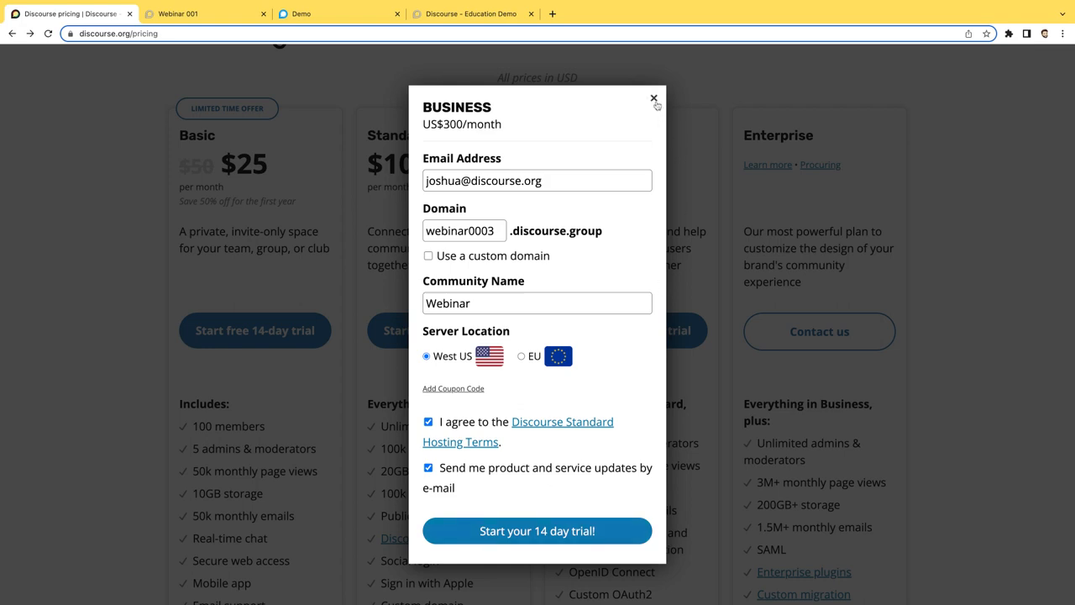
Step: Leave the trial signup form and go to the Webinar 001 setup wizard's About your site step
left_click(193, 13)
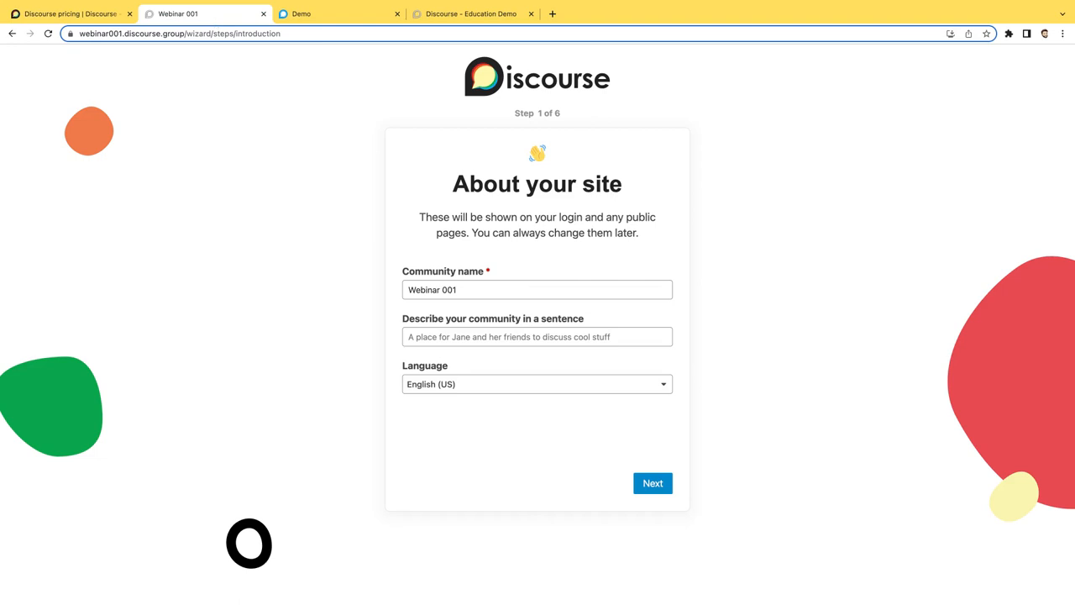
mouse_move(215, 57)
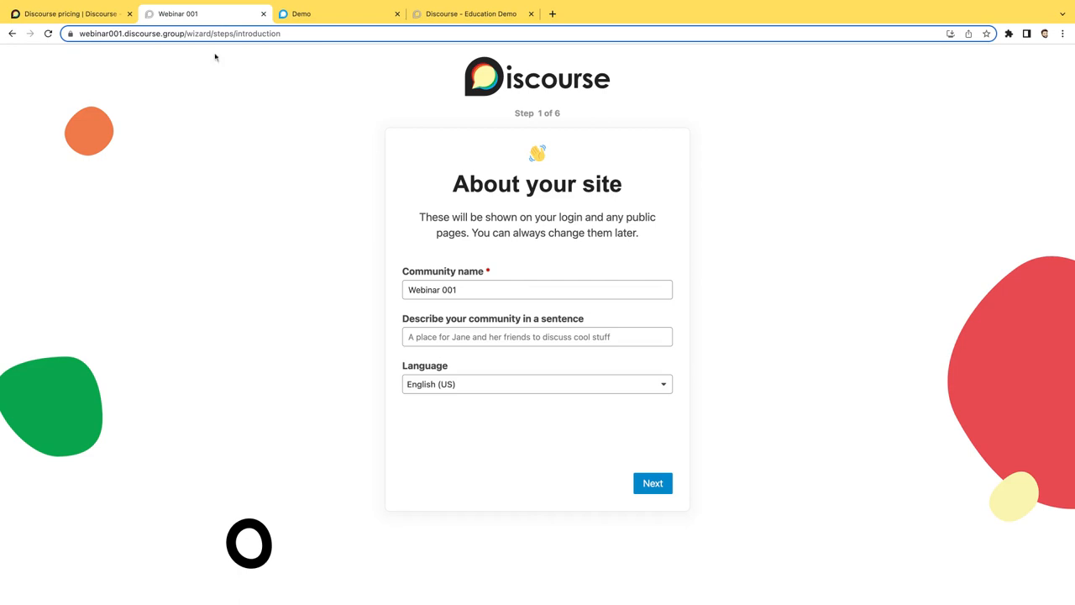
mouse_move(509, 387)
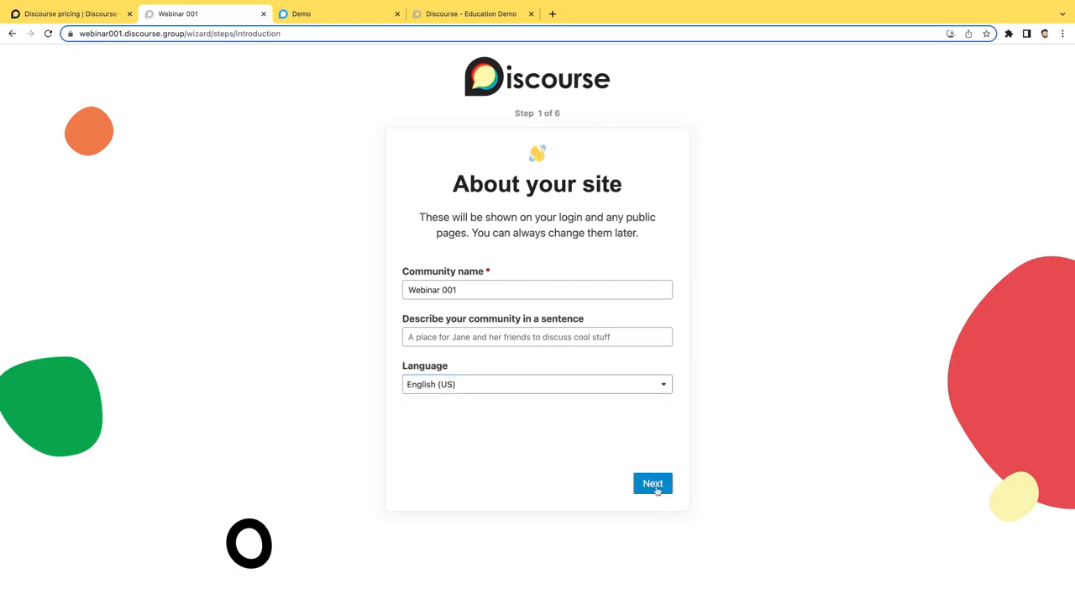
Step: Advance to member access, trying the toggles but keeping Private and Invite only on and Require approval off
left_click(652, 484)
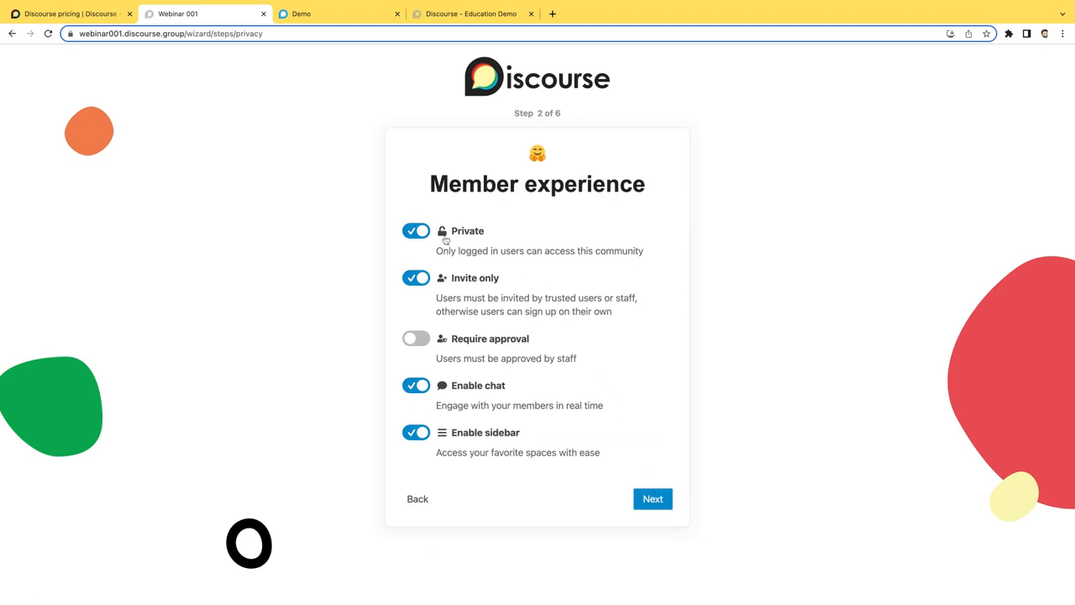
left_click(415, 230)
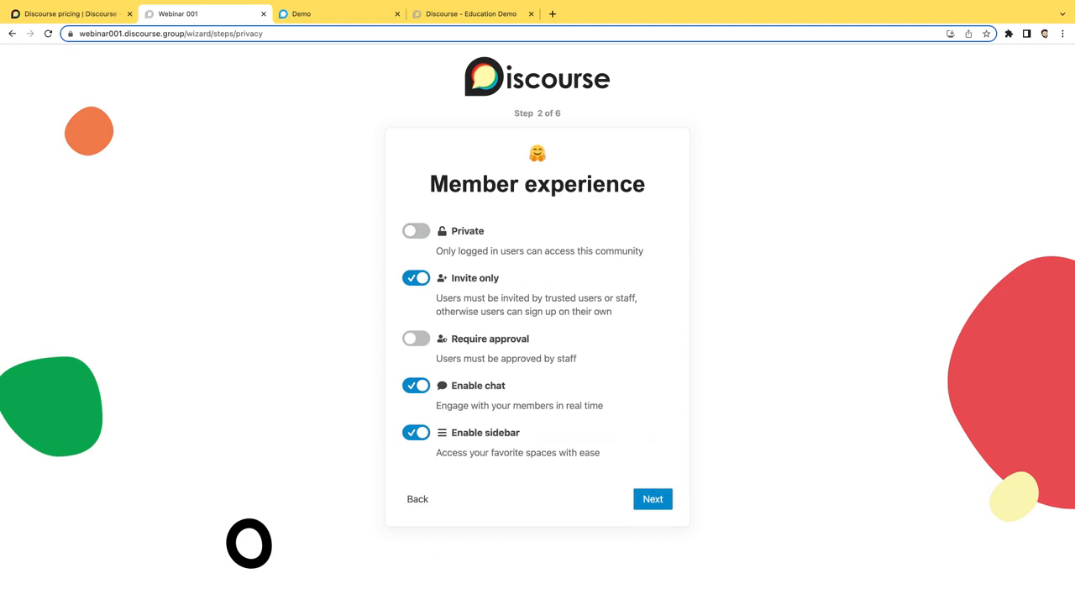
left_click(415, 230)
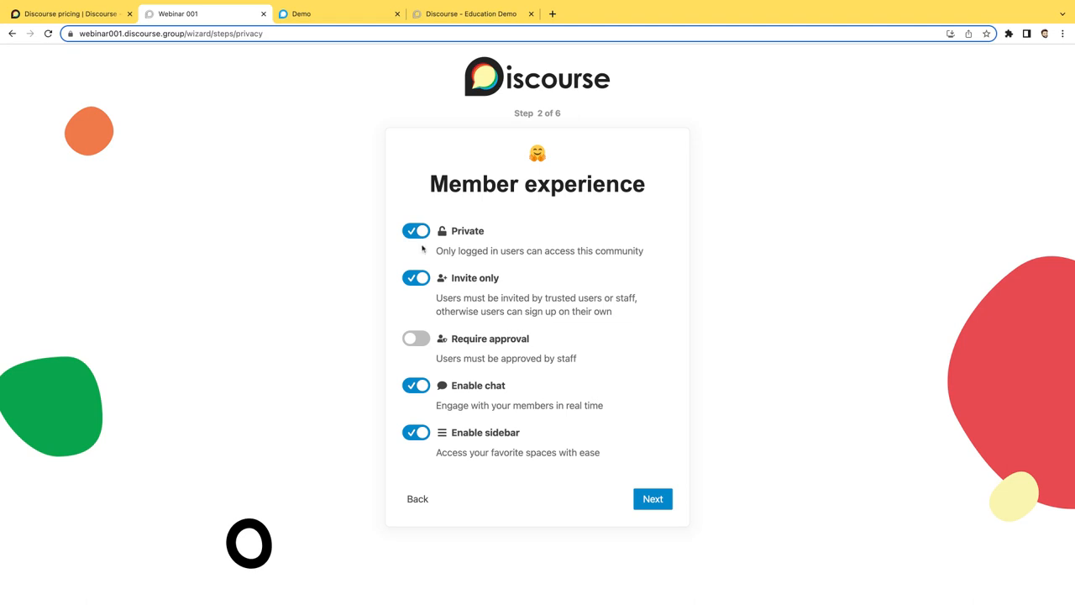
left_click(415, 277)
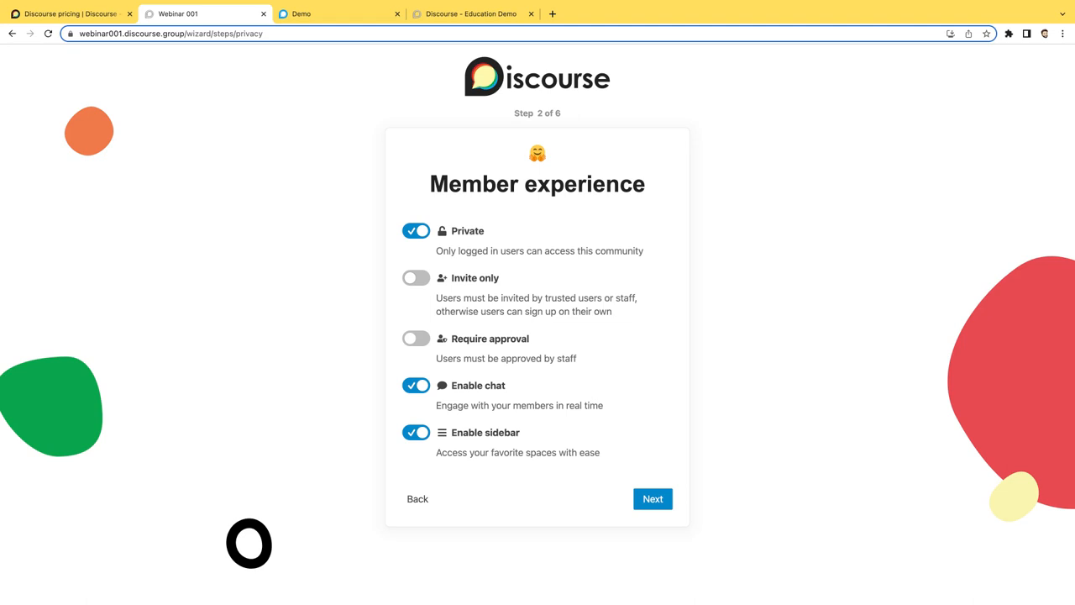
left_click(414, 277)
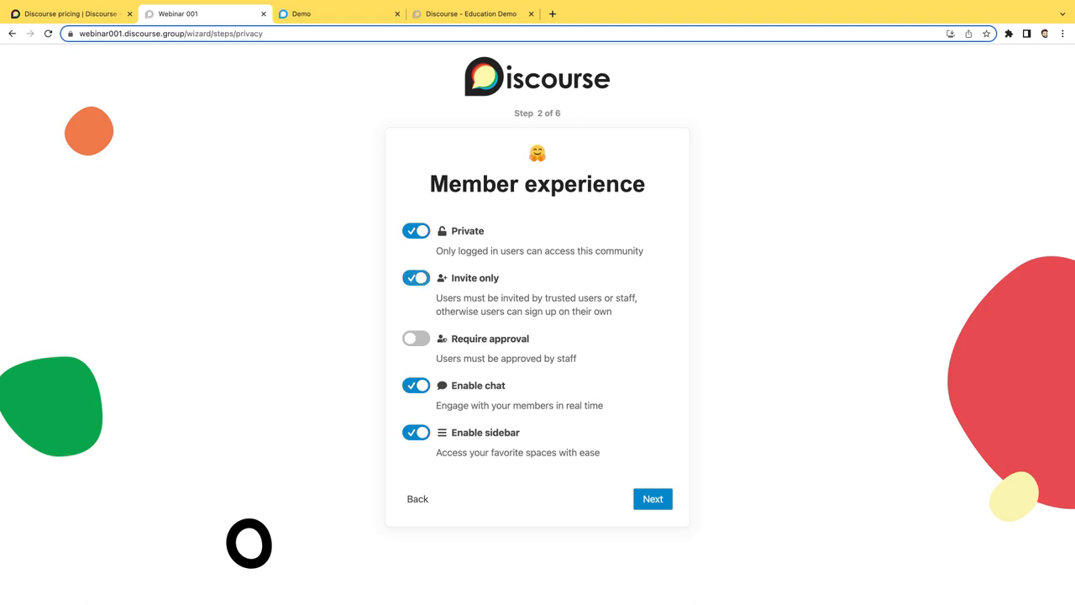
left_click(415, 340)
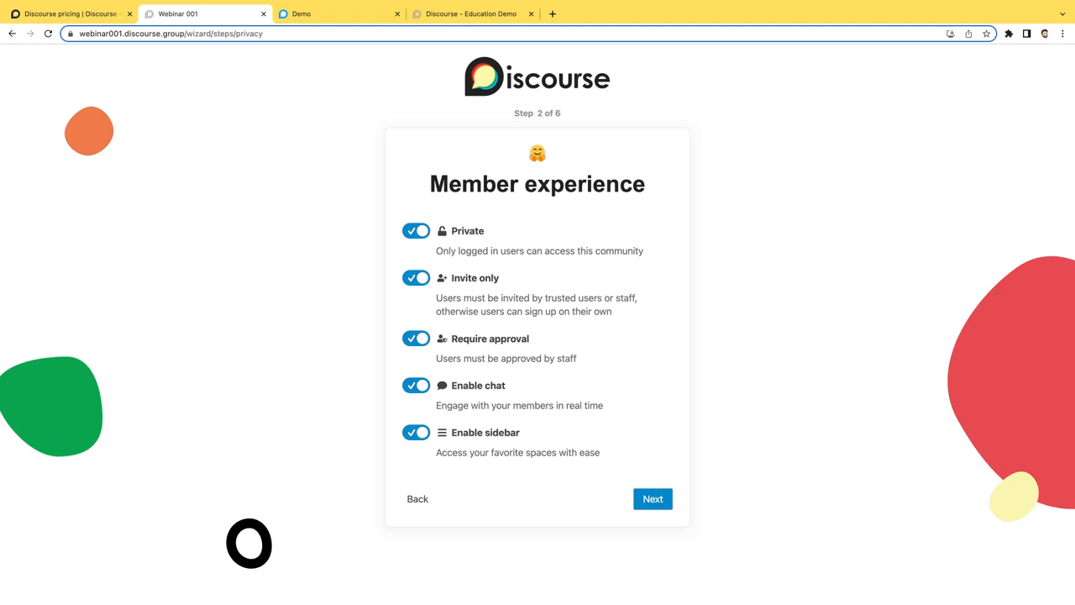
left_click(413, 339)
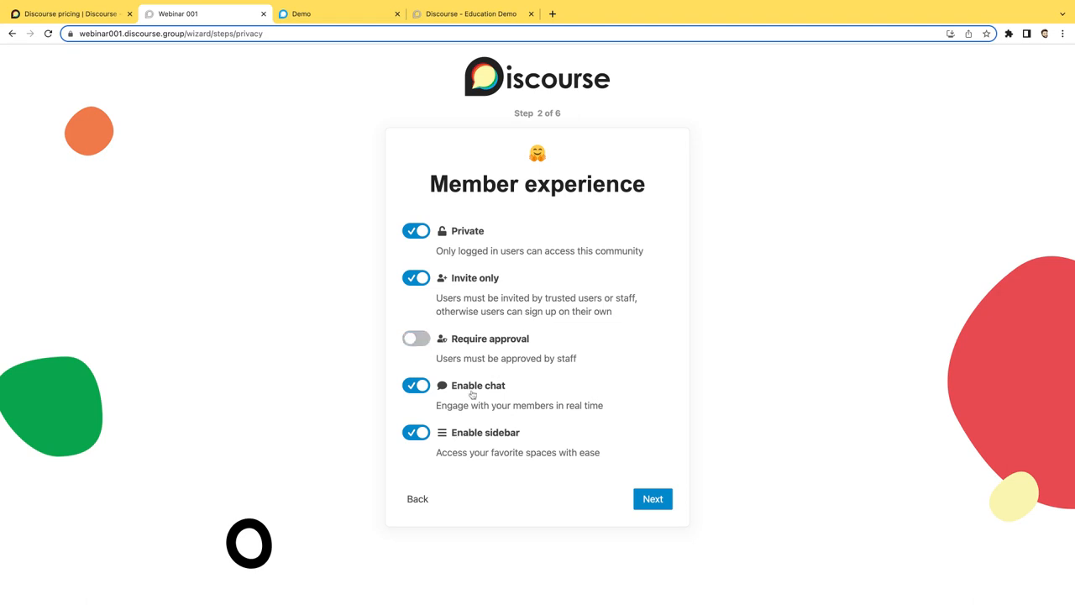
mouse_move(486, 395)
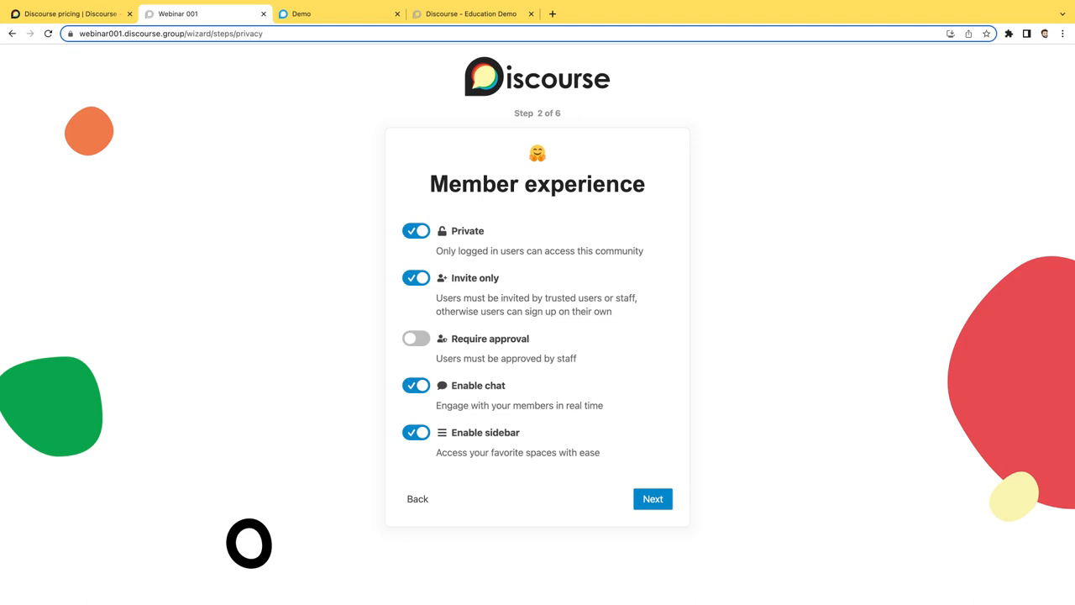
mouse_move(471, 443)
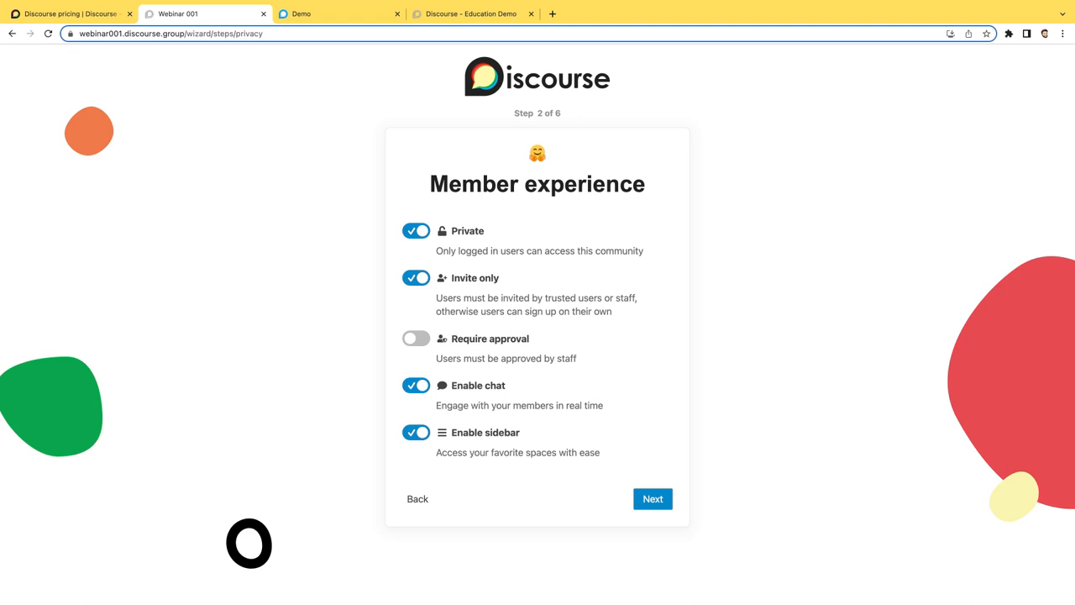
Step: Finish the member experience step, continue configuring and skip the logo step
left_click(652, 499)
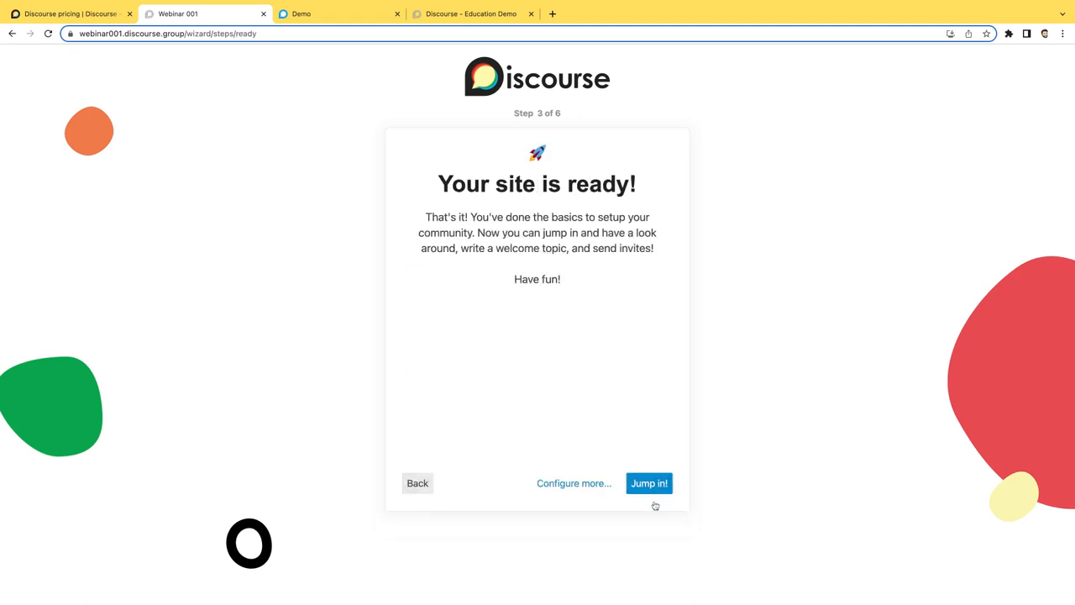
left_click(648, 484)
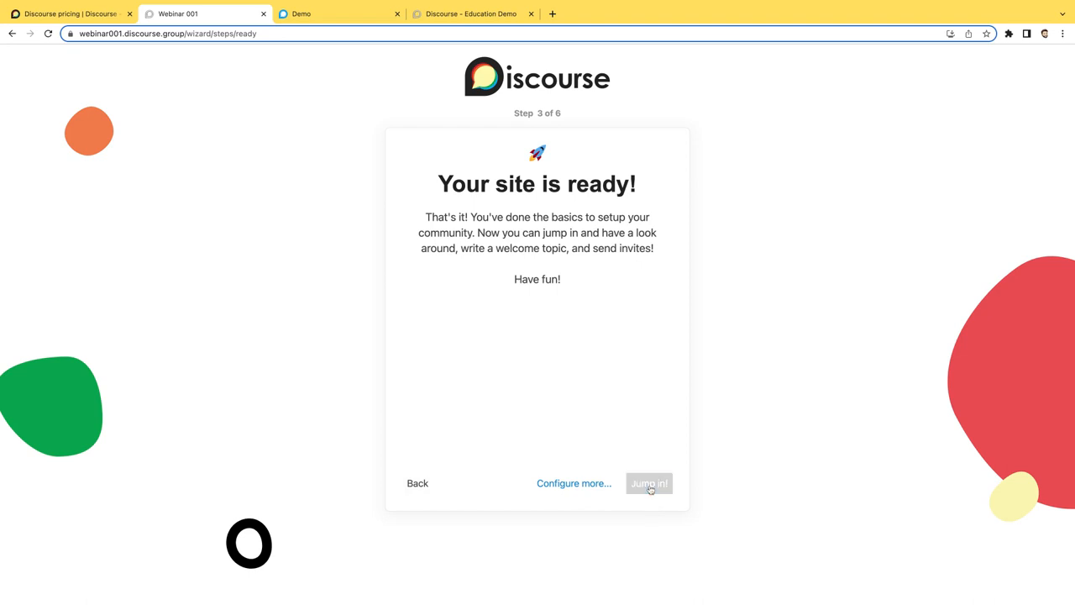
mouse_move(574, 487)
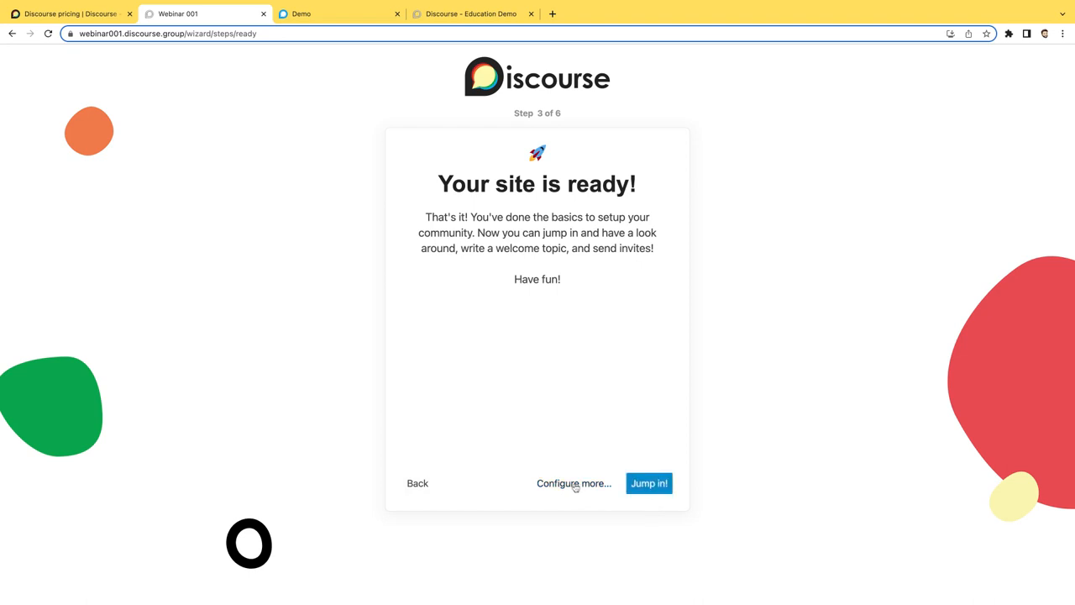
left_click(575, 484)
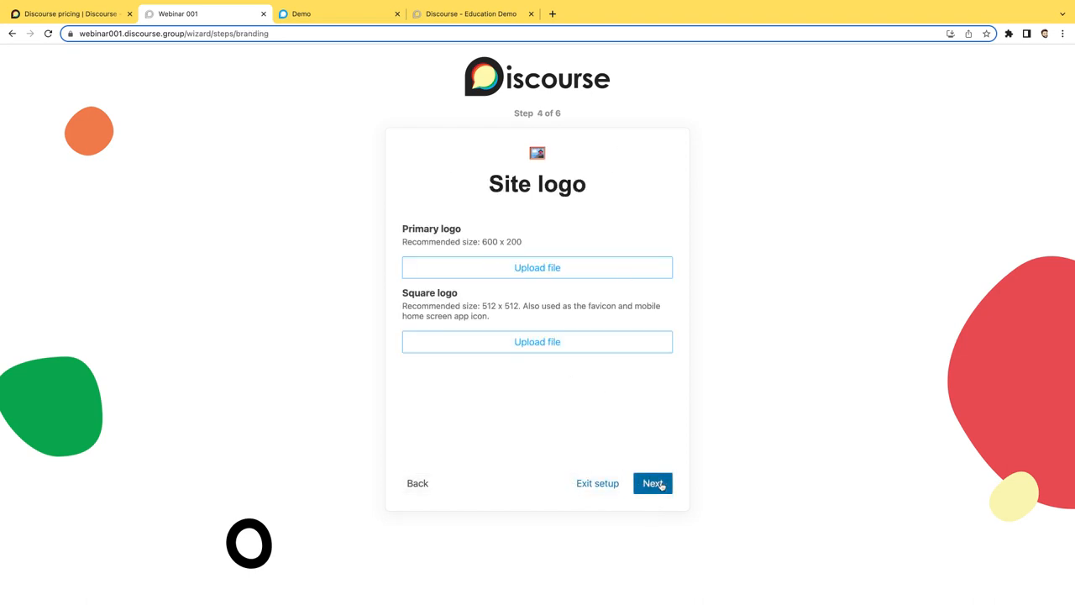
left_click(652, 483)
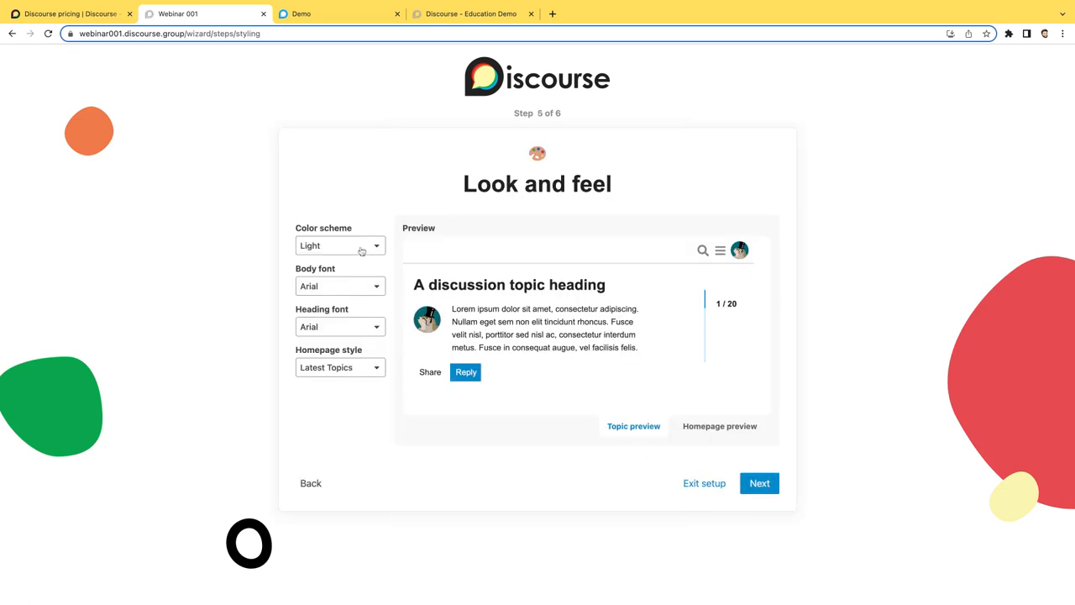
mouse_move(356, 464)
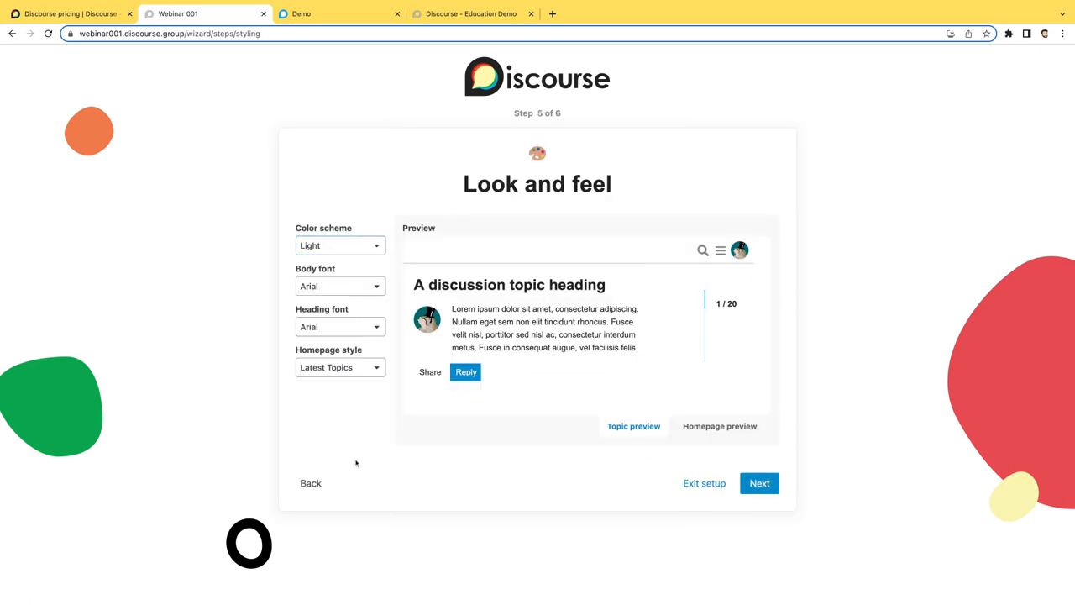
mouse_move(326, 326)
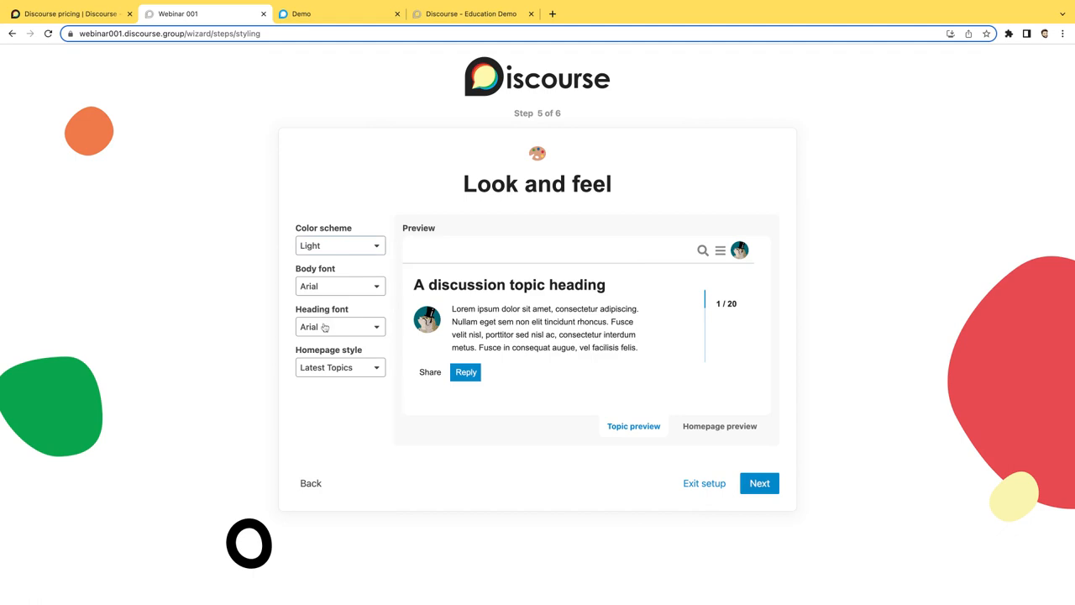
Step: Glance at the heading fonts, keep Latest Topics as homepage style and go on to Your organization
left_click(339, 366)
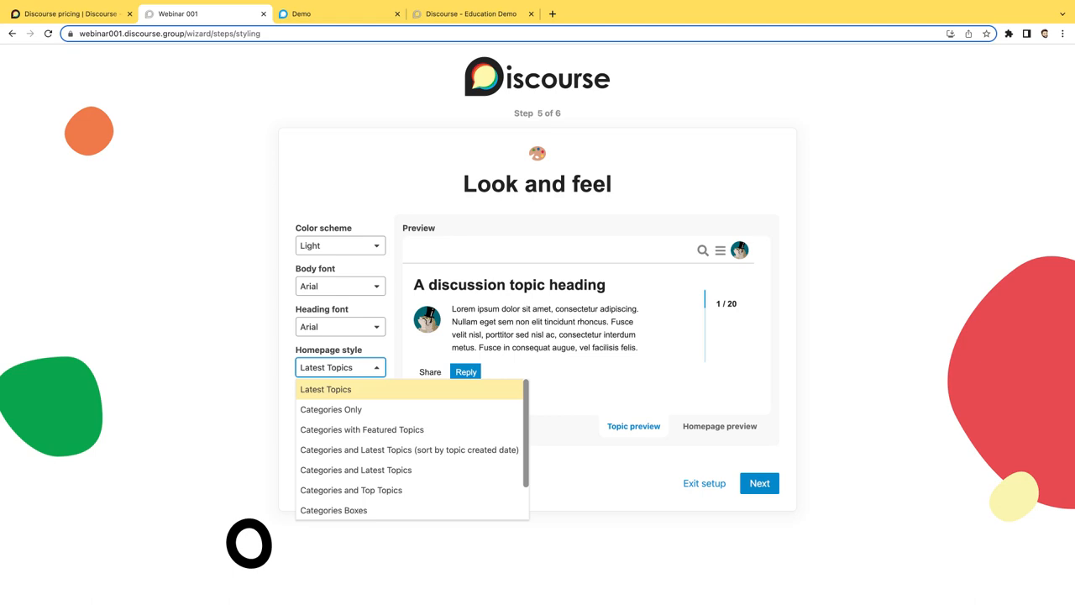
left_click(760, 483)
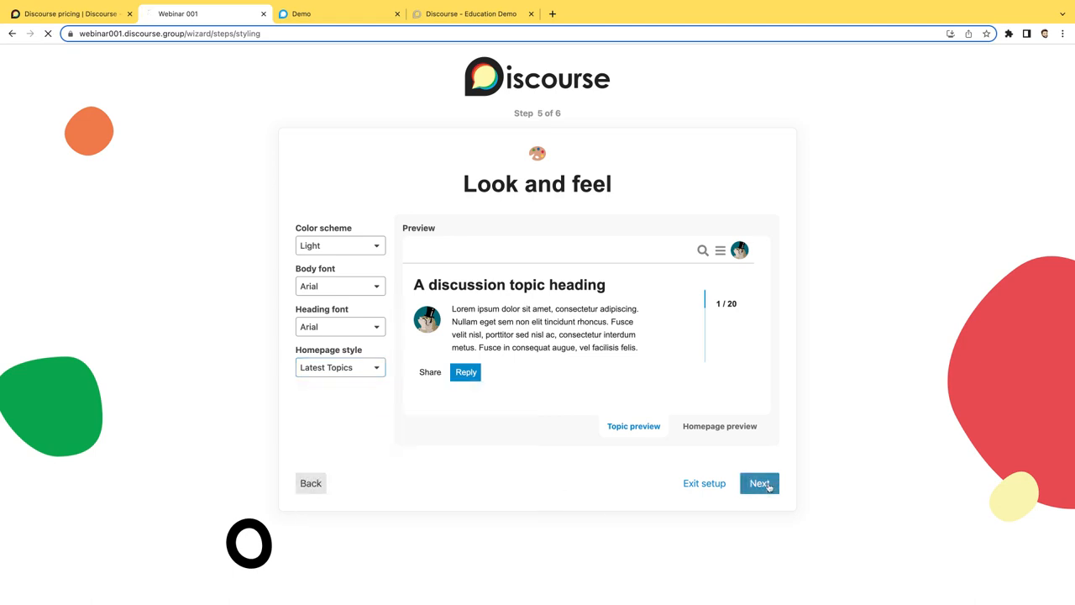
left_click(760, 484)
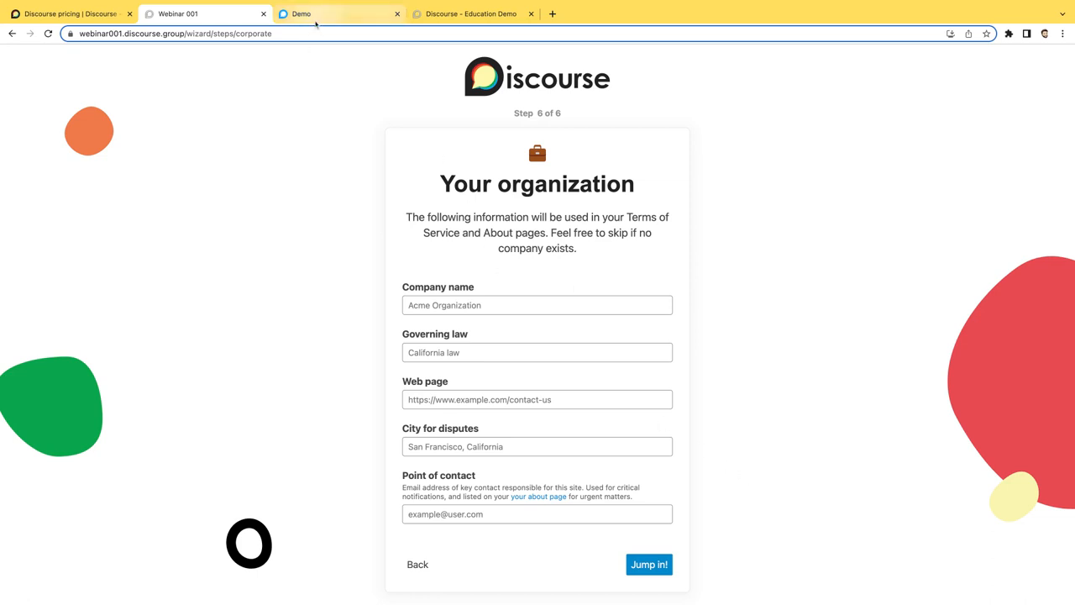
Step: Switch to the Demo community's Latest topics and expand then collapse the sidebar's More links
left_click(333, 13)
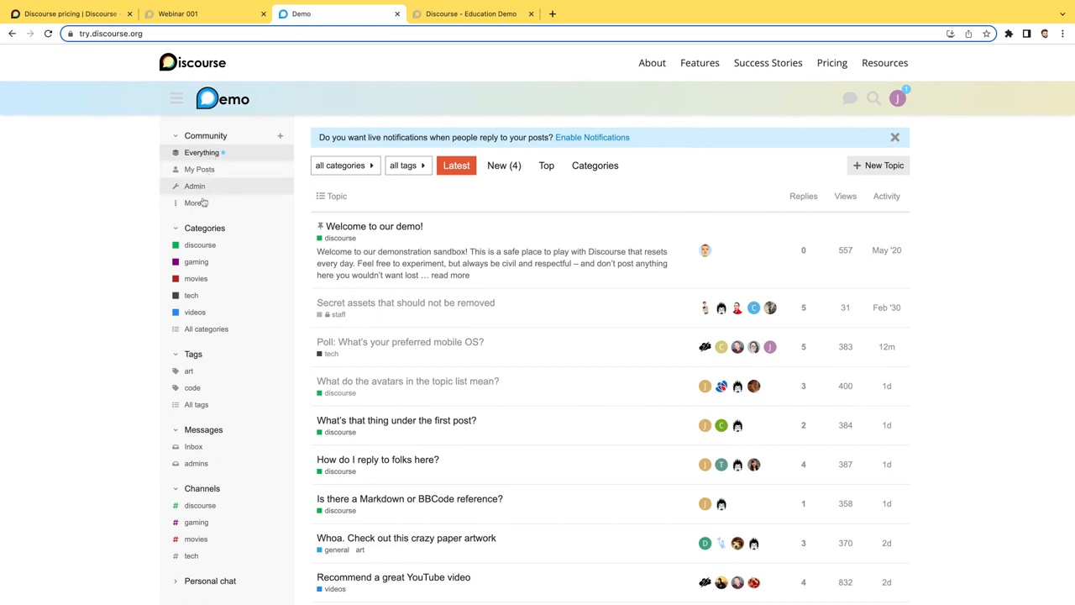
left_click(192, 201)
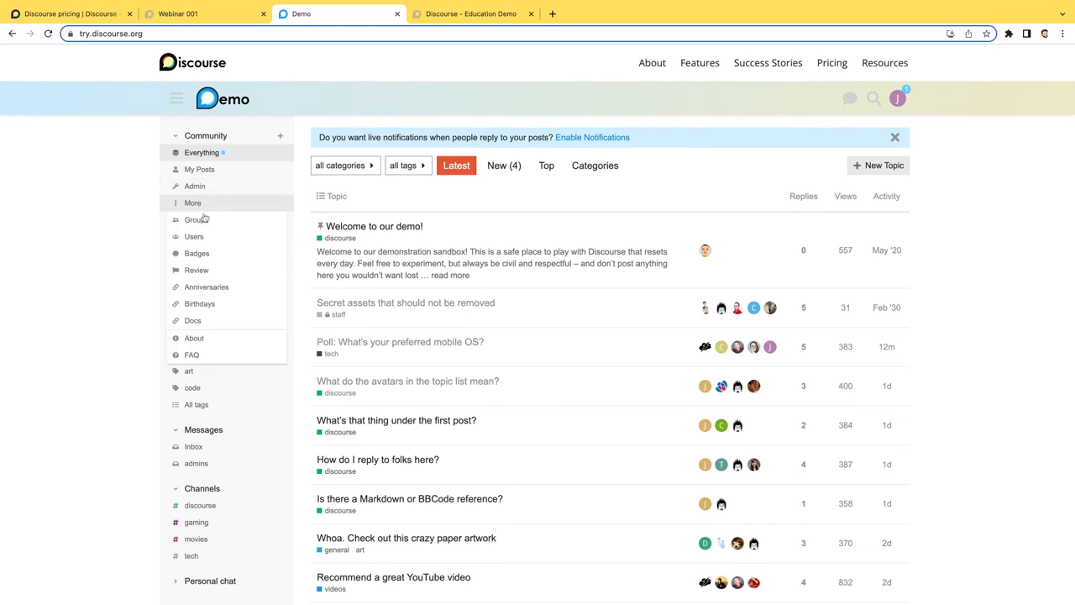
mouse_move(209, 225)
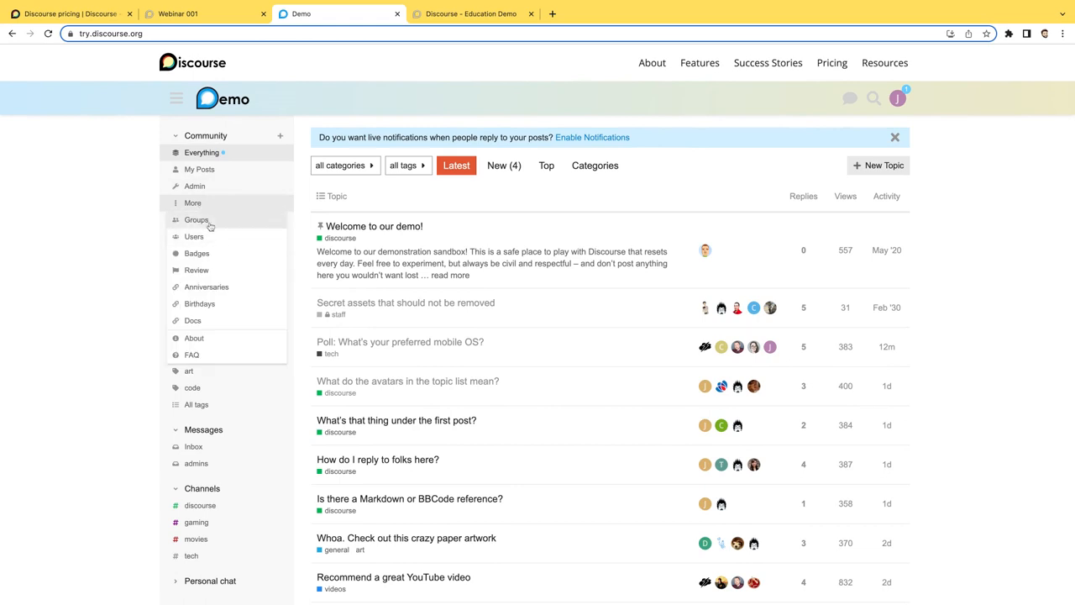
left_click(192, 202)
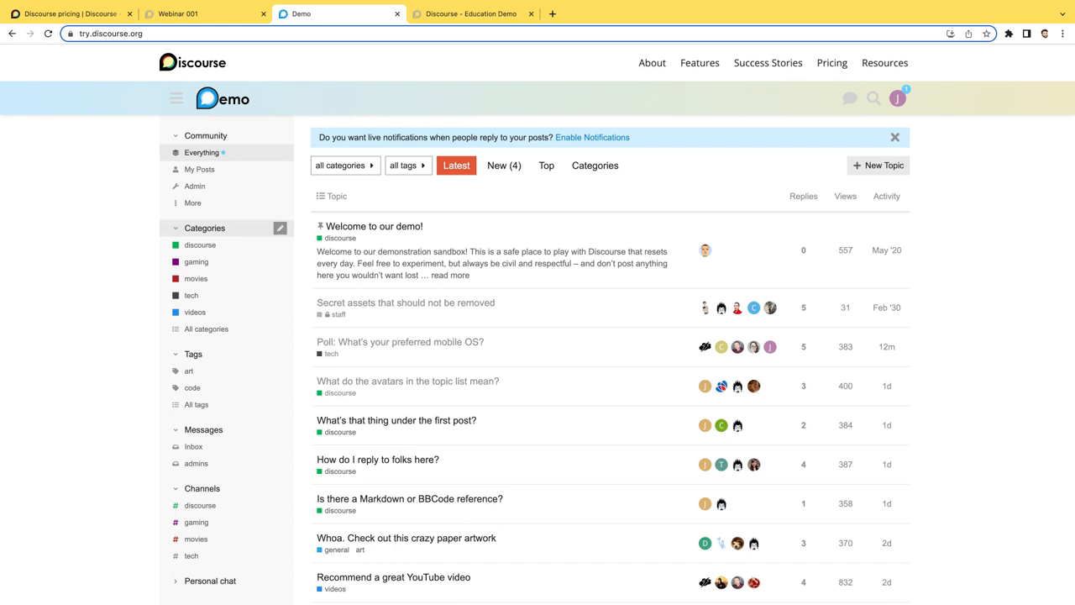
Step: Save the sidebar preferences with categories discourse, tech, gaming, movies and tags art, code, checking All tags
left_click(897, 98)
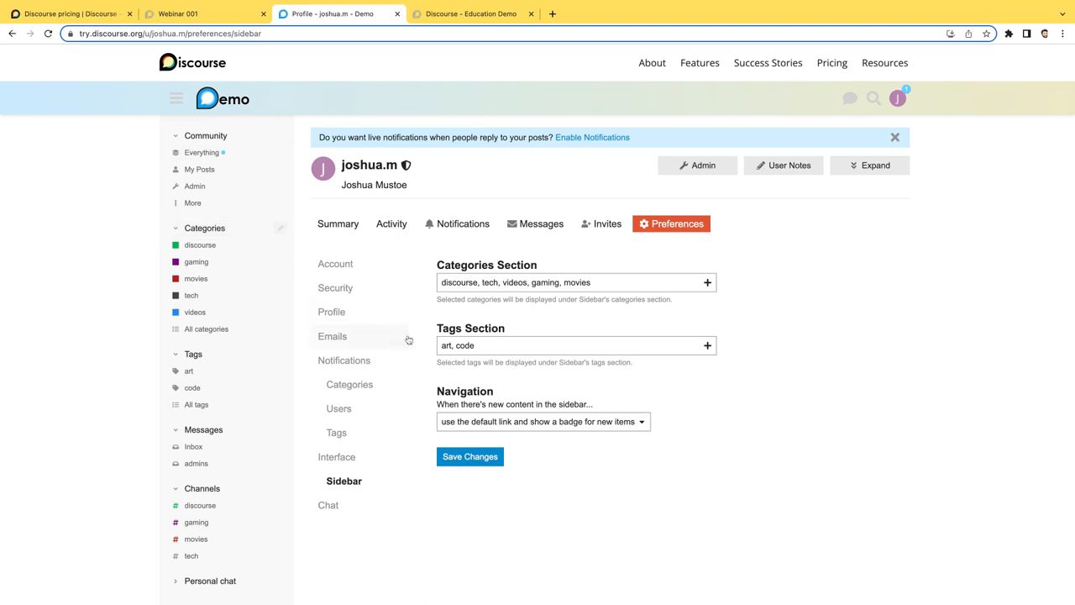
left_click(575, 282)
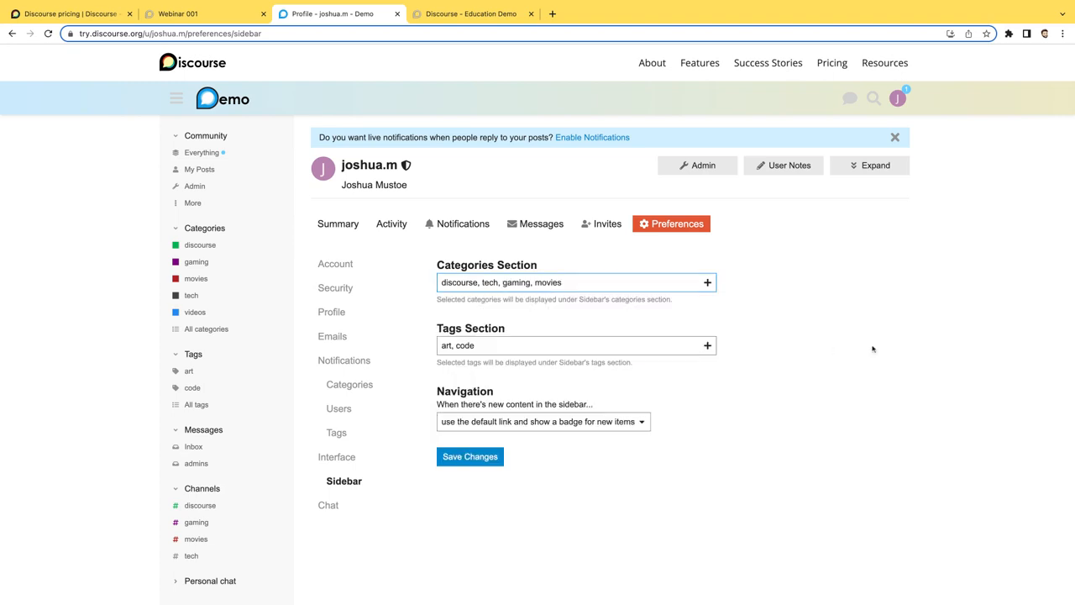
left_click(470, 457)
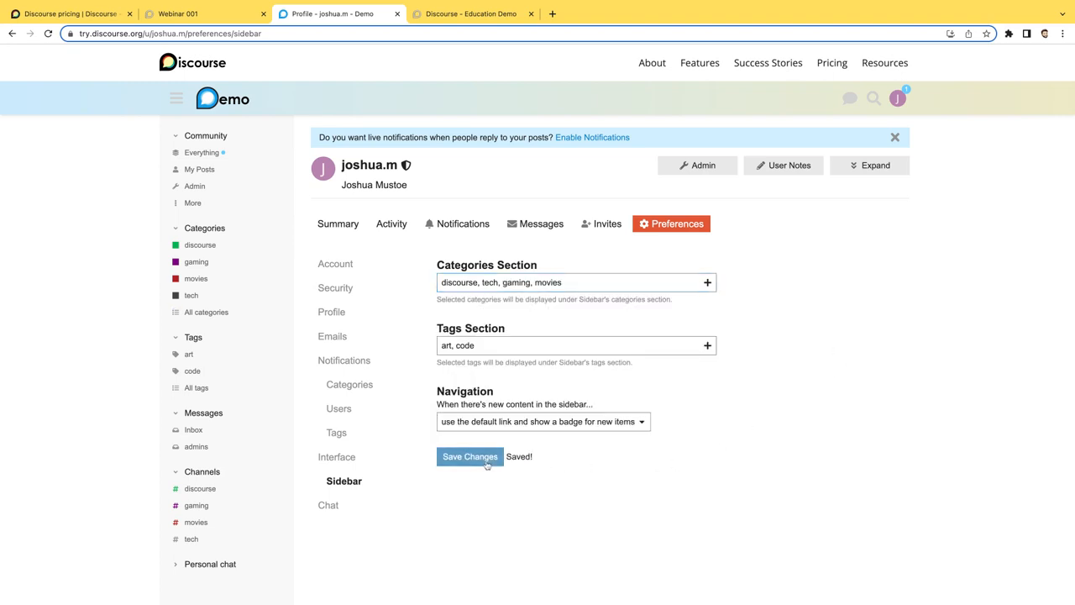
left_click(575, 346)
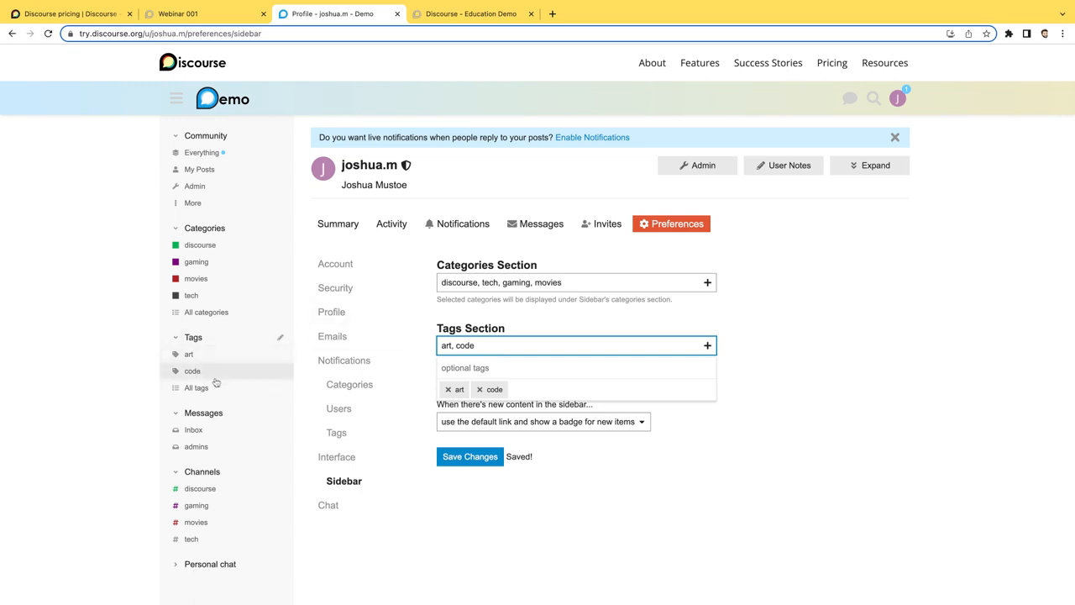
left_click(197, 388)
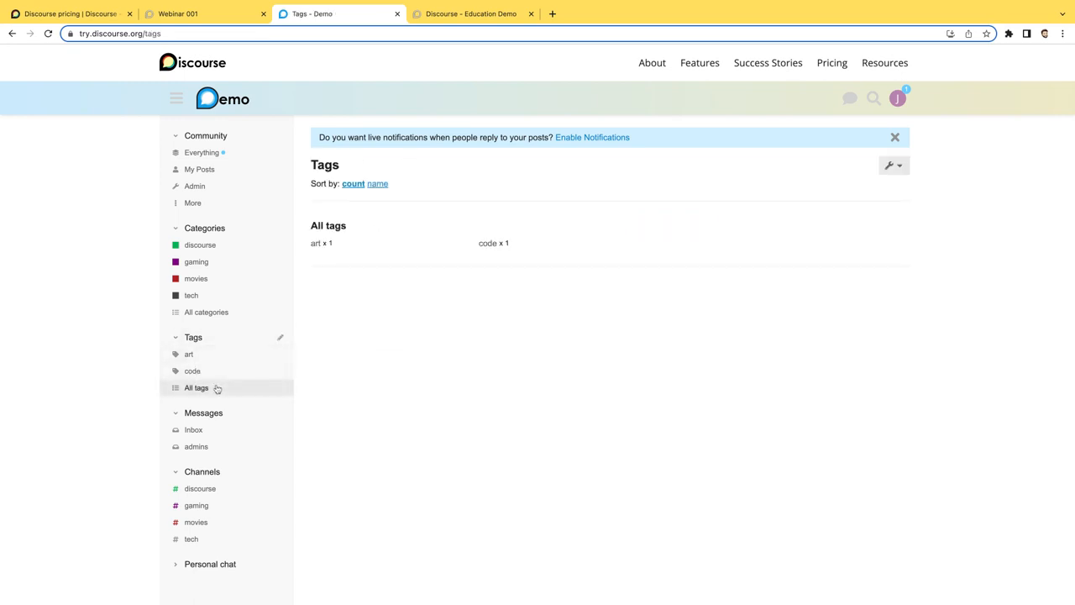
left_click(195, 387)
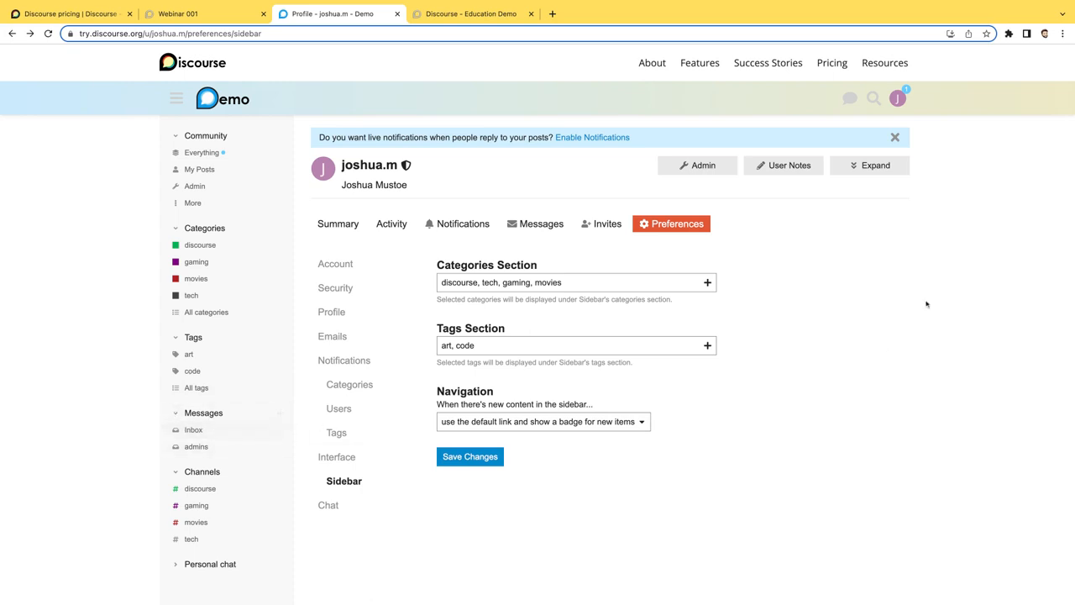
Step: Start and abandon a new personal message, then view the admins group inbox with the site dashboard advice
left_click(897, 98)
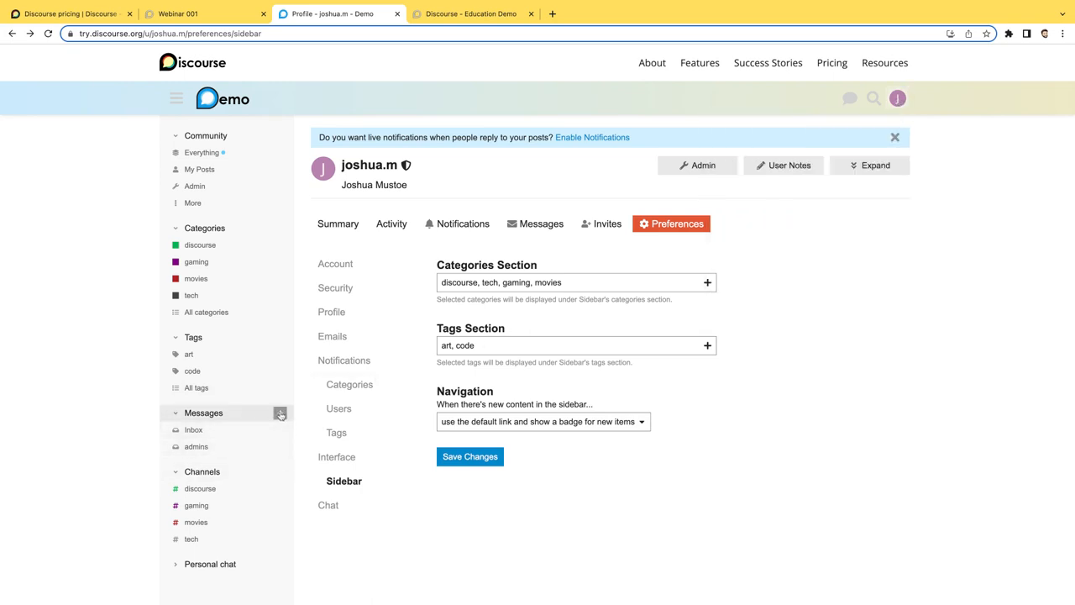
left_click(281, 414)
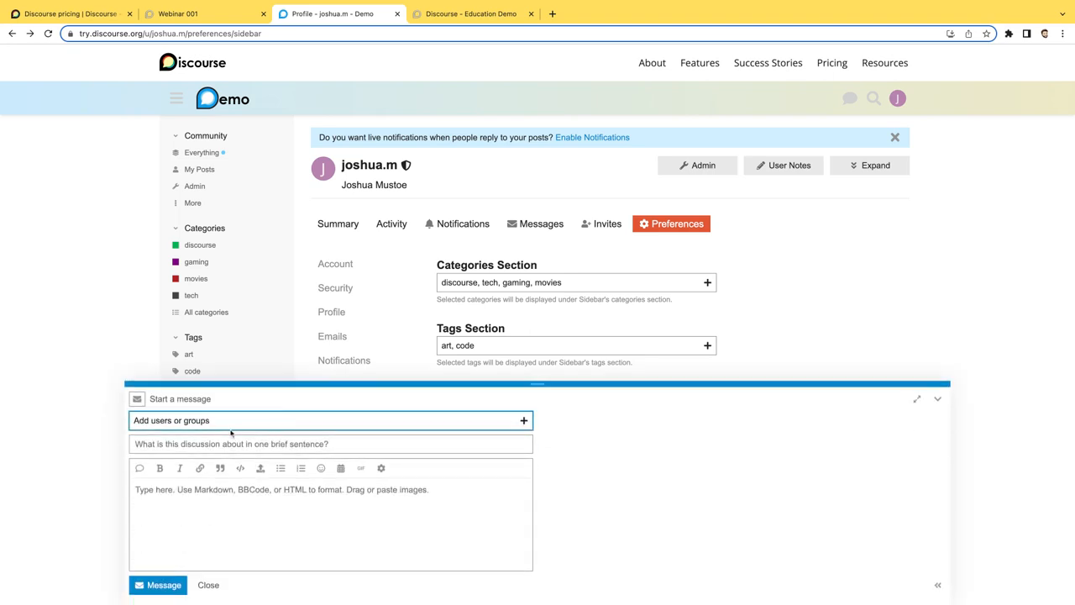
mouse_move(223, 424)
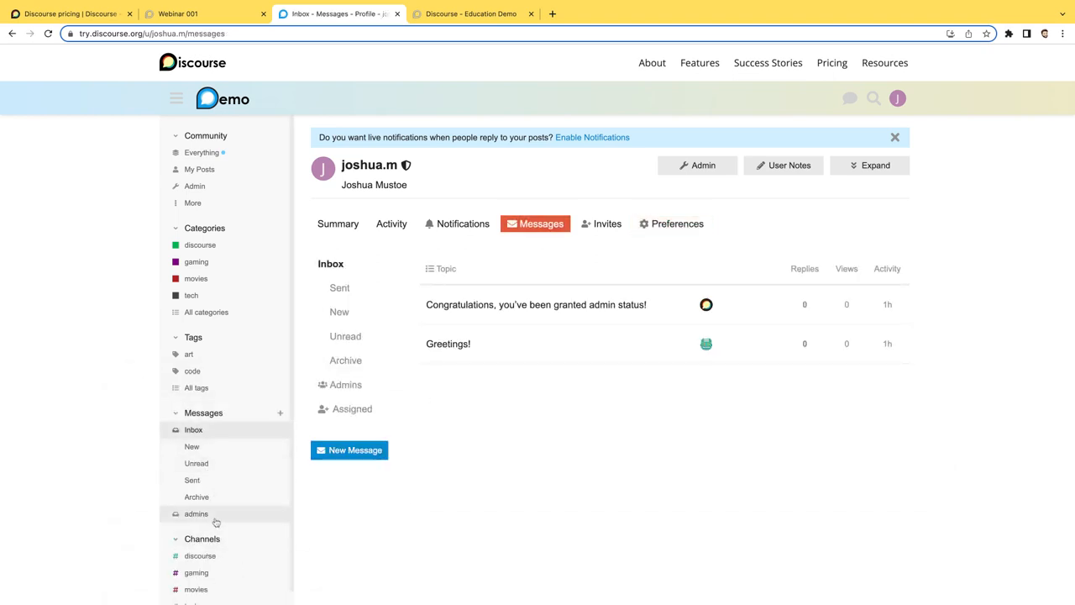
left_click(195, 514)
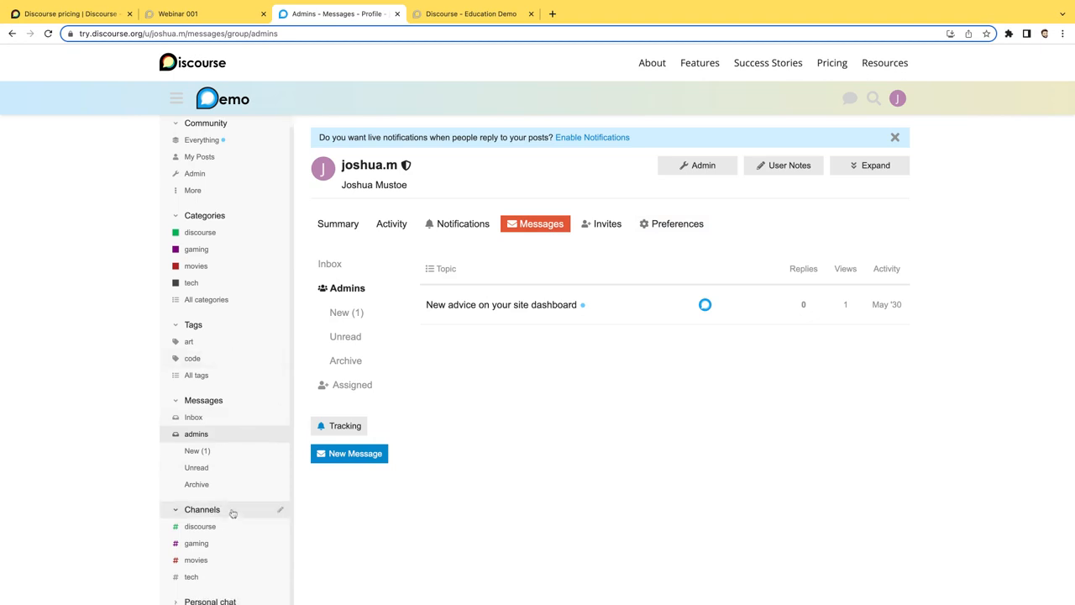
mouse_move(240, 548)
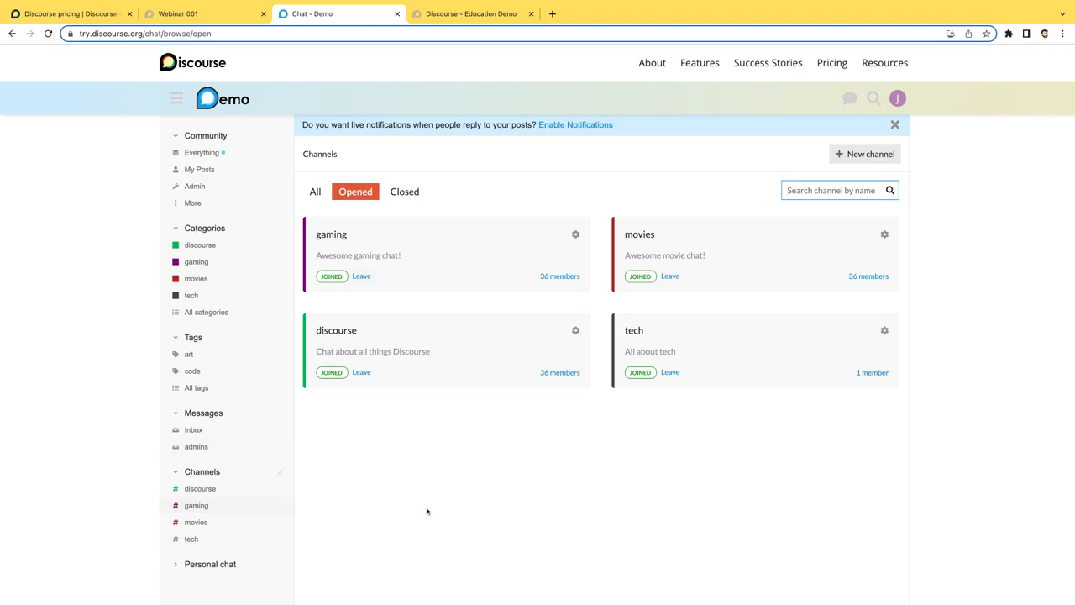
mouse_move(862, 164)
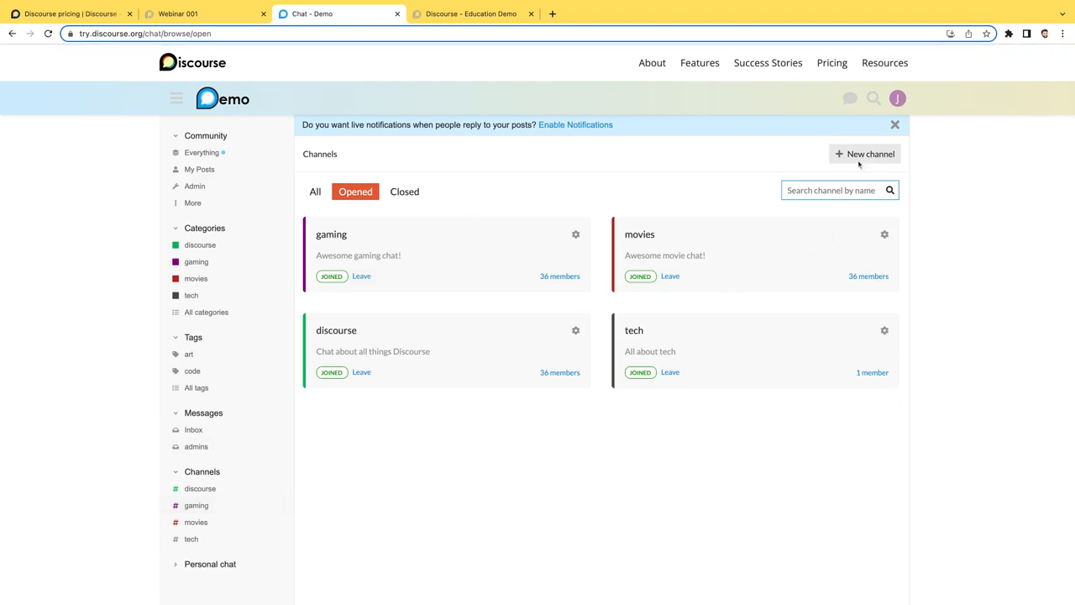
Step: Look at the New channel form, then enter the empty tech chat channel
left_click(865, 154)
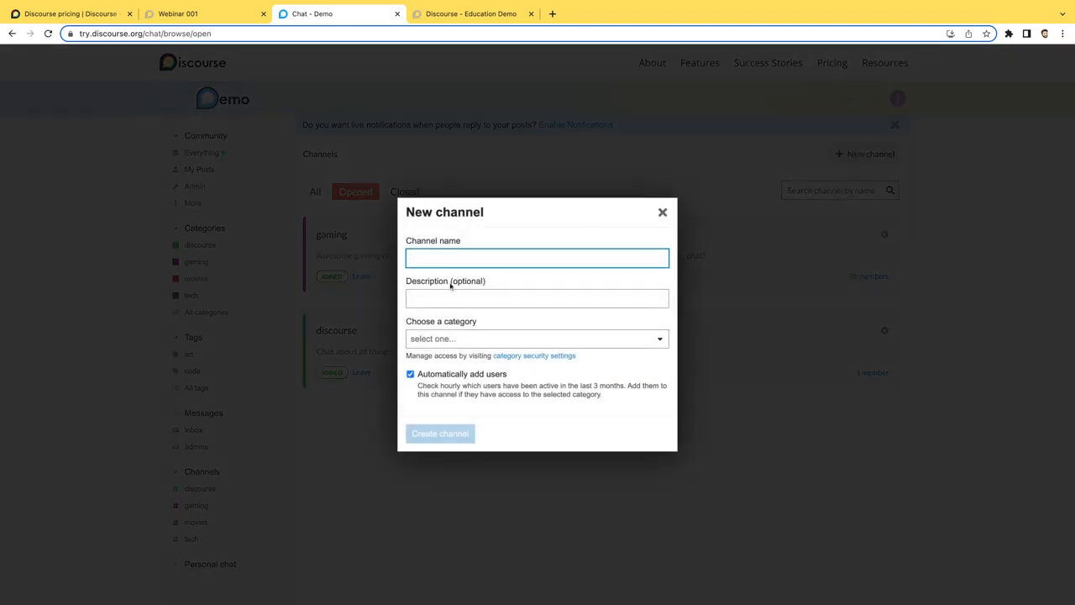
left_click(536, 339)
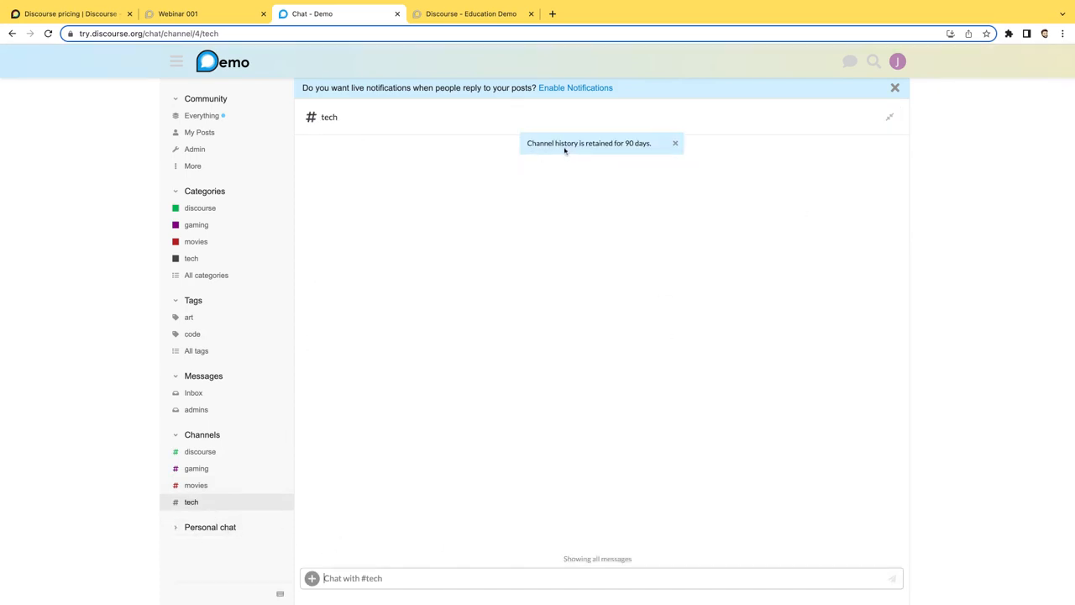
mouse_move(641, 155)
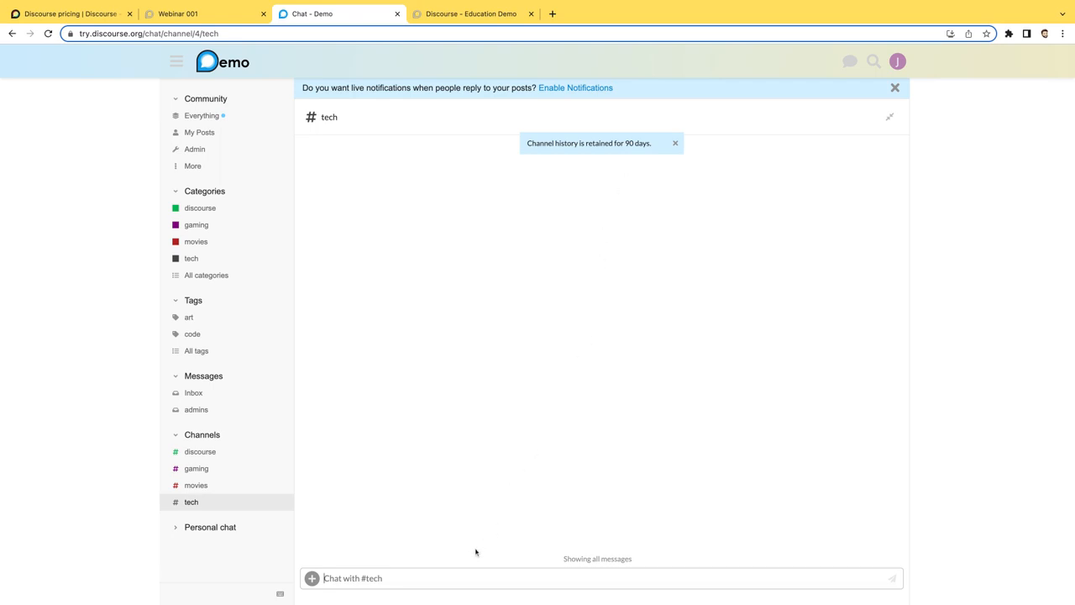
Step: Send 'I'm really excited about the latest computer' in the tech channel and bring up the chat + menu
type("I'm really")
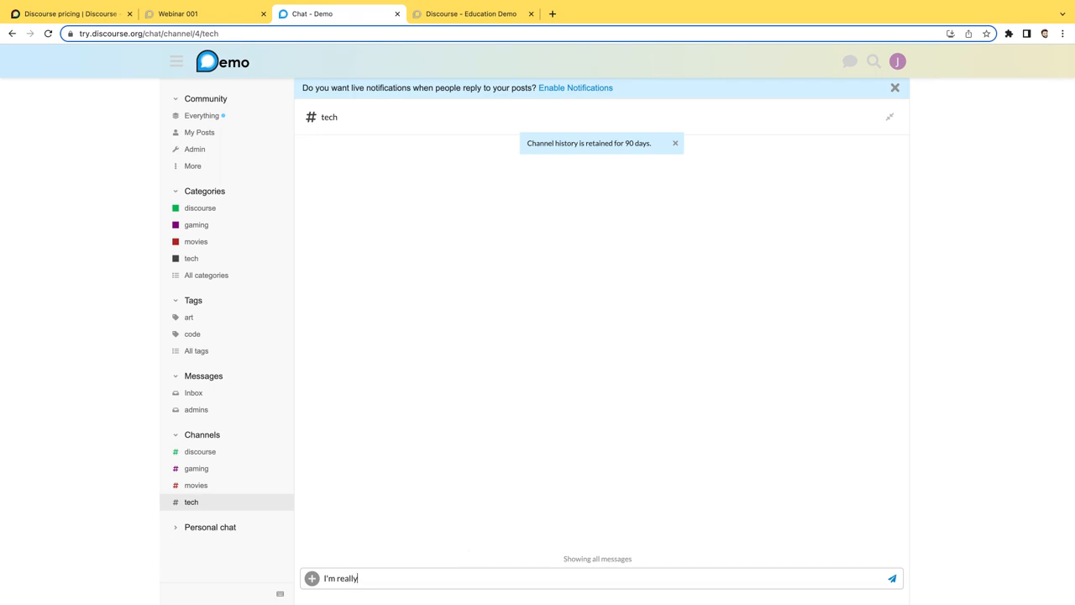
type("excited about the")
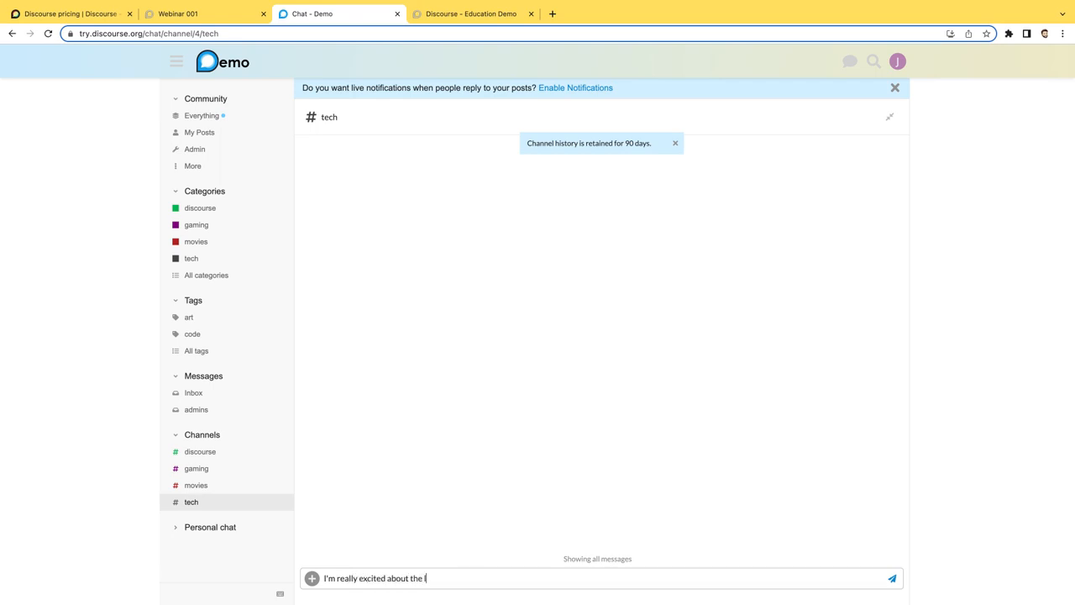
type("latest compu")
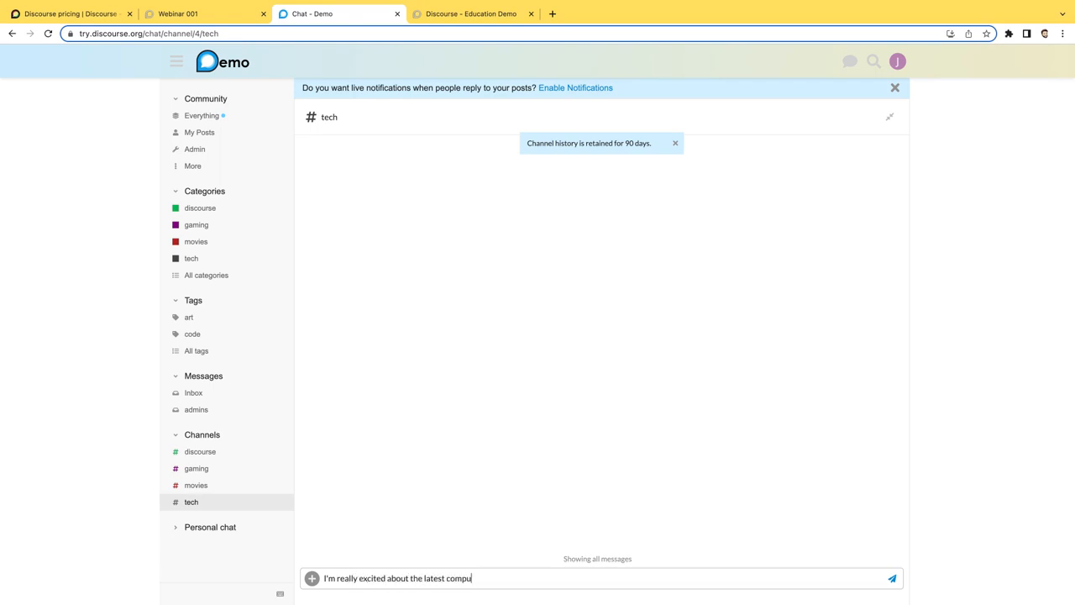
key("Enter")
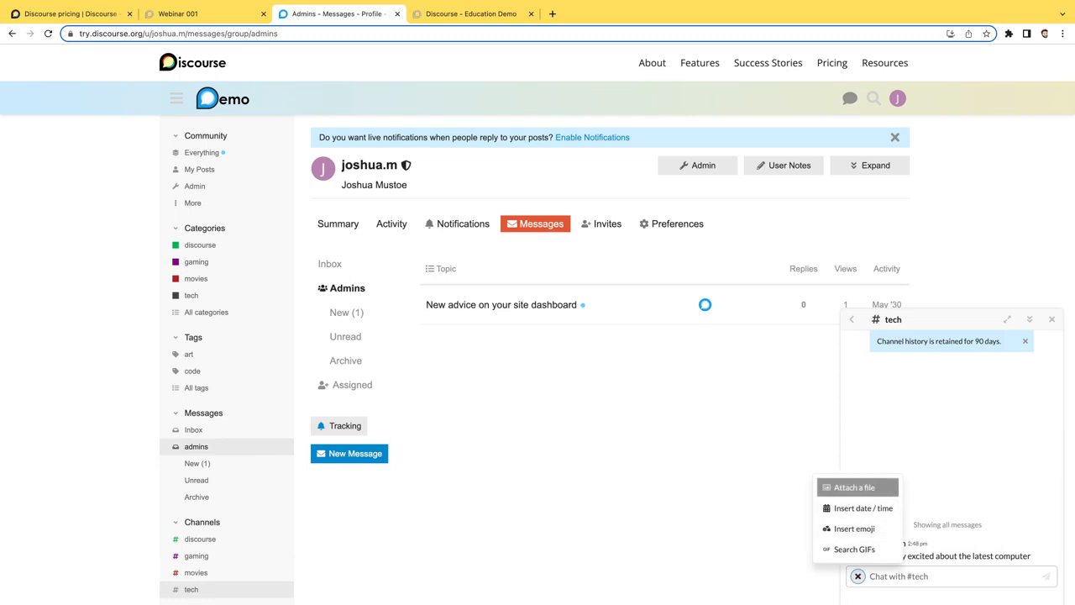
mouse_move(856, 507)
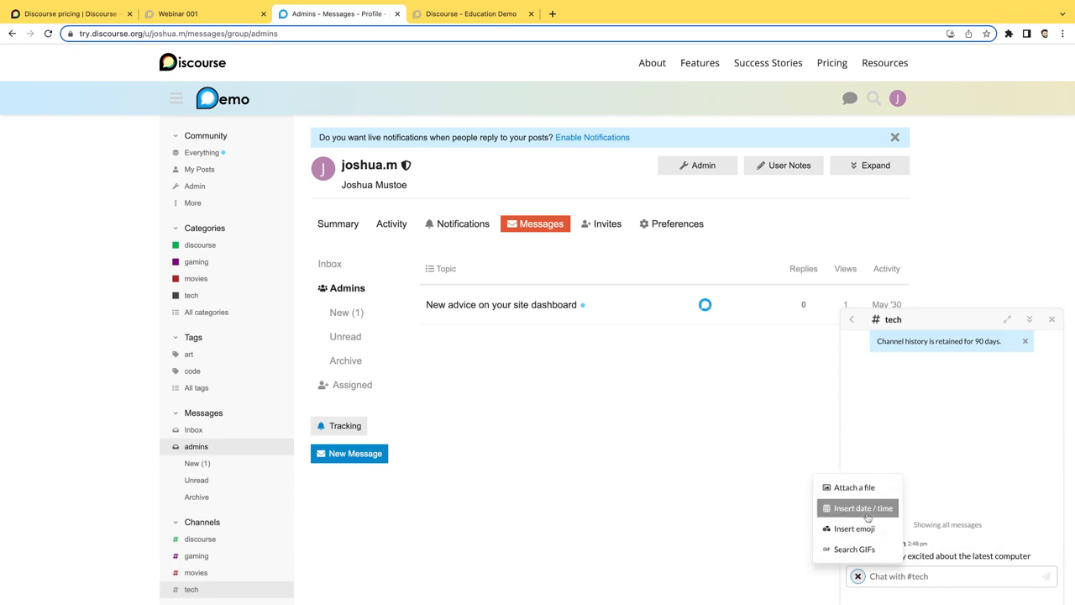
left_click(850, 530)
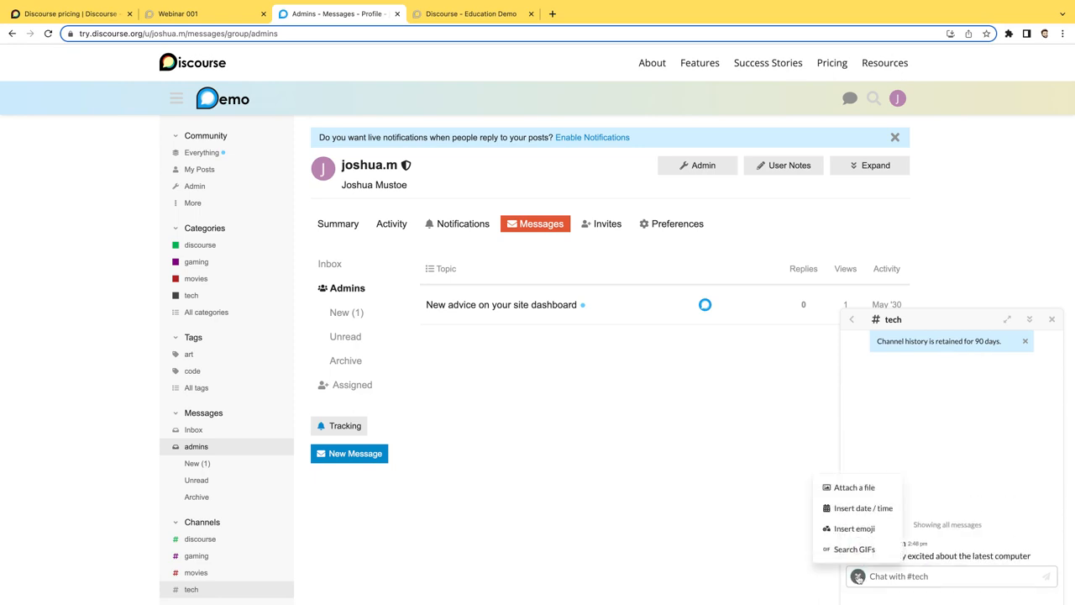
mouse_move(851, 549)
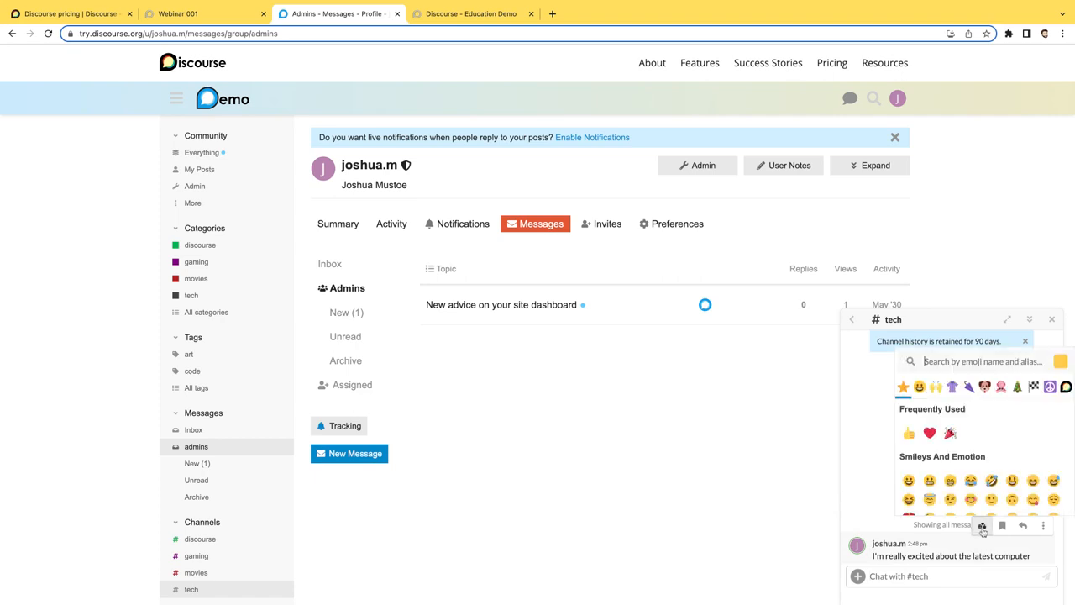
Step: React to the computer message with an emoji, try its bookmark, start a reply and show its more actions
left_click(904, 430)
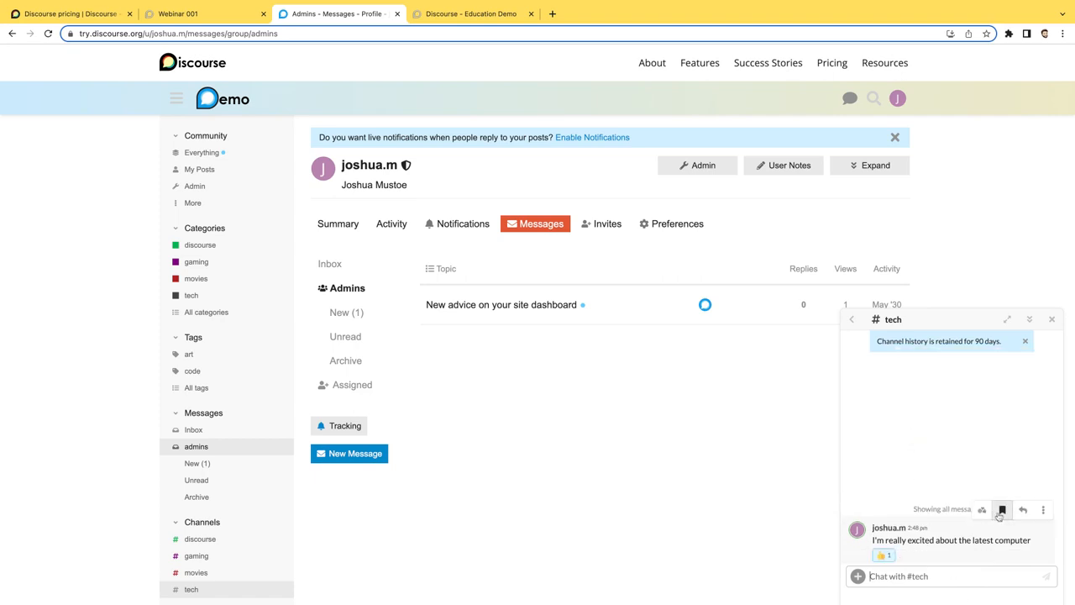
left_click(998, 508)
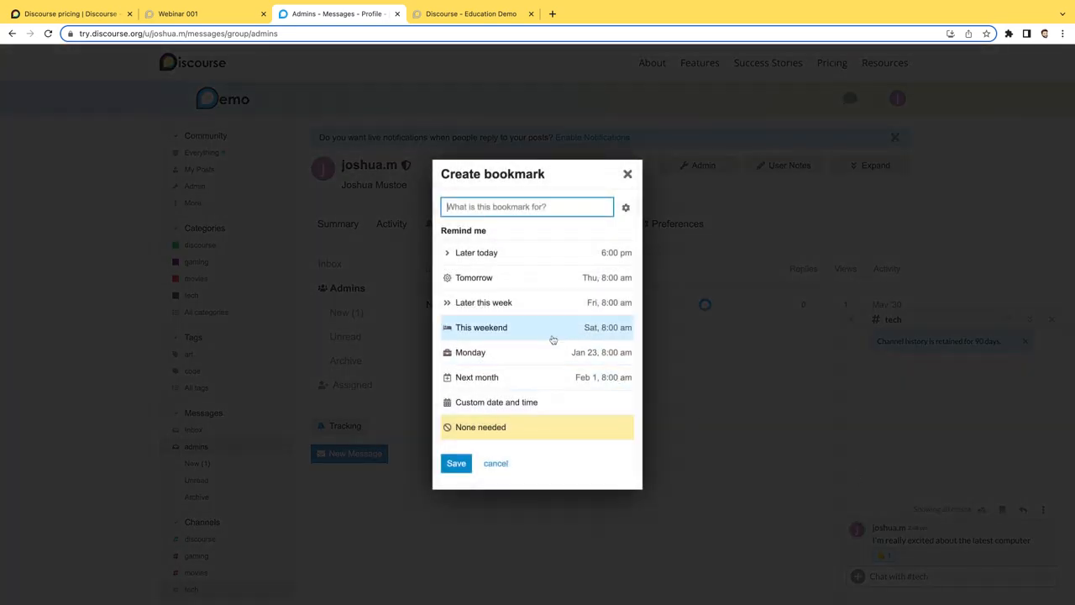
mouse_move(553, 336)
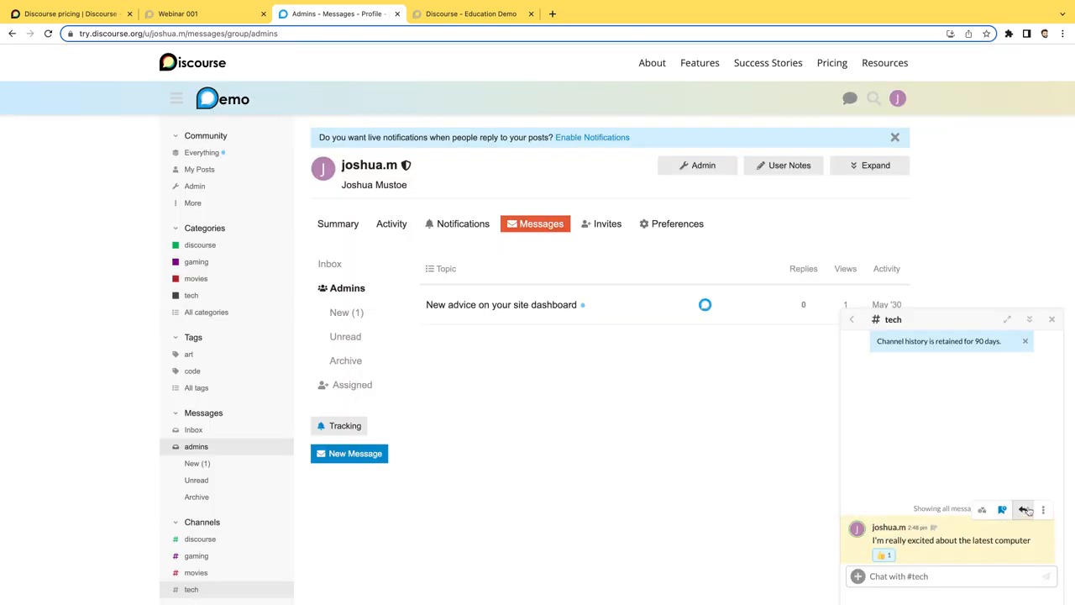
left_click(1029, 508)
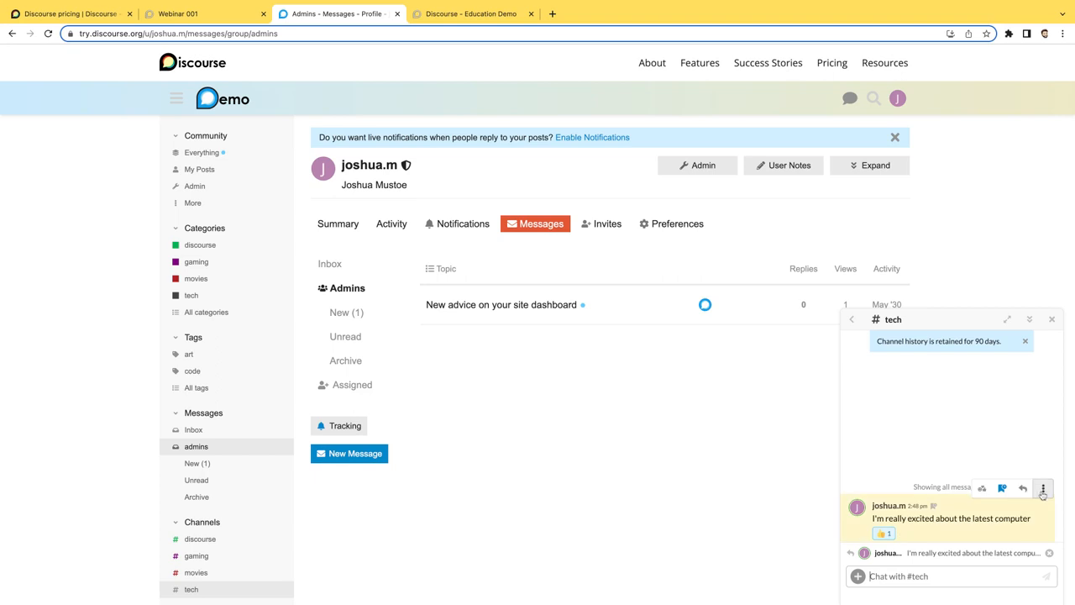
left_click(1043, 489)
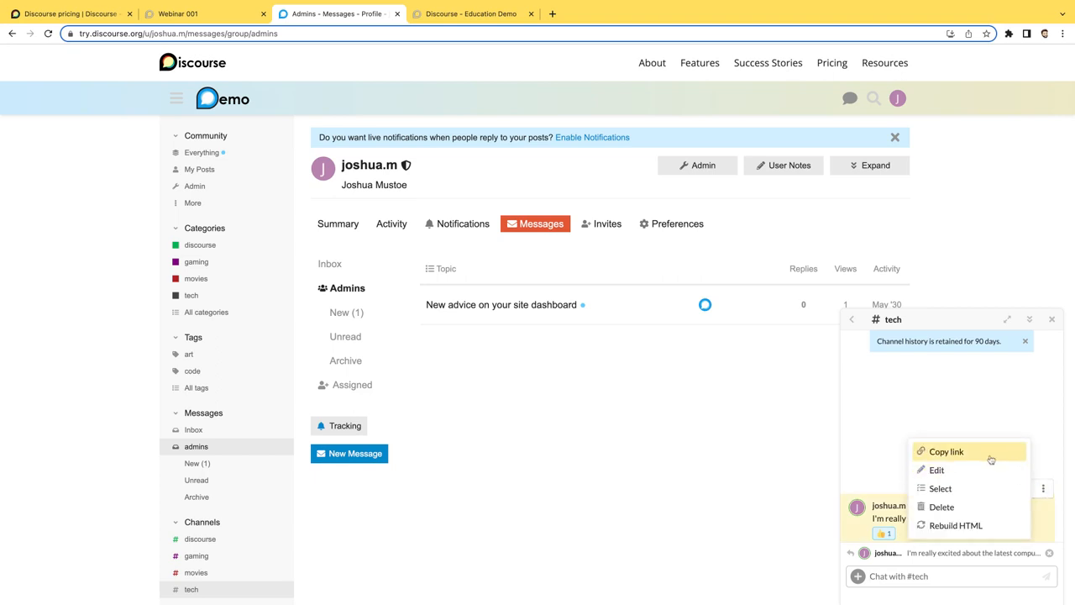
mouse_move(994, 454)
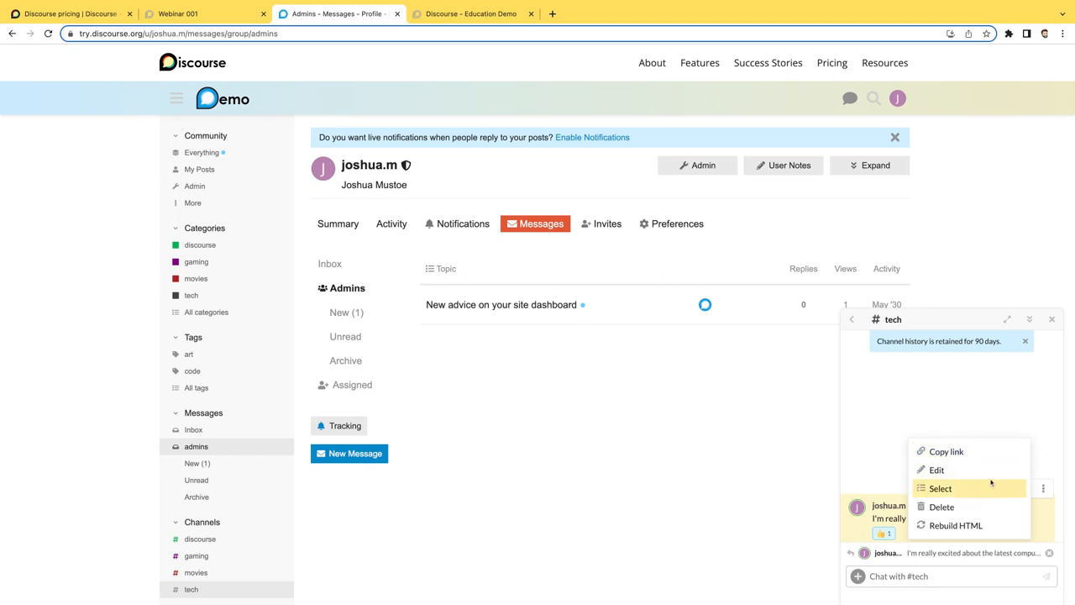
mouse_move(991, 483)
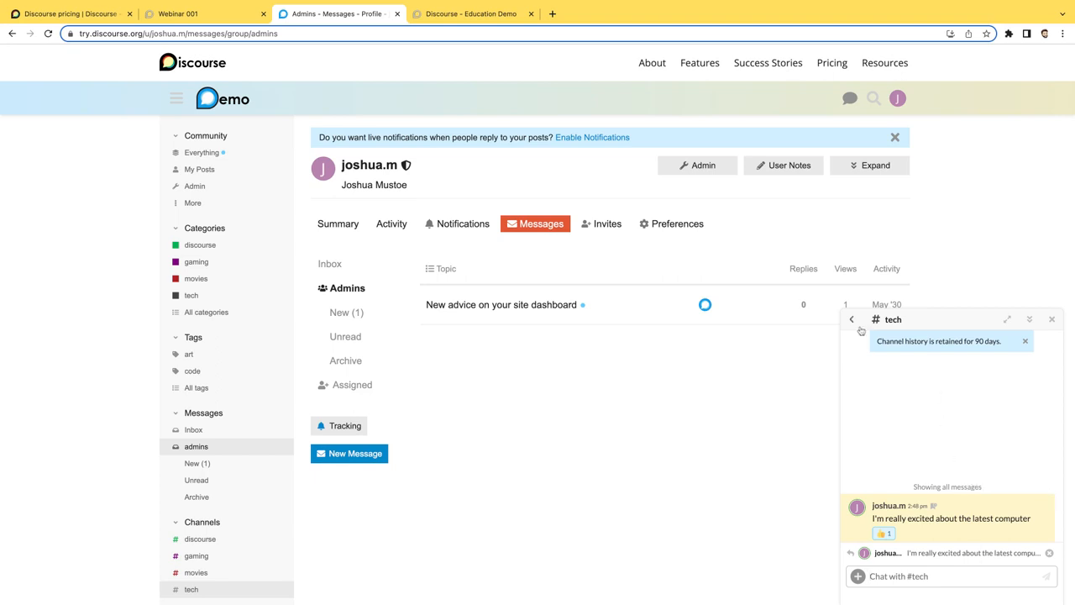
Step: Address a new personal chat to ella, then close the chat drawer over the admins inbox
left_click(850, 319)
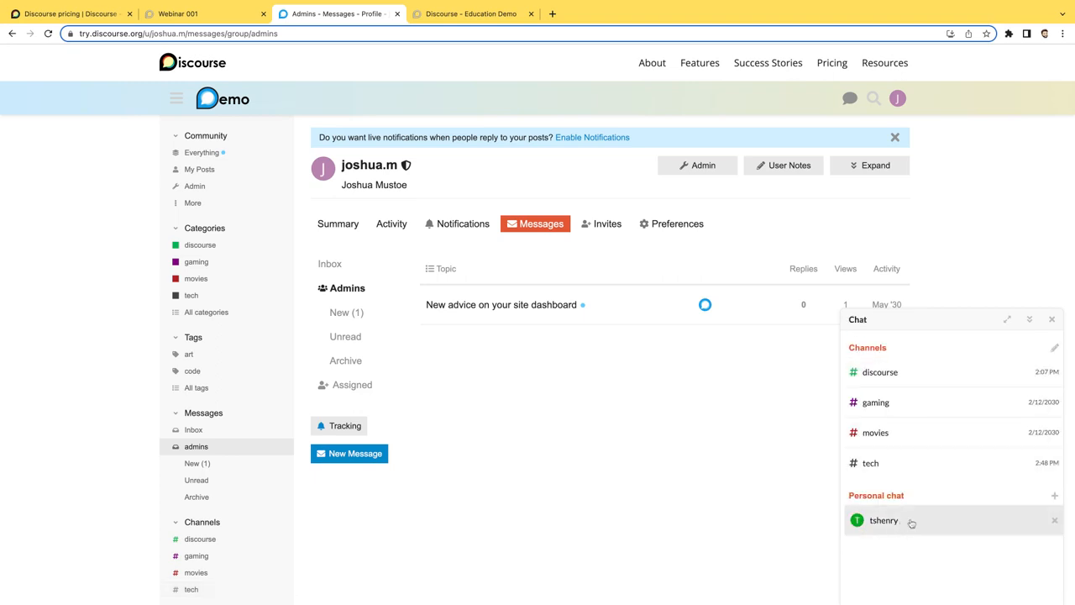
left_click(883, 521)
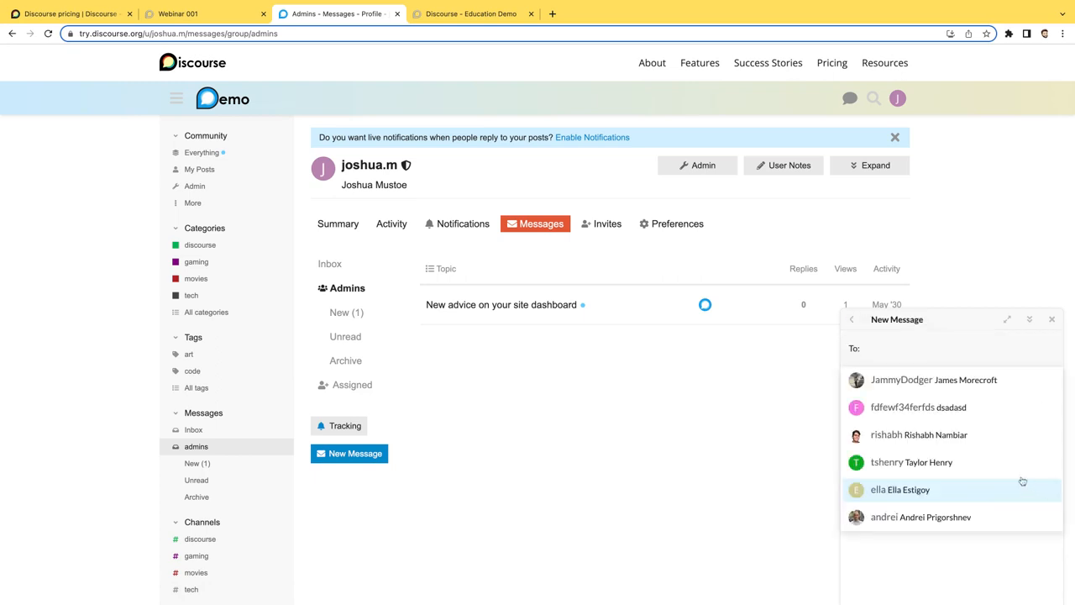
left_click(914, 491)
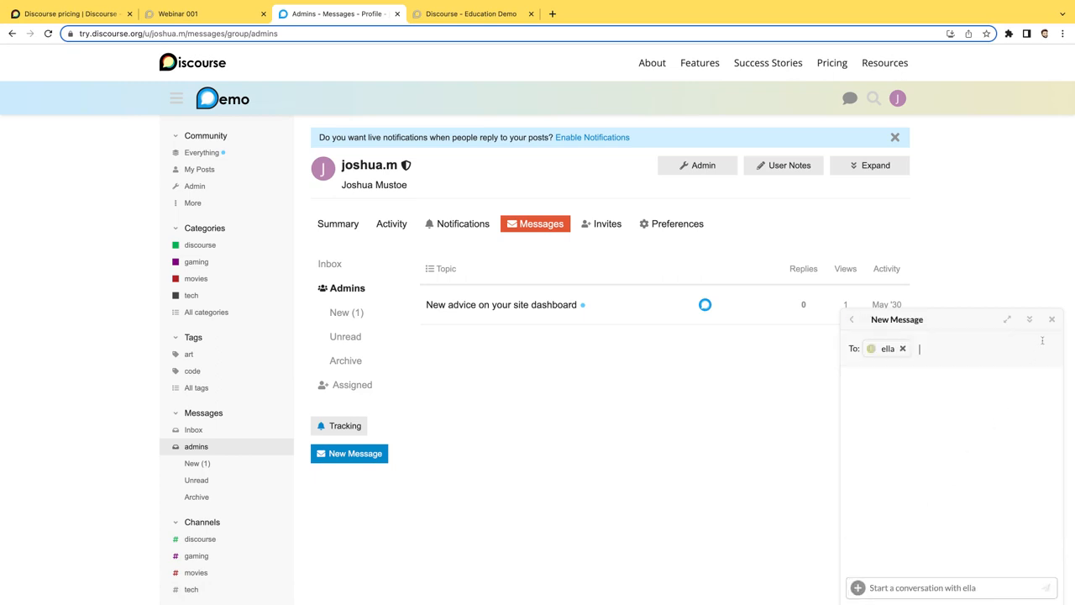
left_click(1048, 319)
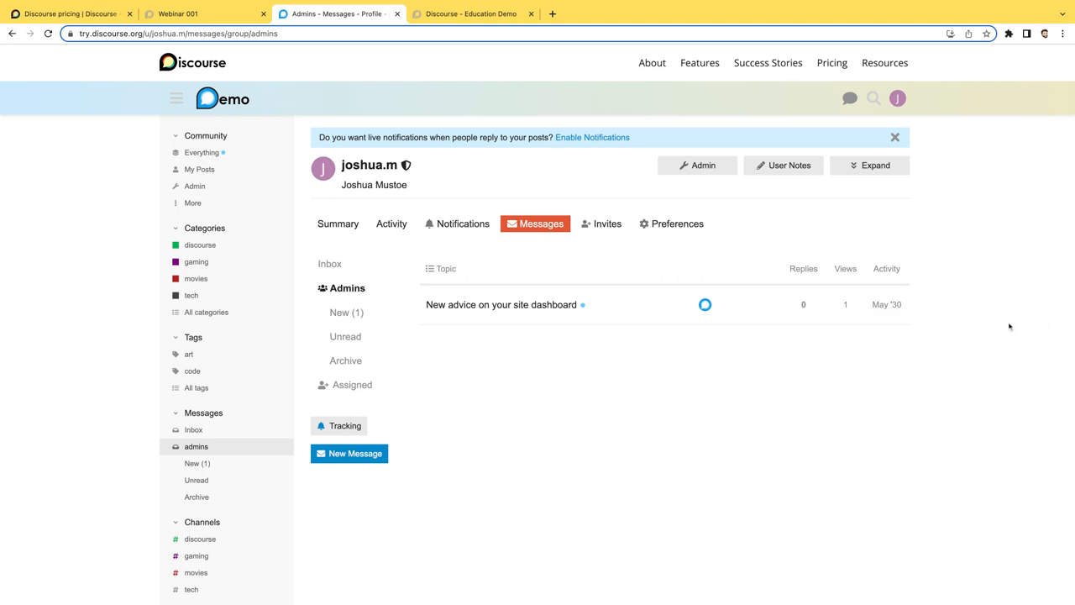
mouse_move(880, 356)
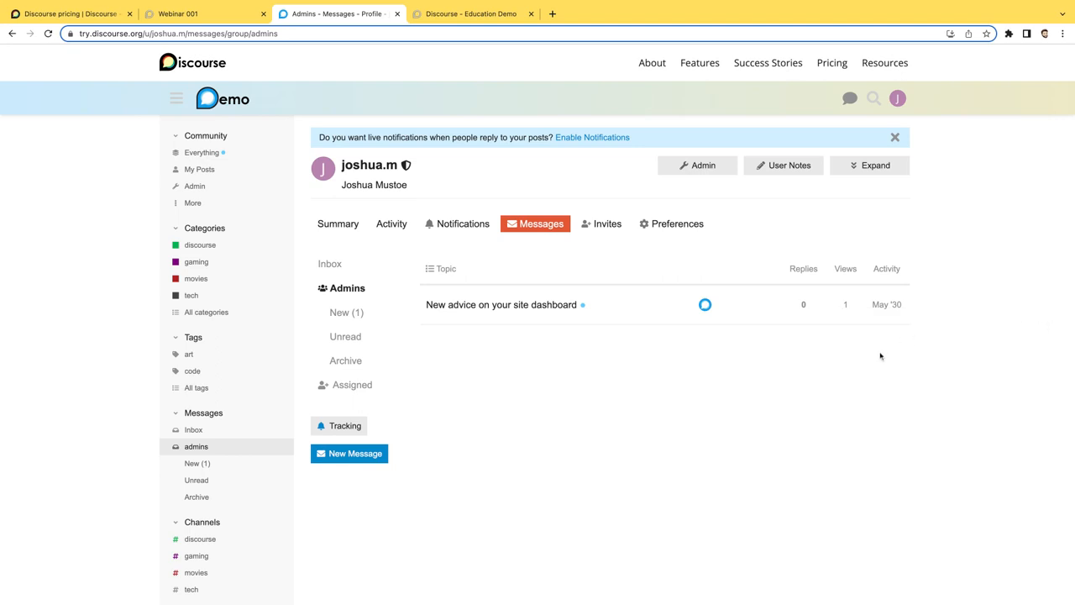
mouse_move(783, 165)
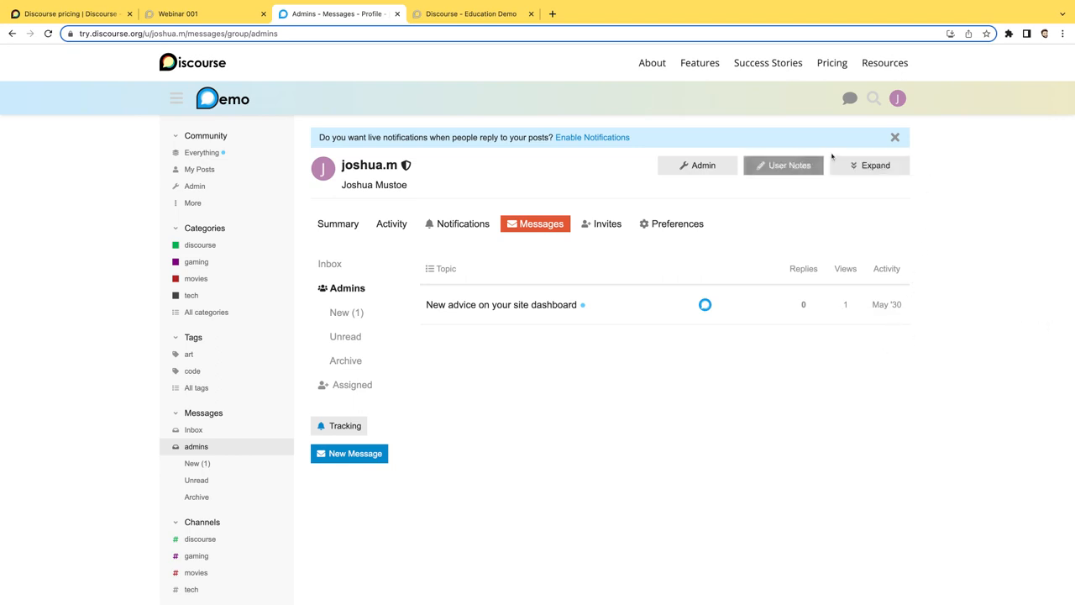
Step: Browse the user menu's notification tabs: replies, likes, messages, bookmarks, chat and other
left_click(897, 98)
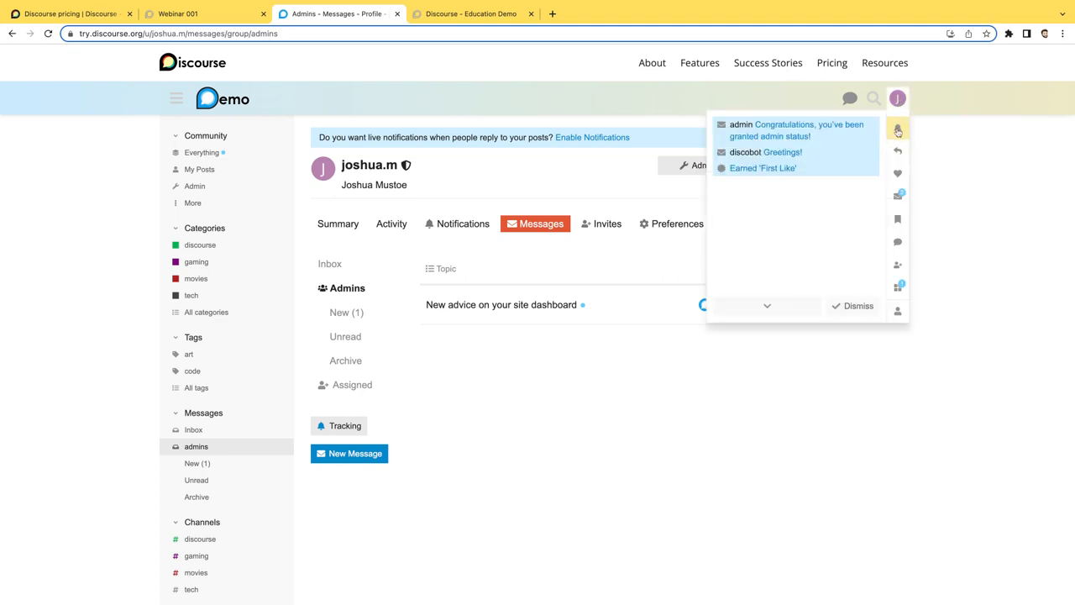
left_click(898, 151)
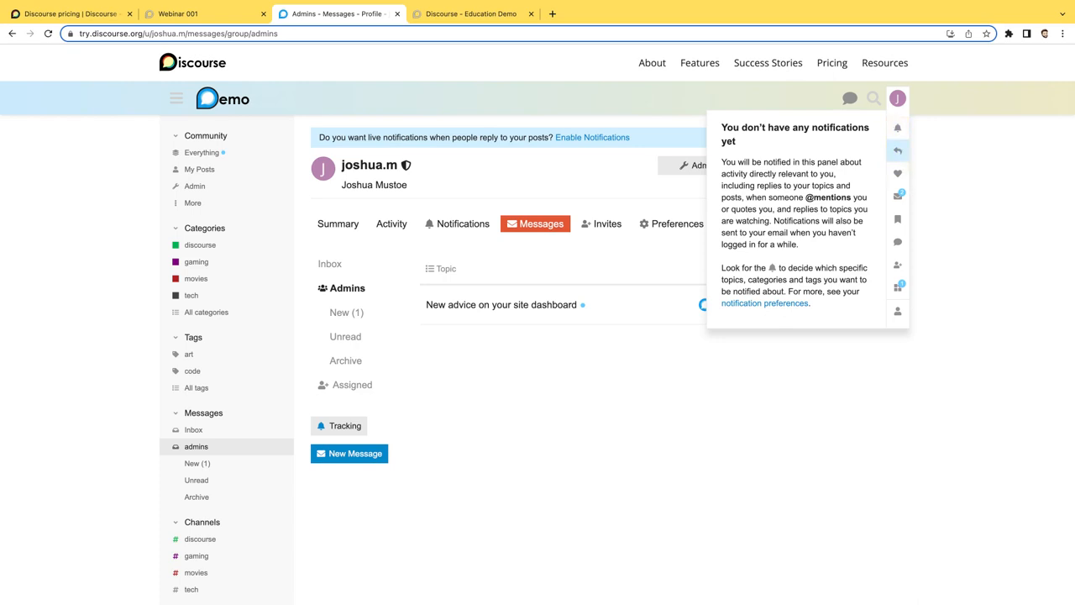
left_click(897, 173)
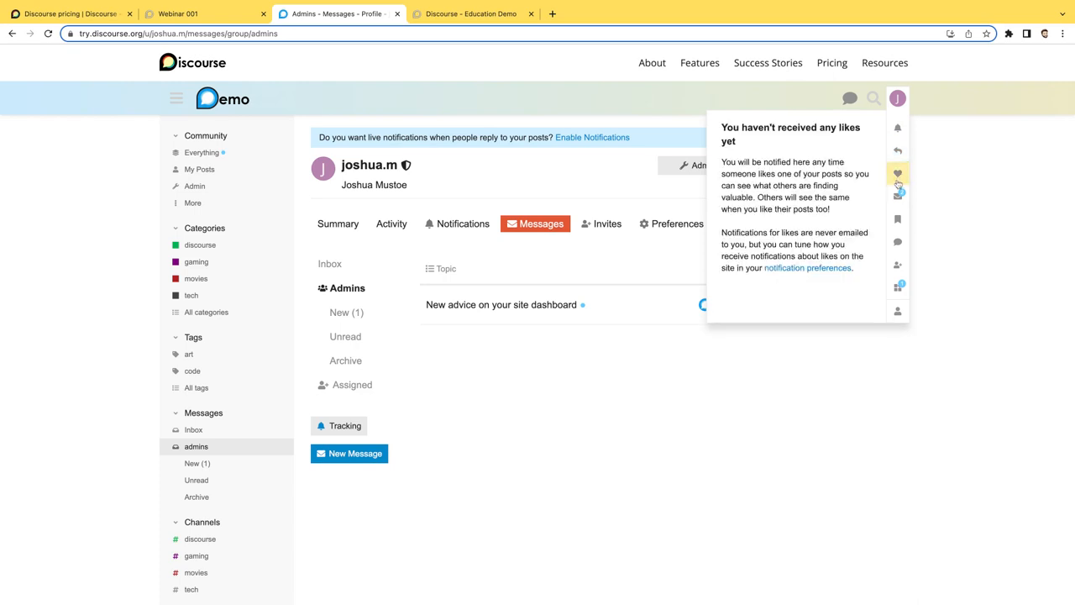
mouse_move(907, 130)
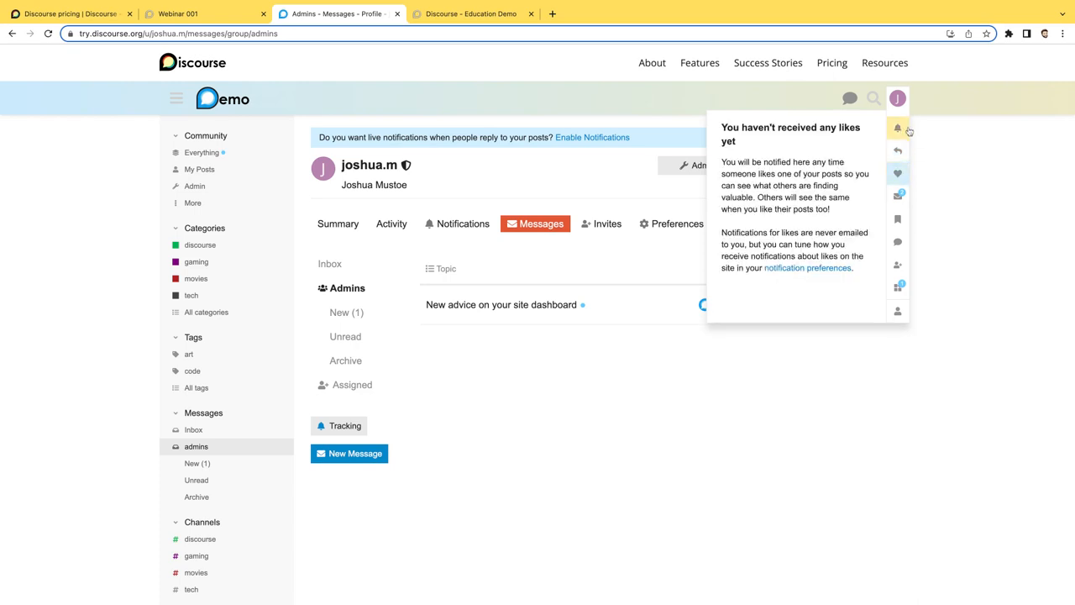
left_click(897, 194)
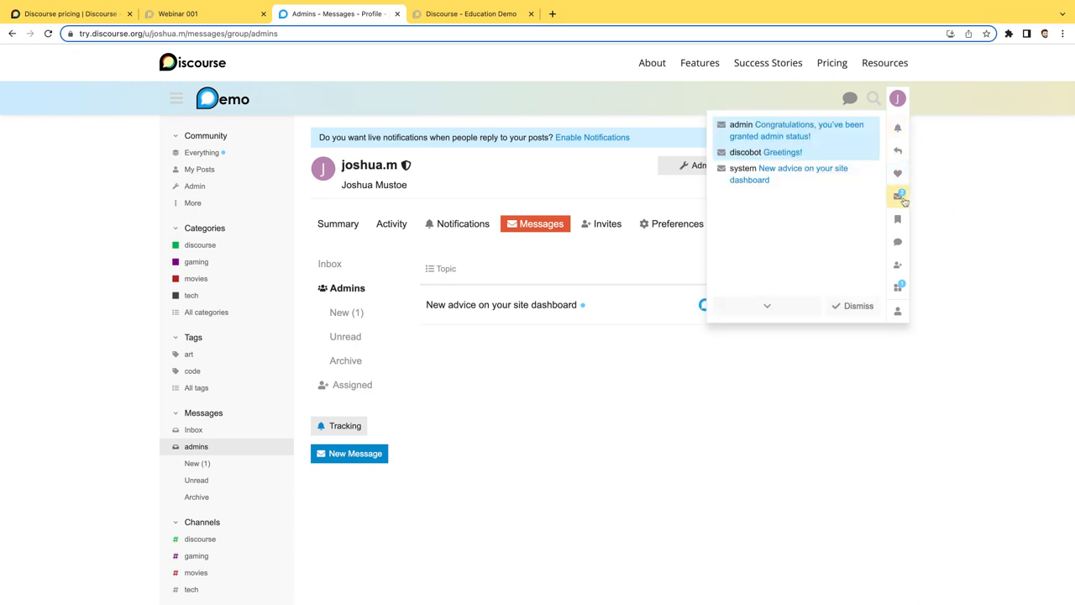
left_click(897, 218)
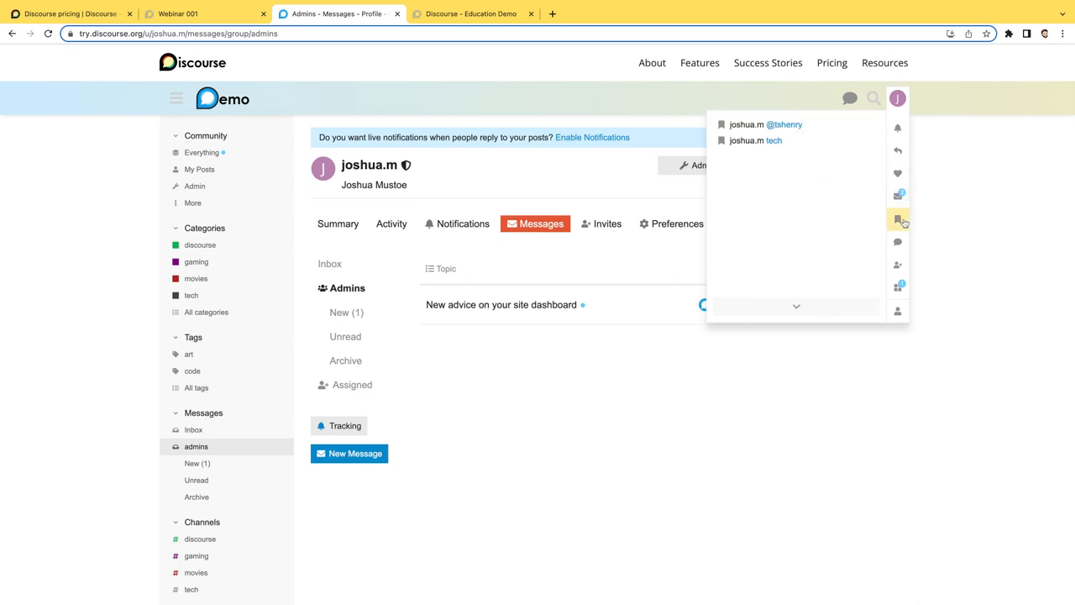
left_click(897, 242)
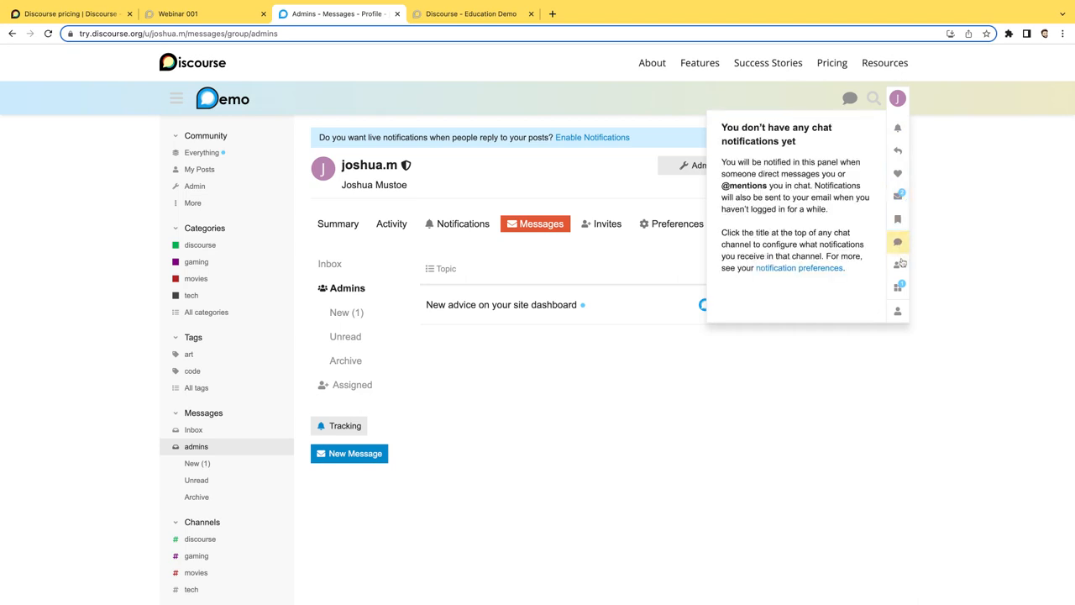
left_click(897, 285)
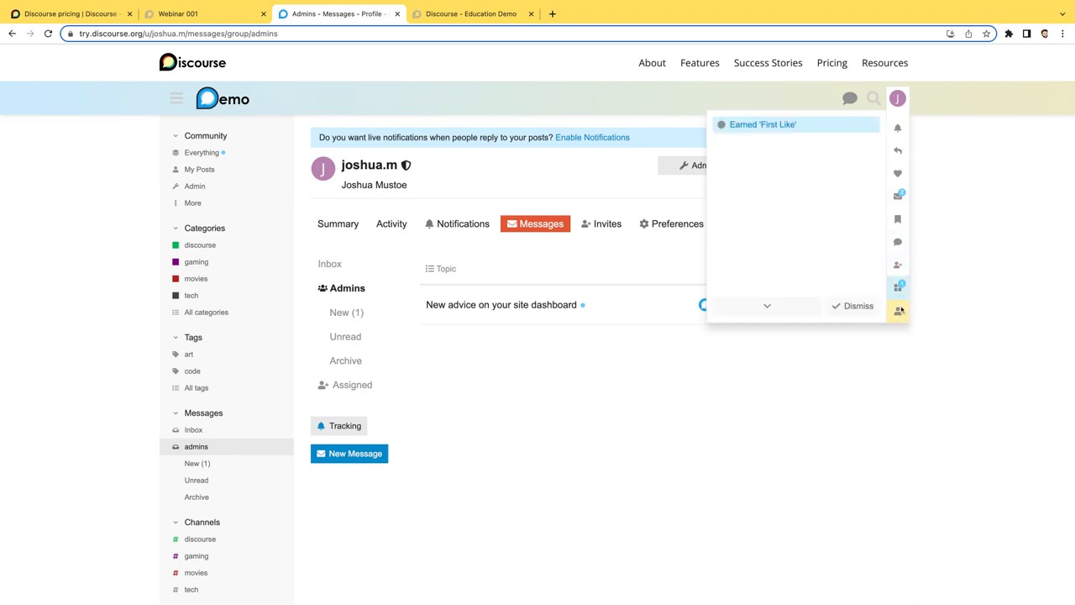
Step: Switch to the profile tab listing summary, drafts, preferences and log out
left_click(898, 309)
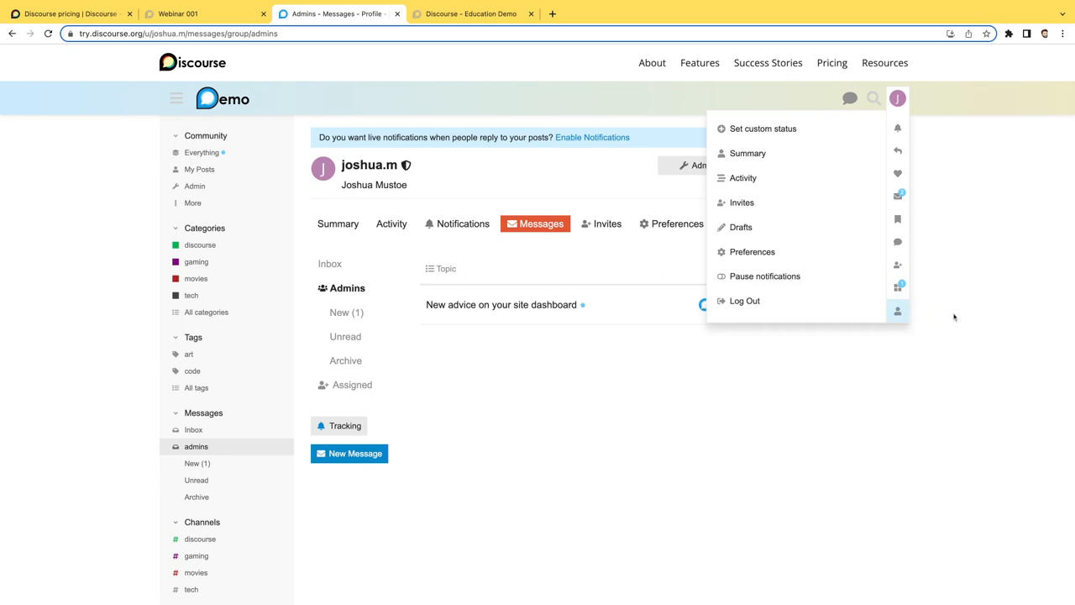
mouse_move(778, 135)
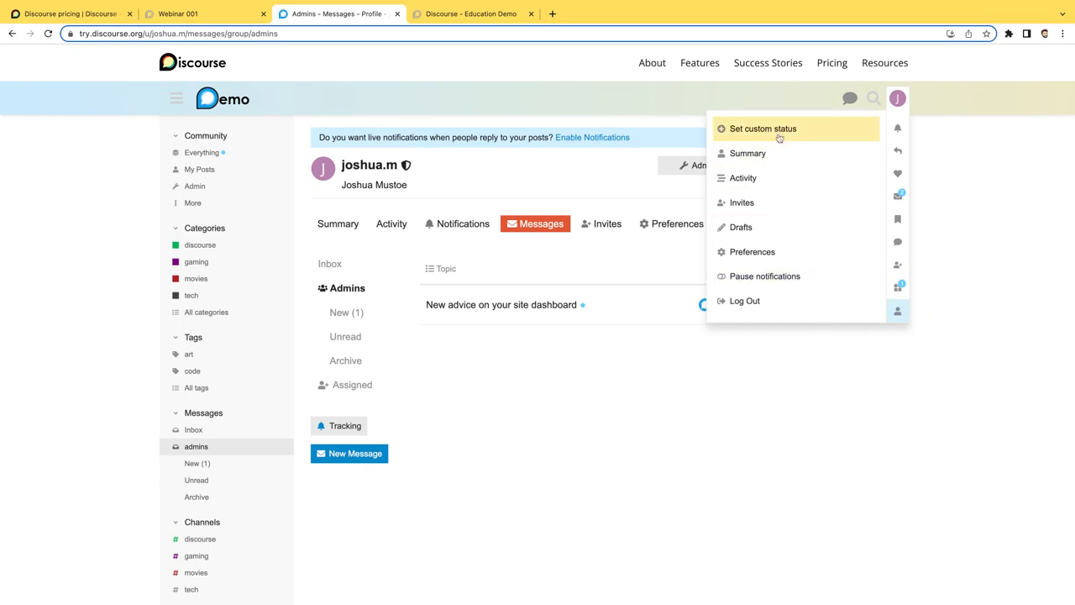
Step: Save a custom status 'Feeling great running a marathon' with a medal emoji
left_click(761, 128)
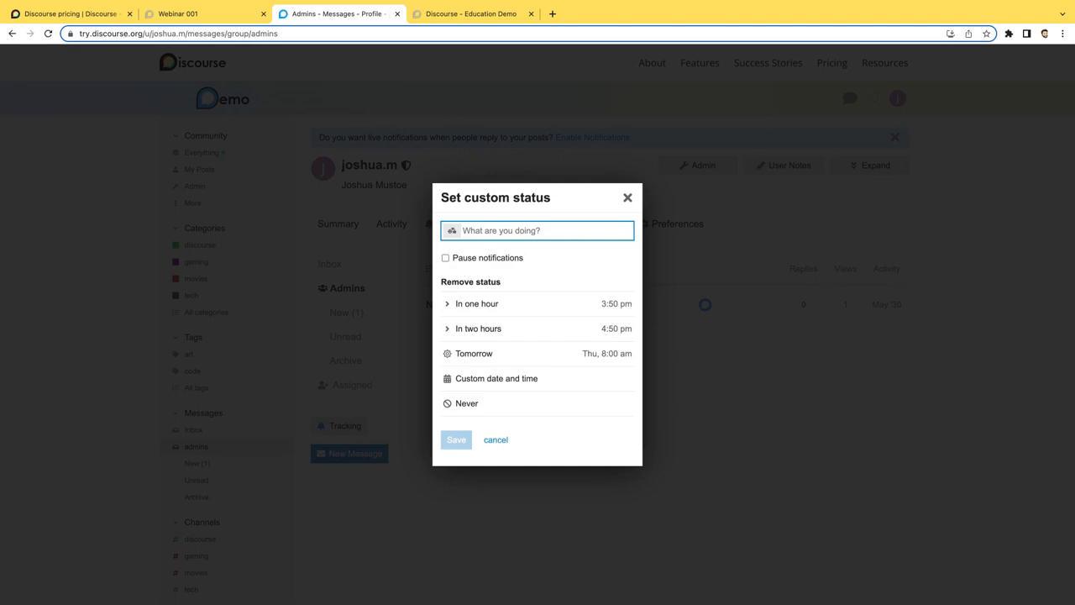
mouse_move(450, 233)
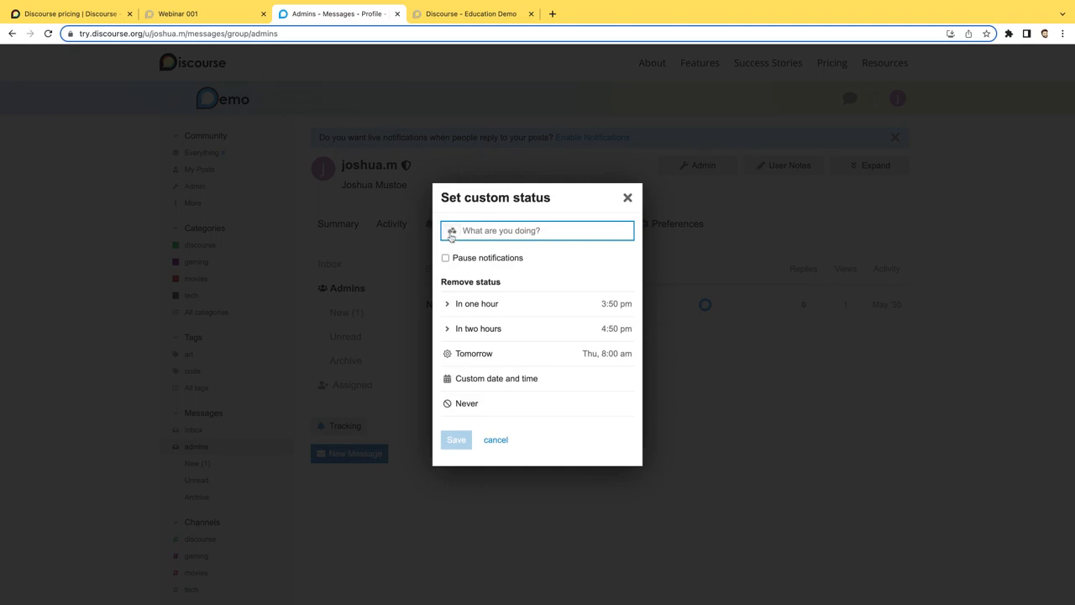
left_click(450, 230)
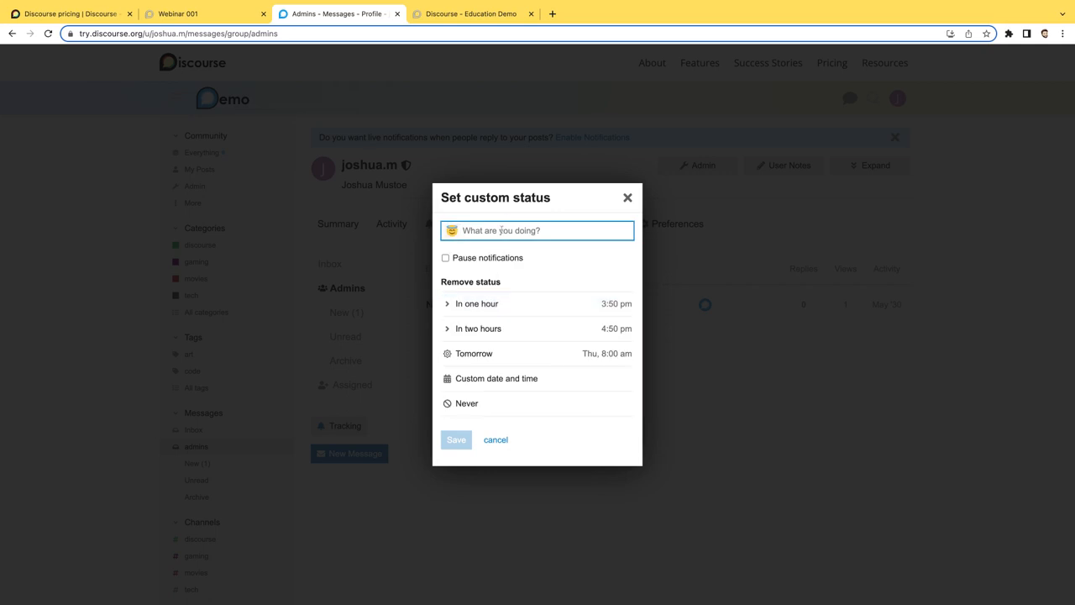
type("Feeling")
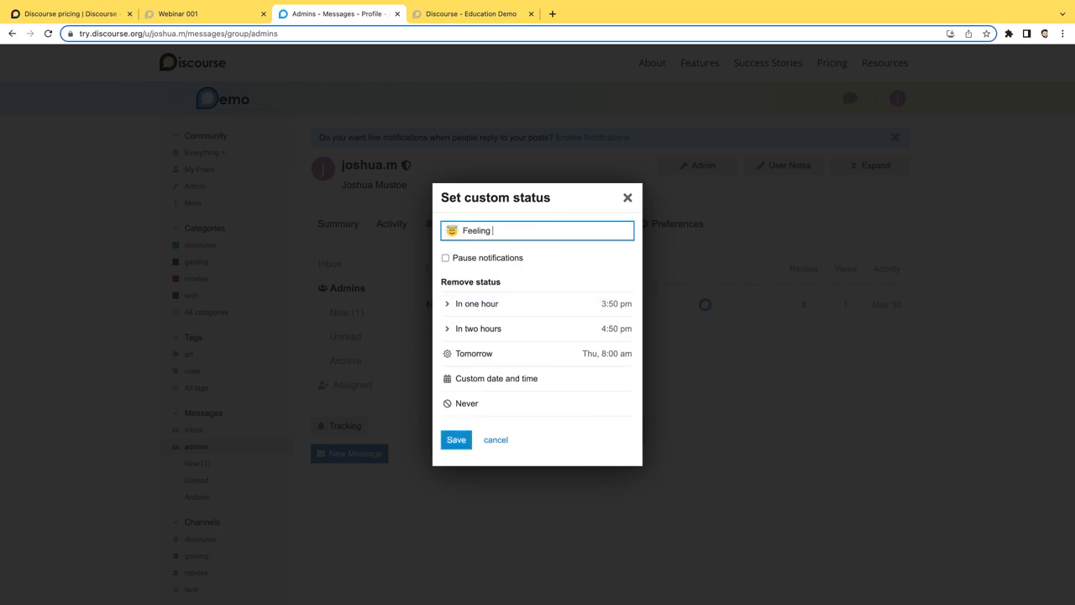
type("great running a marathon")
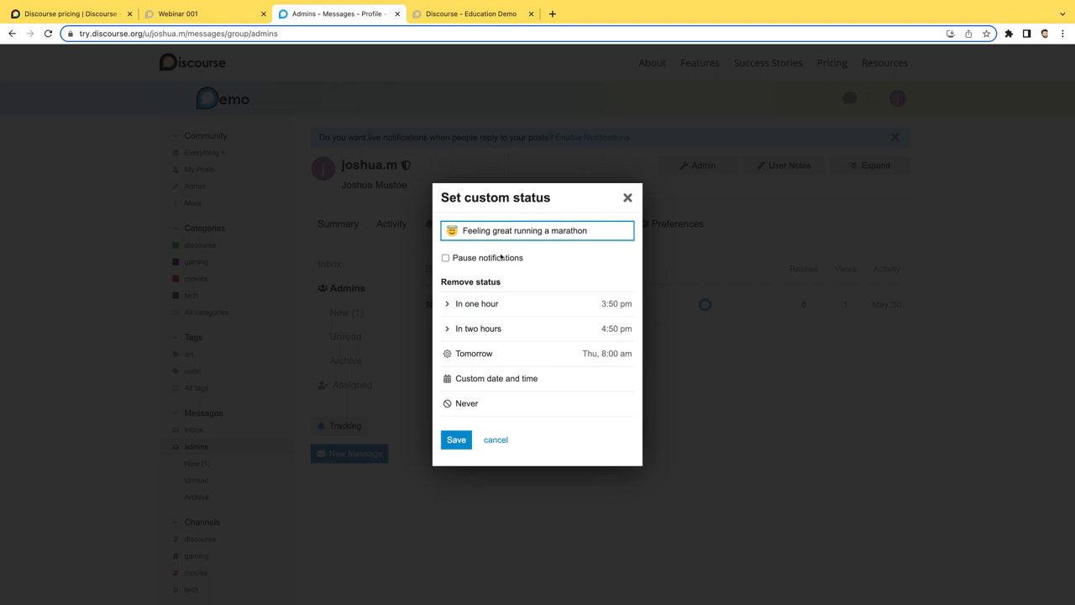
left_click(455, 441)
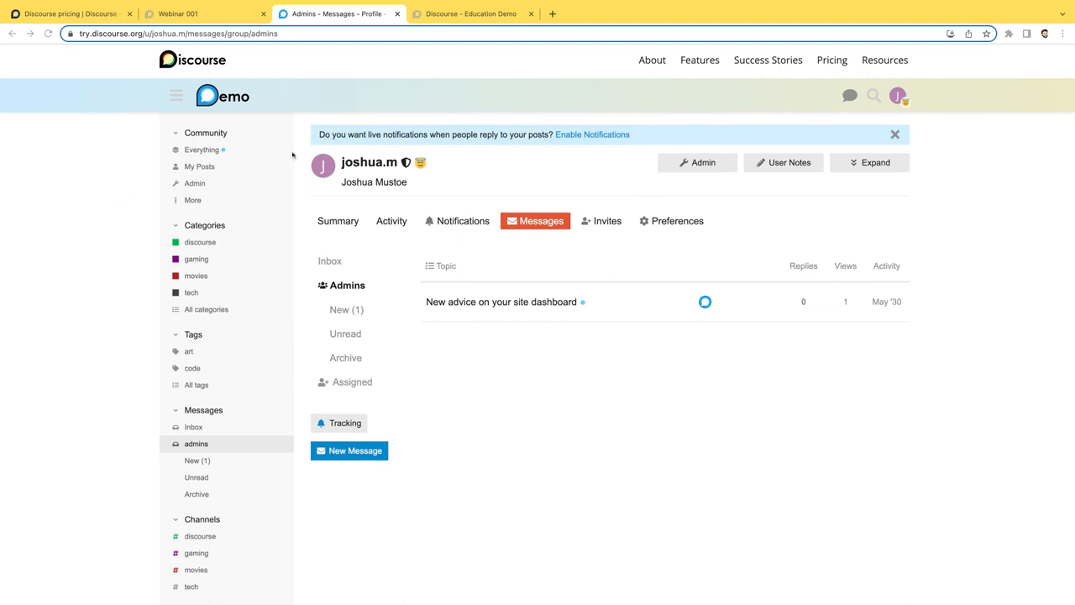
Step: Try category-scoped quick searches in the header box, ending on the full advanced search page
left_click(870, 94)
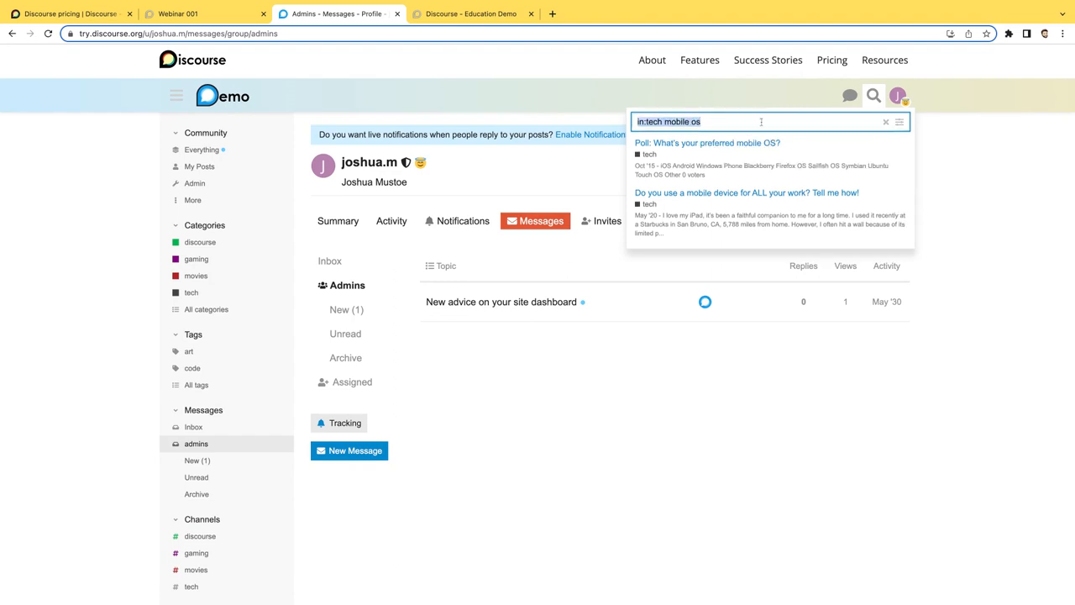
left_click(885, 121)
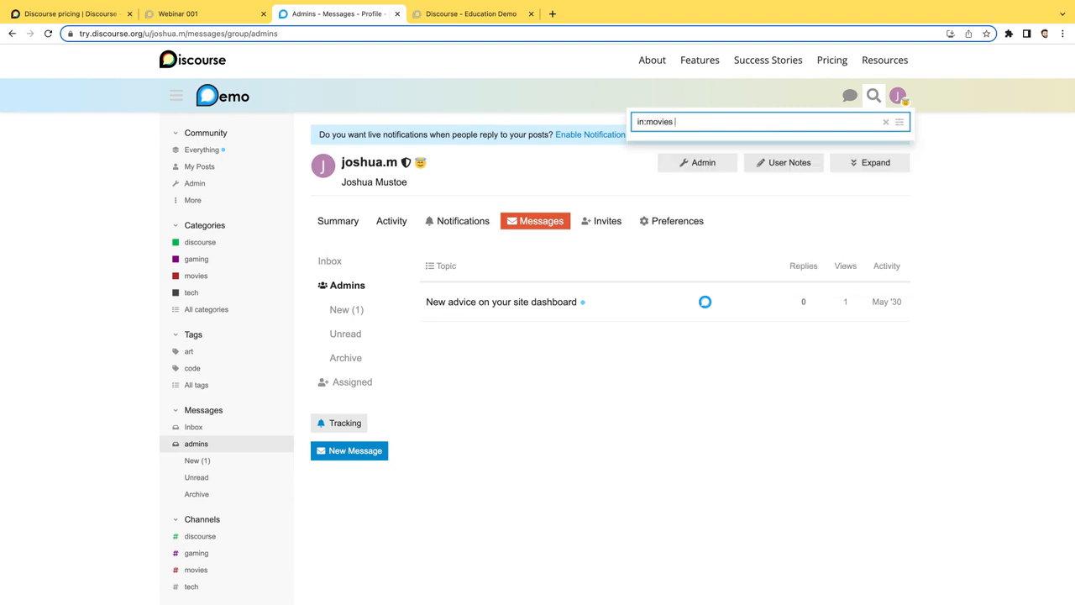
type("title")
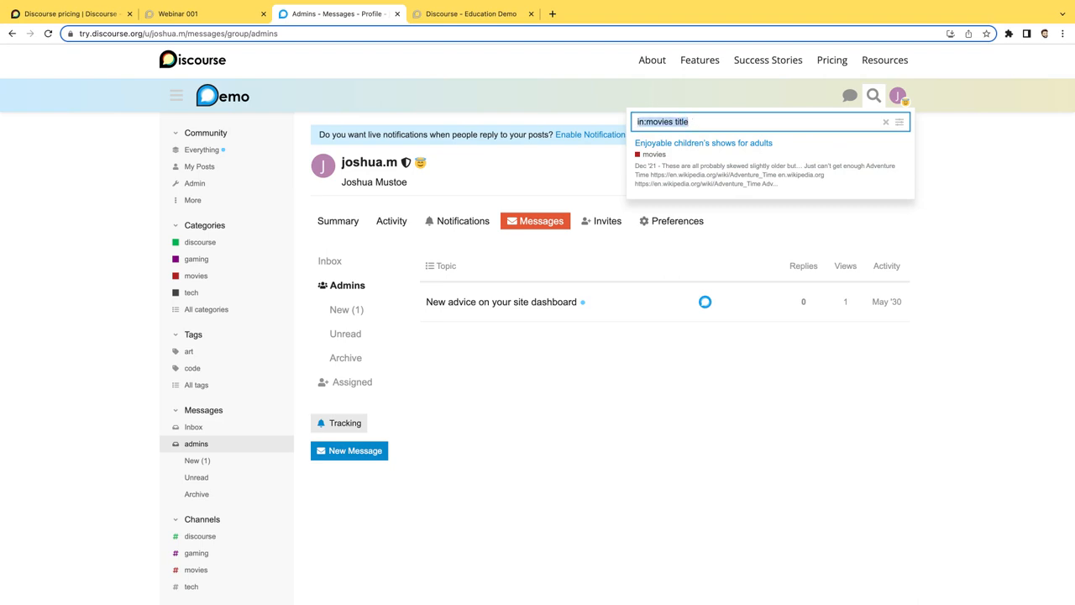
type("tayl")
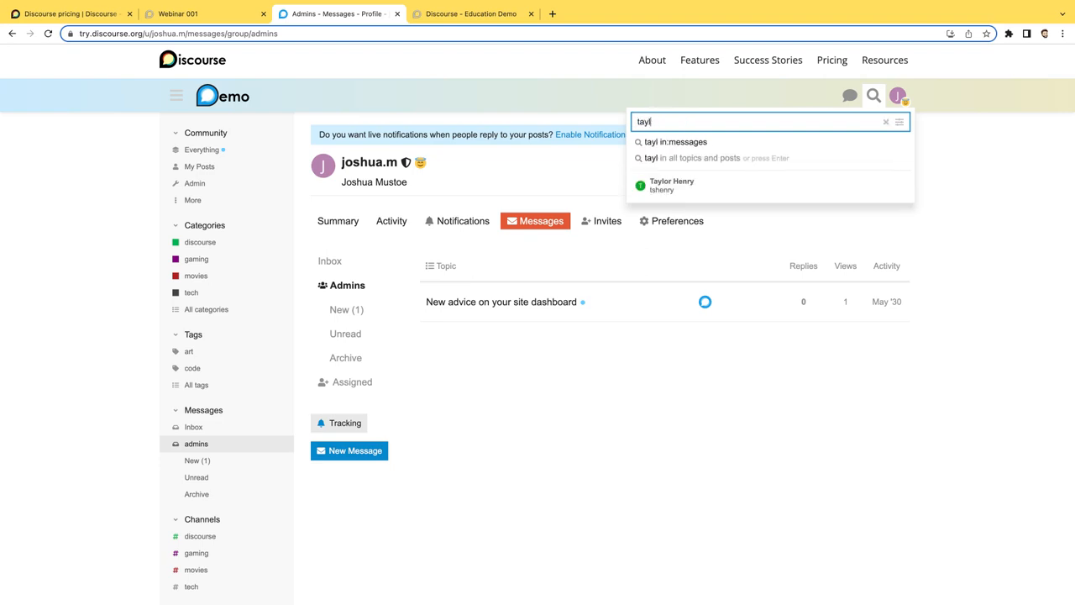
type("moder")
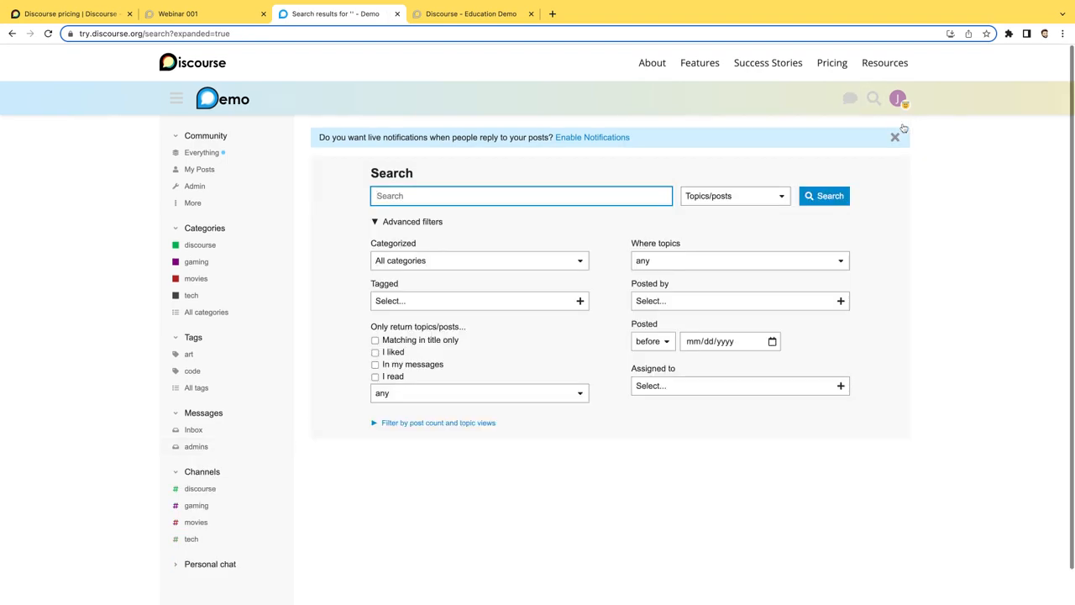
mouse_move(591, 161)
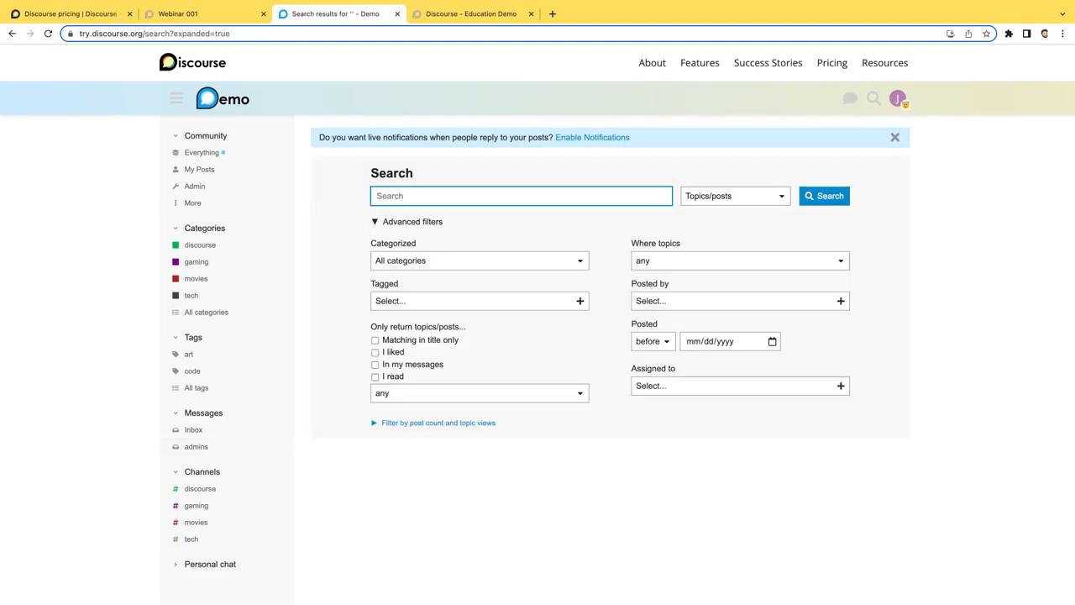
Step: Limit the search to already-read posts, then return to the Latest topics list via the logo
left_click(652, 341)
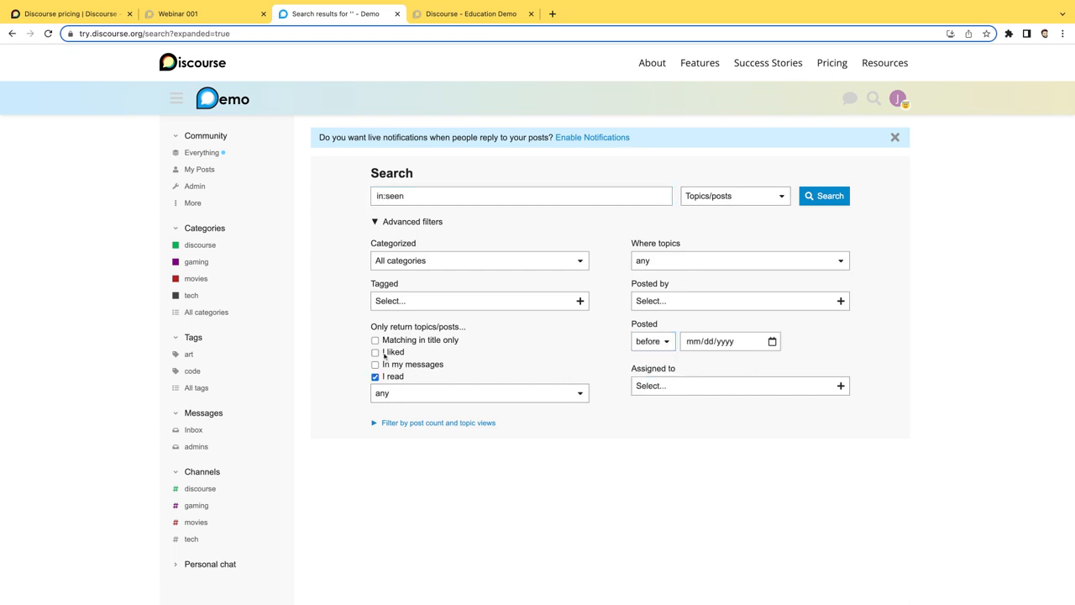
left_click(374, 352)
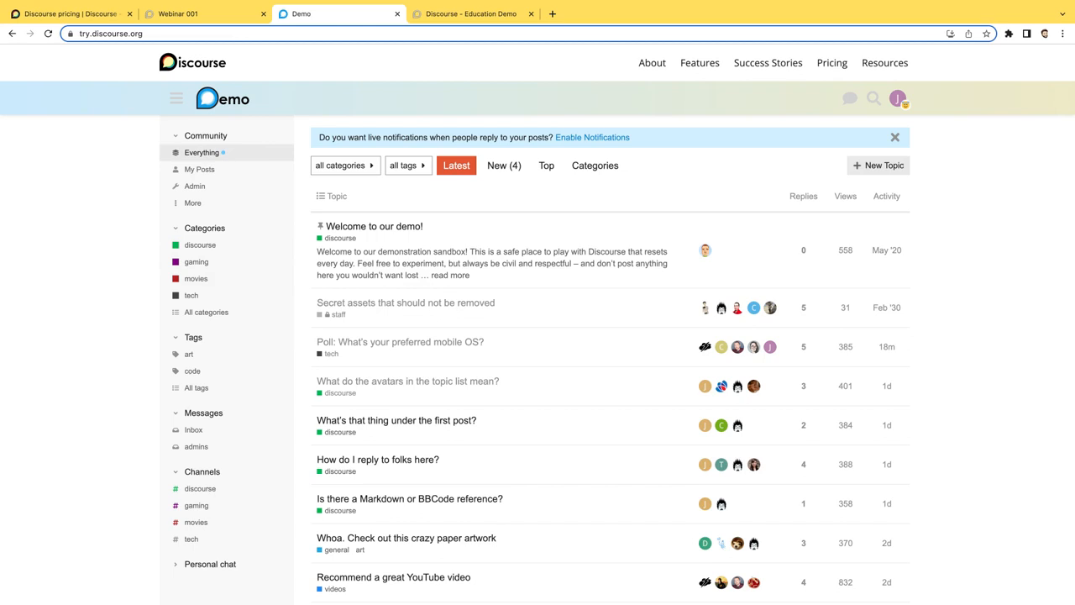
mouse_move(875, 97)
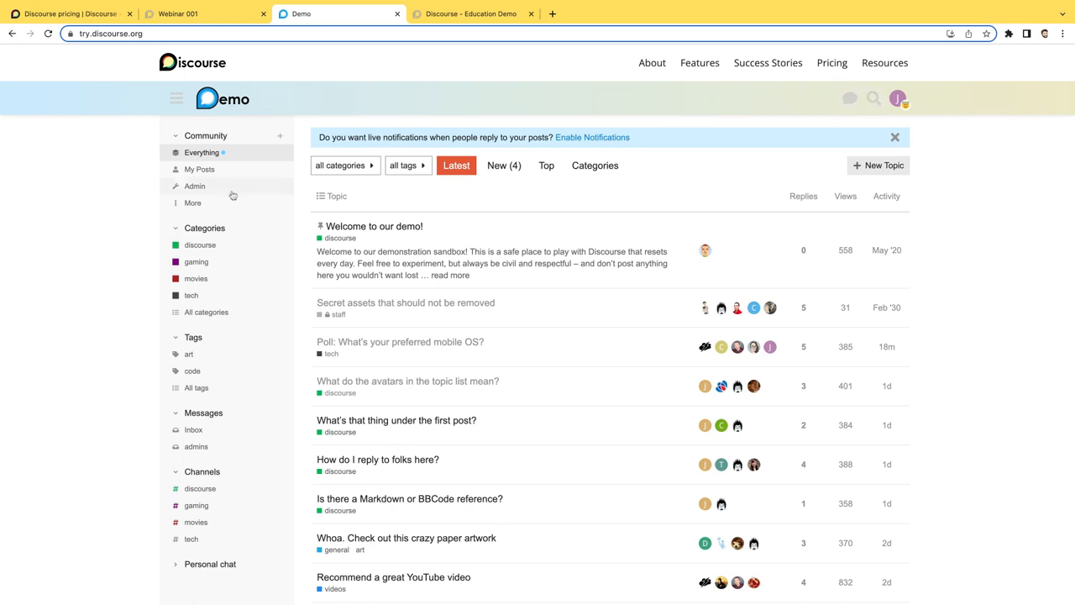
Step: In Admin site settings, toggle the new user tips checkbox off and back on
left_click(195, 184)
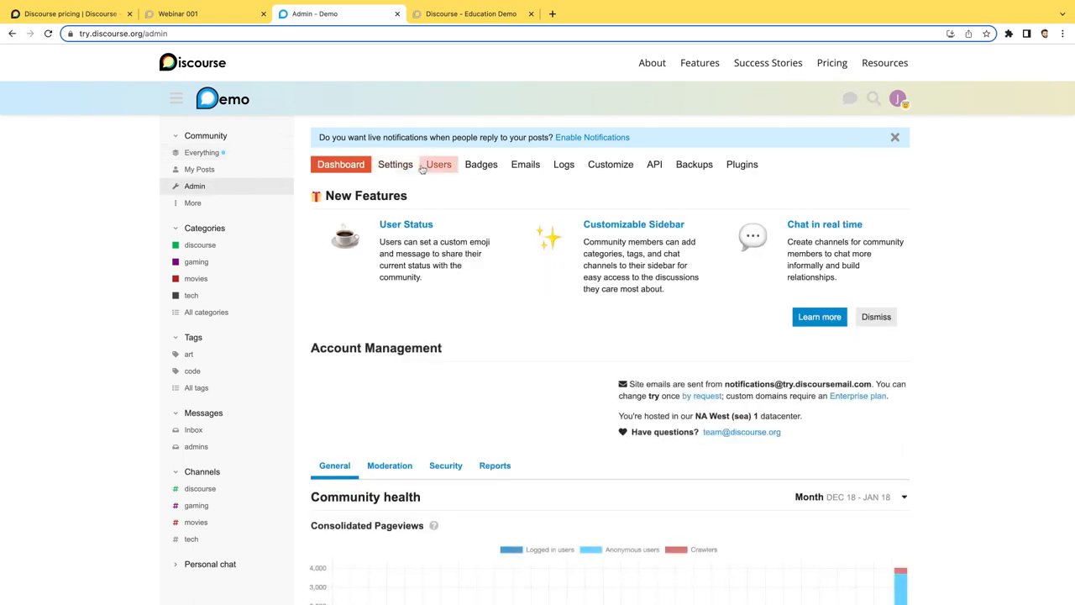
left_click(395, 165)
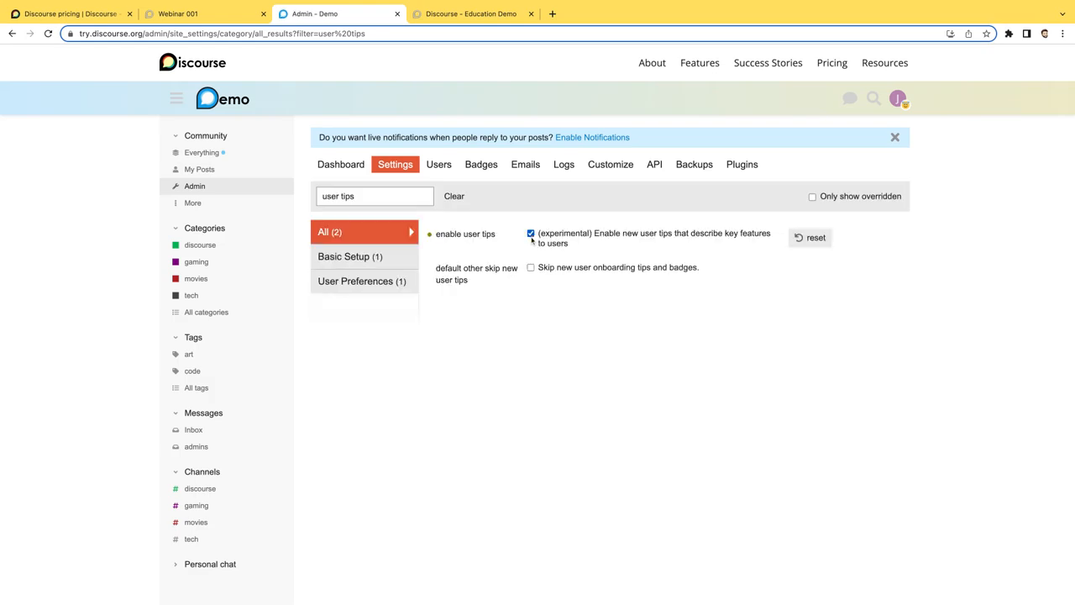
left_click(531, 234)
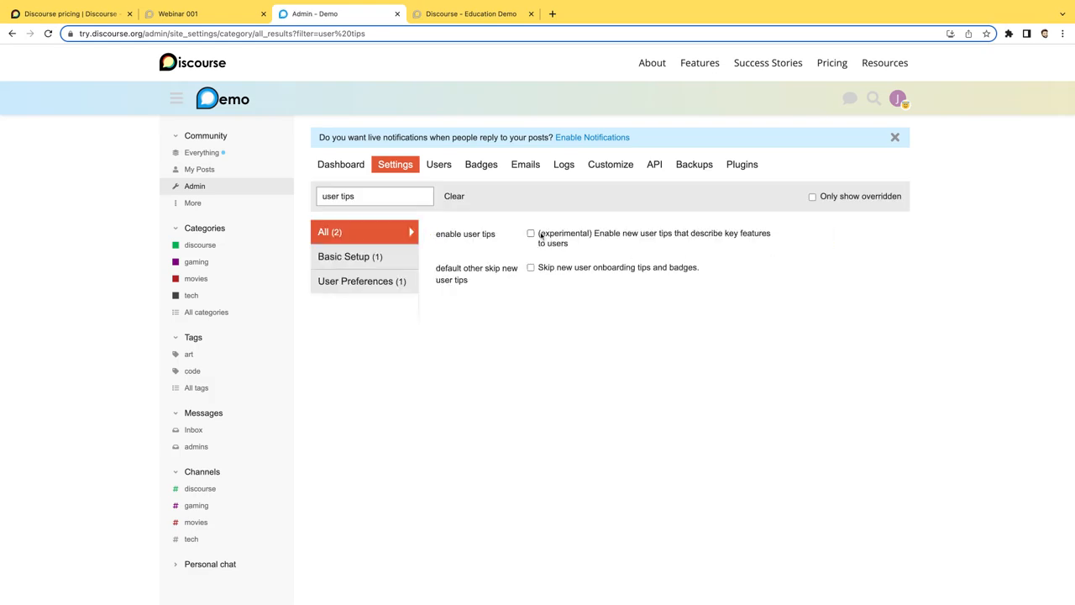
left_click(531, 231)
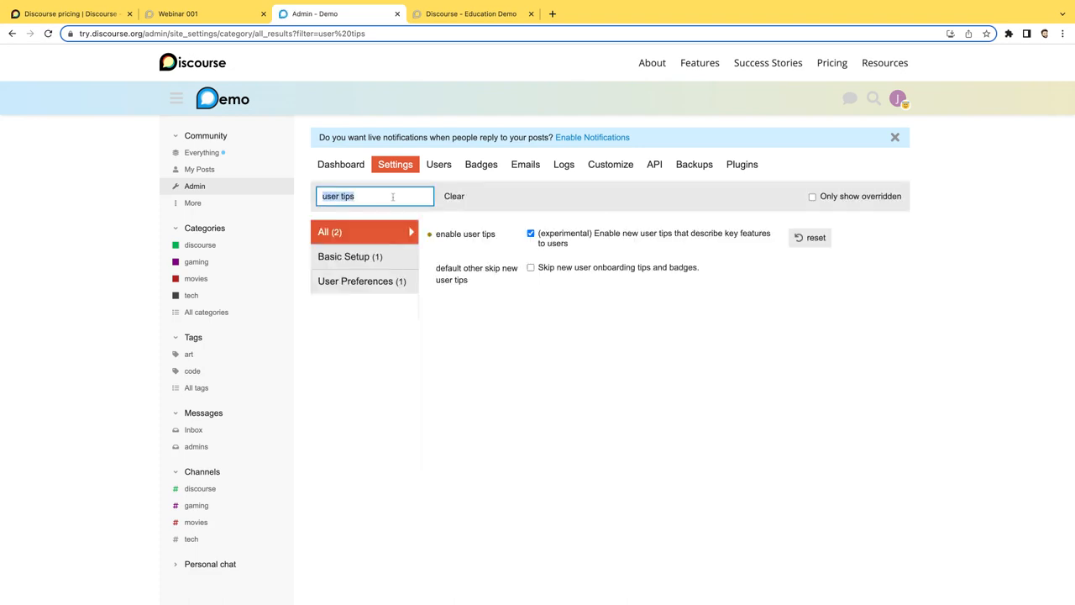
Step: Filter the settings for whisper and hashtag options, then return to the latest topics list
left_click(454, 195)
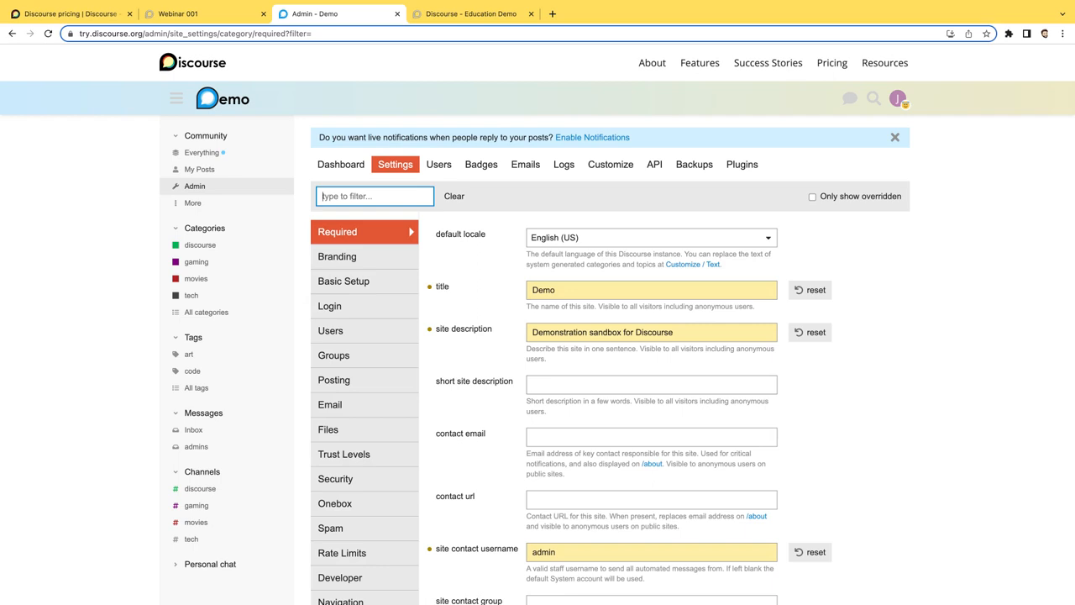
type("whisper")
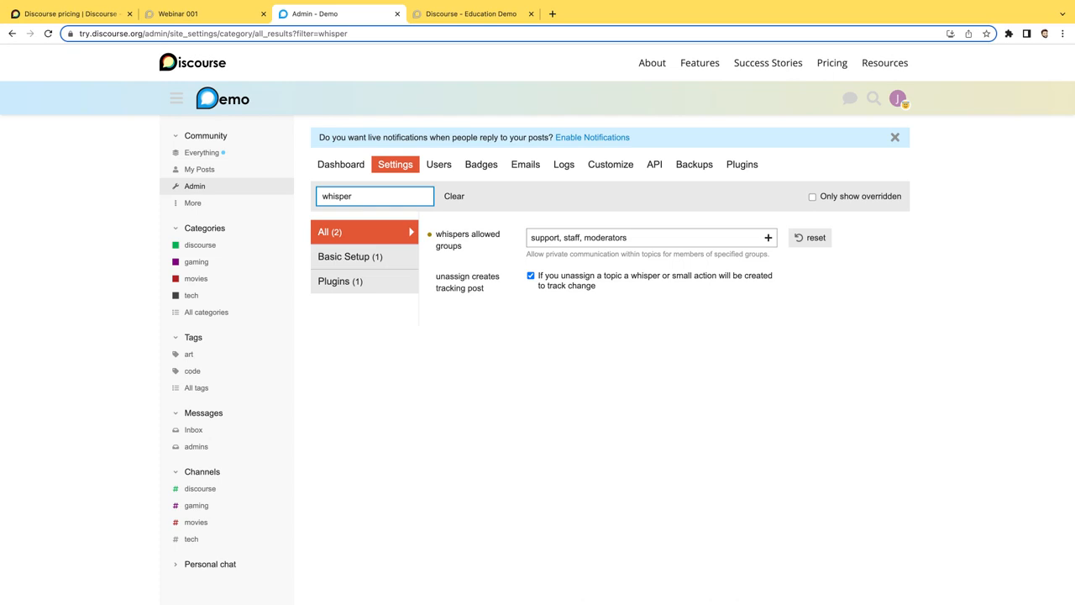
mouse_move(561, 242)
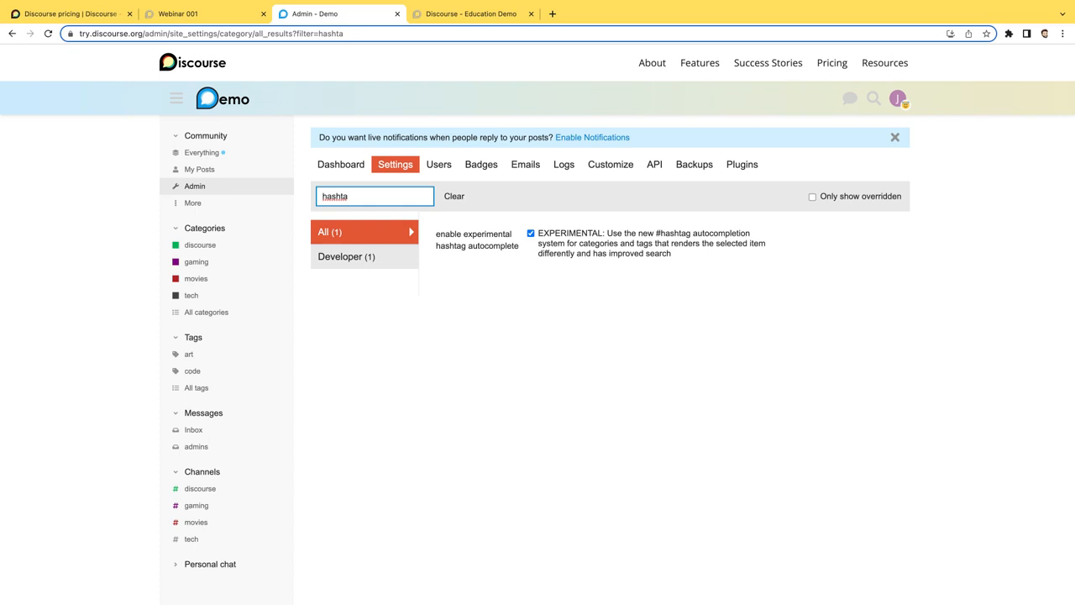
scroll("down", 3)
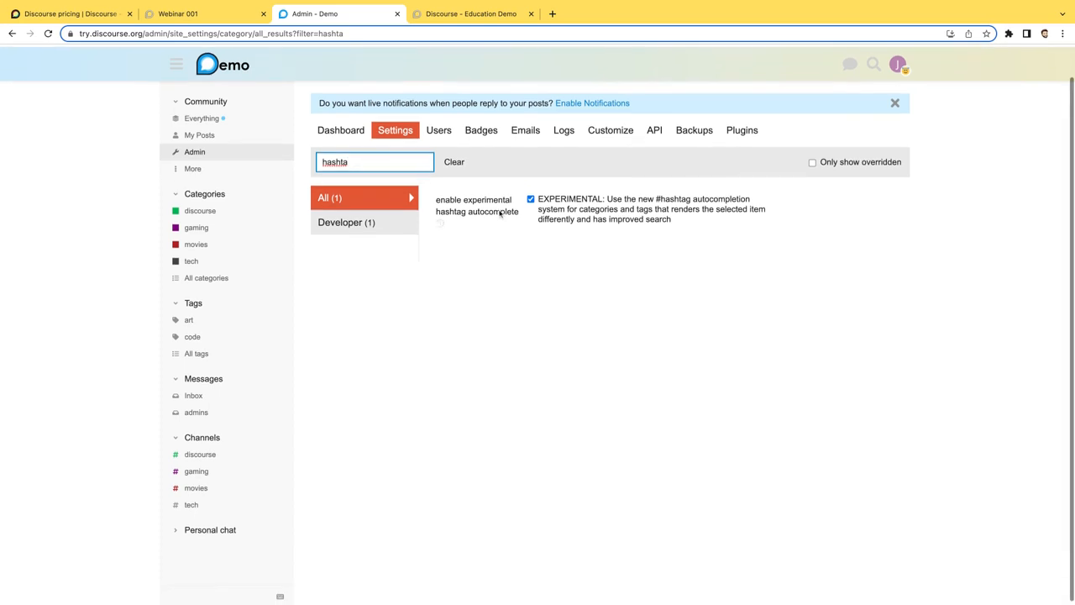
left_click(453, 161)
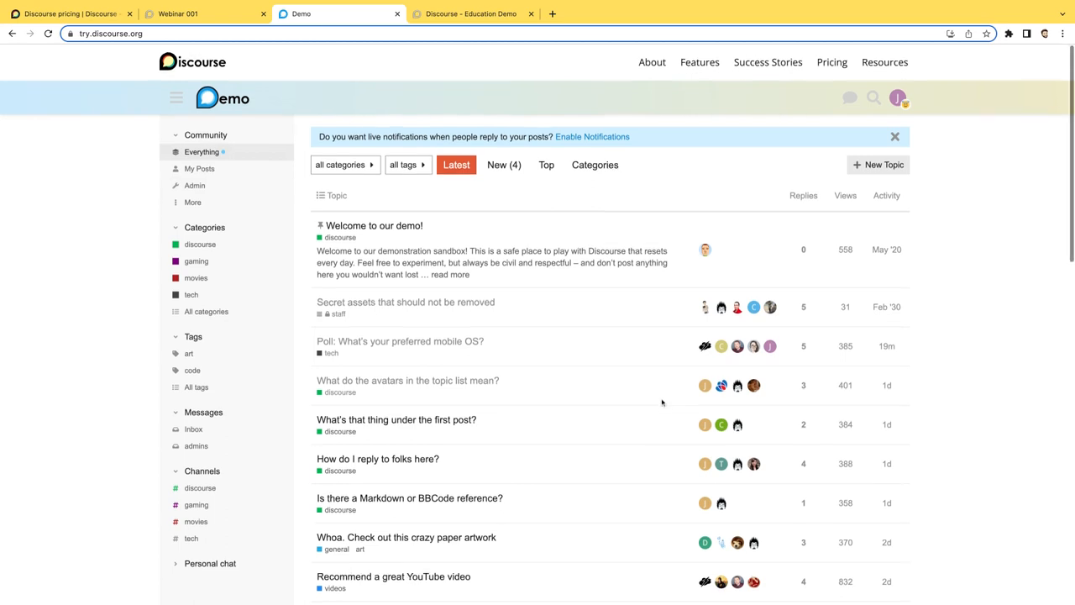
Step: Edit the 'Recommend a great YouTube video' topic title area to add a 'videos' tag
scroll("down", 3)
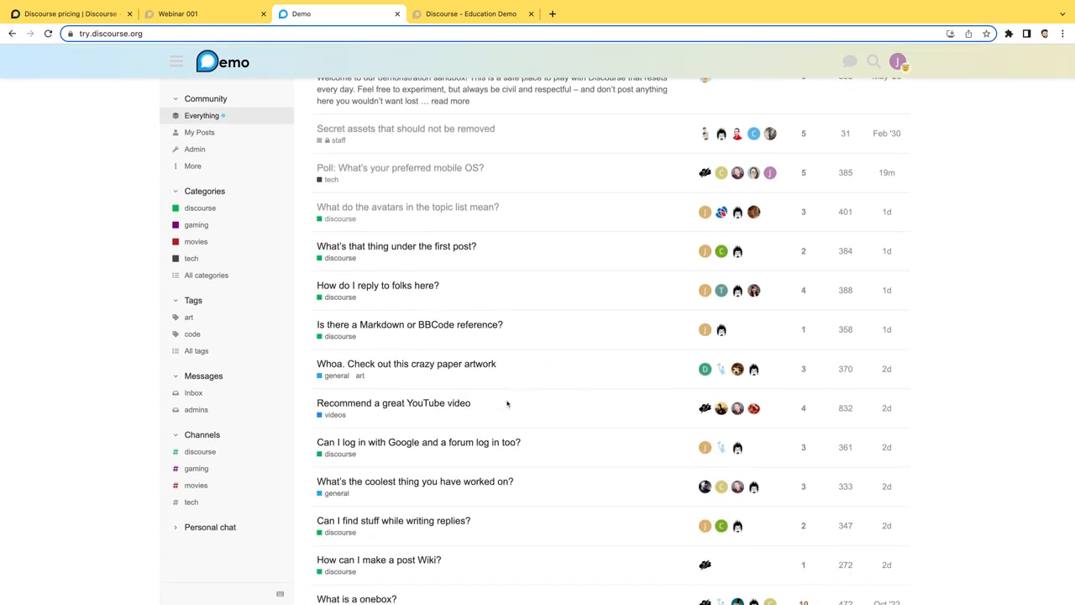
left_click(393, 403)
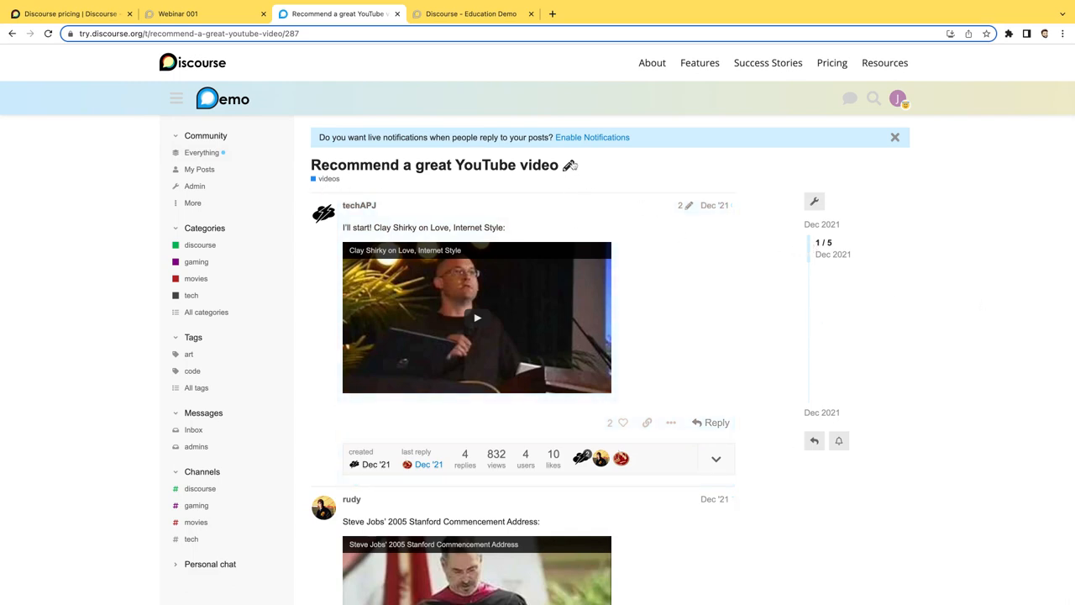
left_click(570, 165)
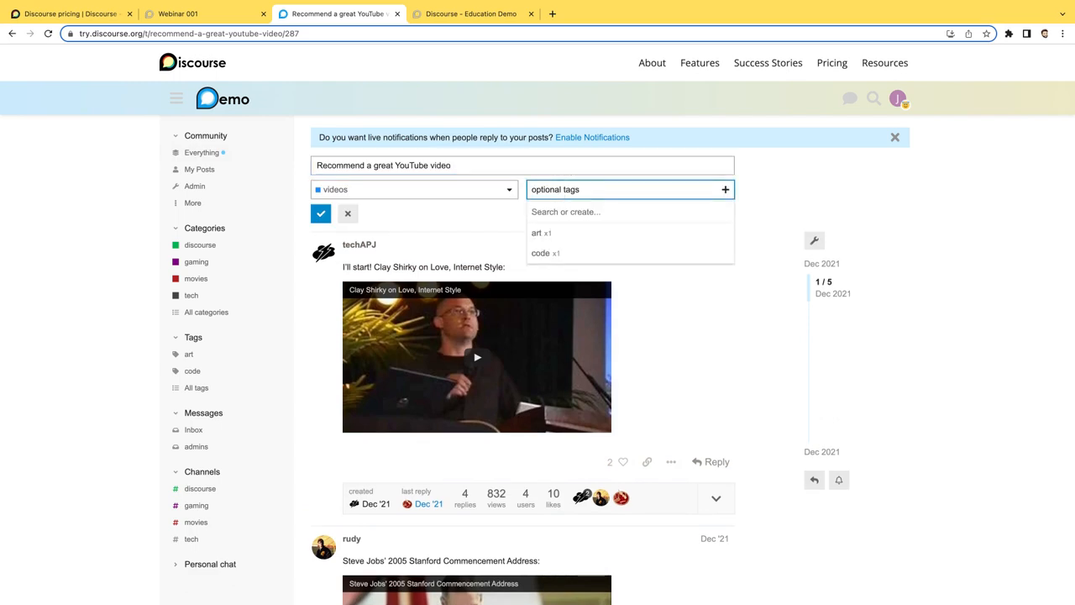
type("videos")
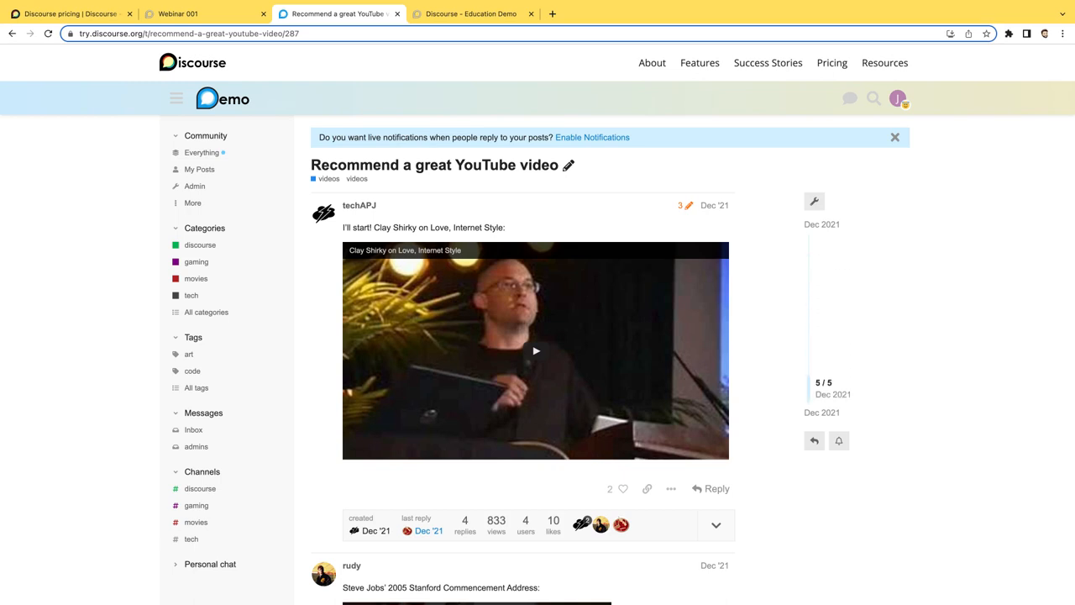
Step: Post a reply to the whole topic saying "I'm a big fan of youtube.com"
scroll("down", 3)
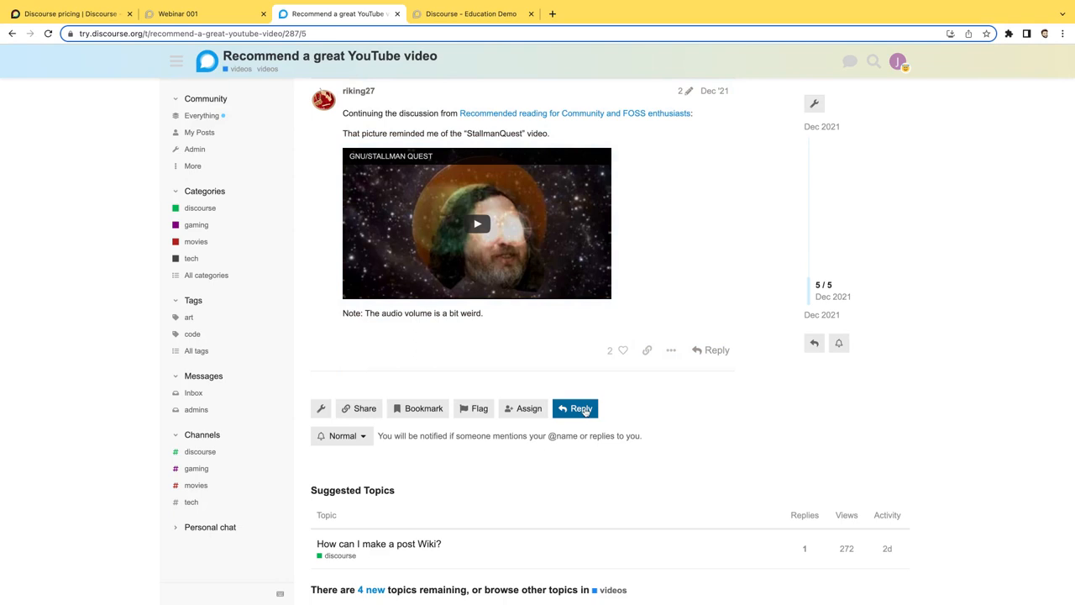
mouse_move(686, 417)
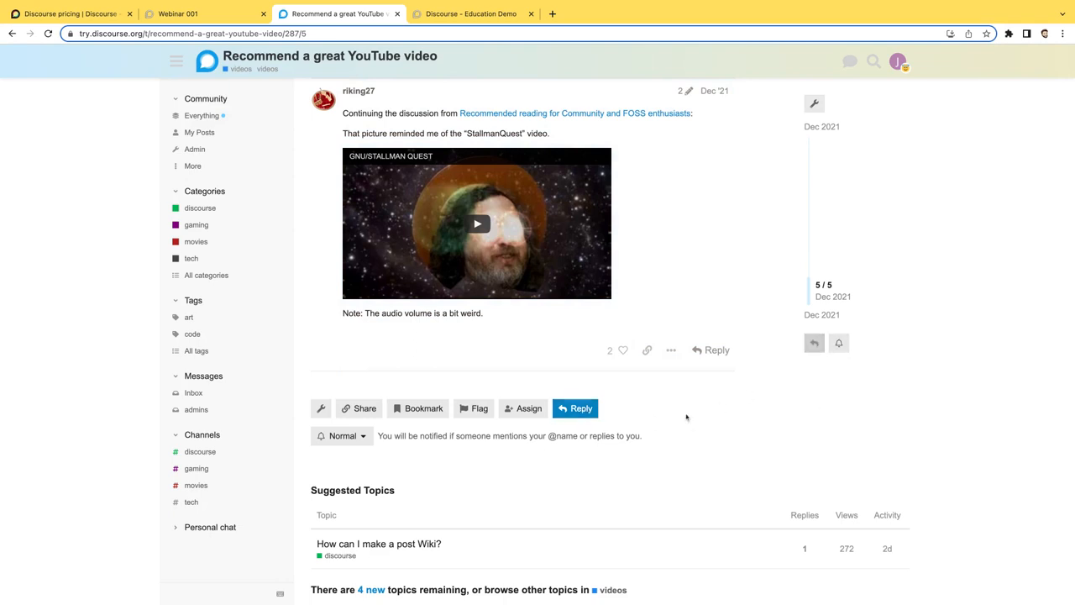
left_click(574, 408)
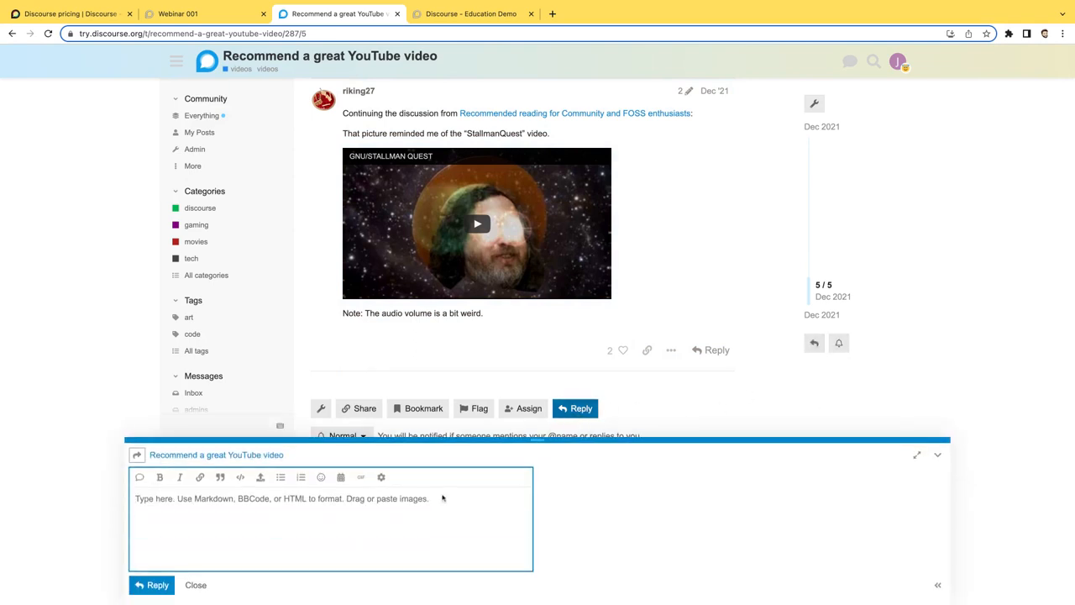
left_click(190, 584)
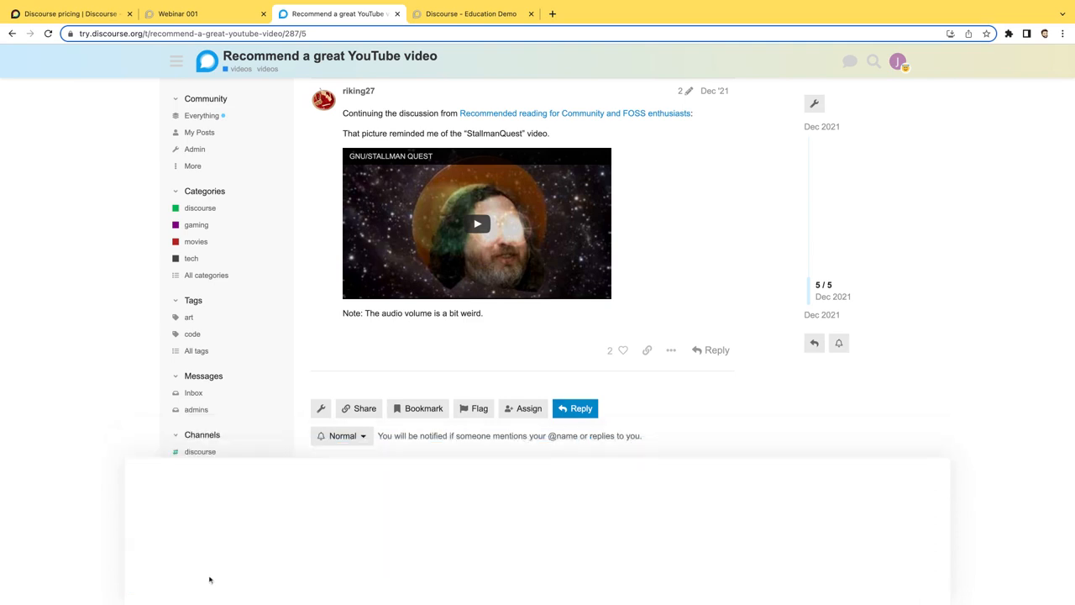
scroll("up", 3)
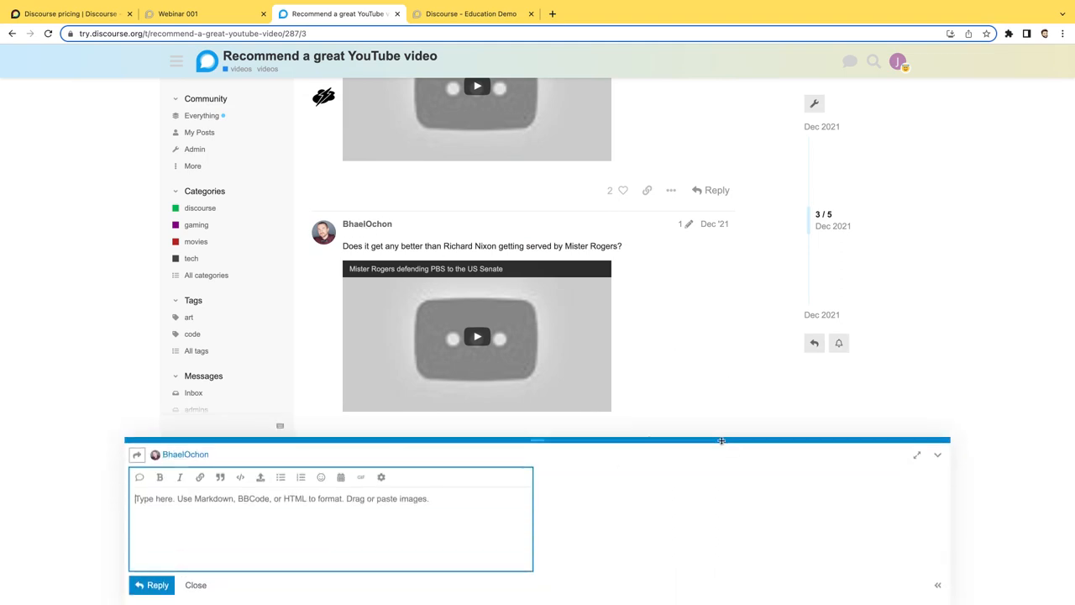
mouse_move(173, 456)
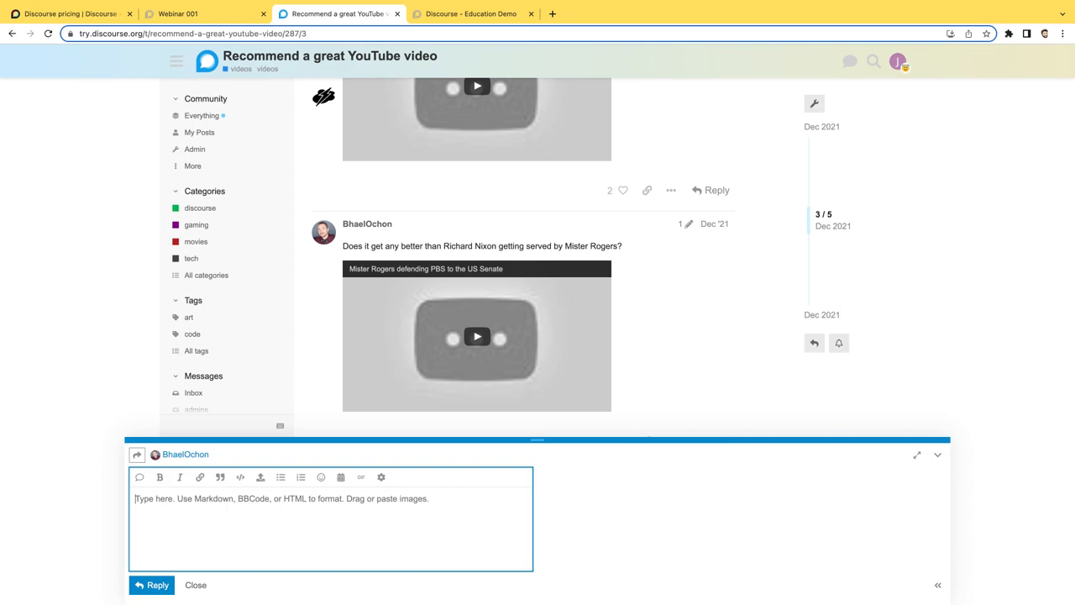
left_click(195, 585)
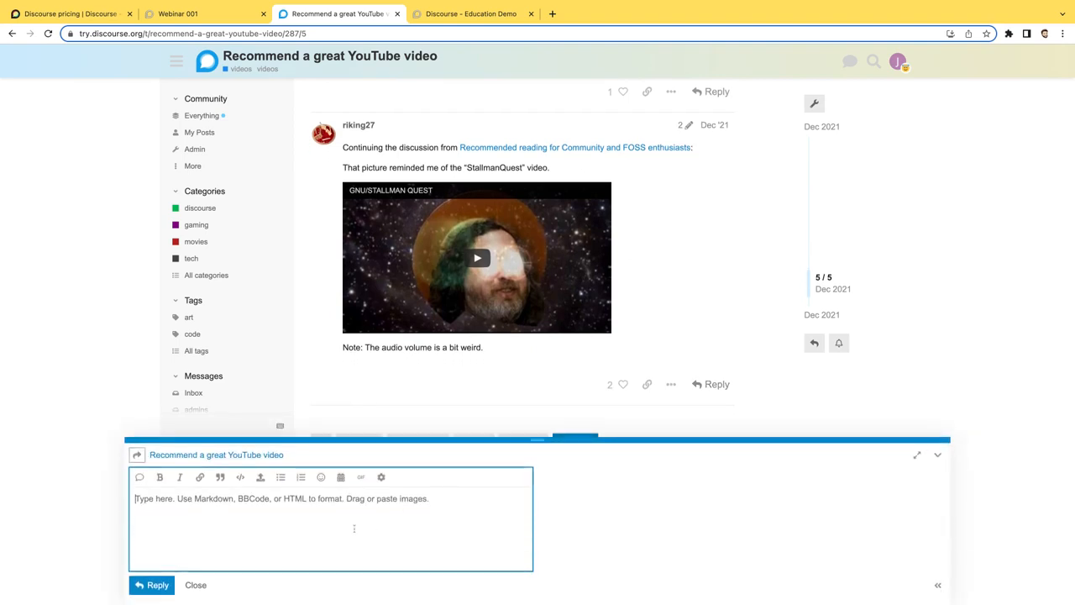
type("I'm a big fan of youtube.com/")
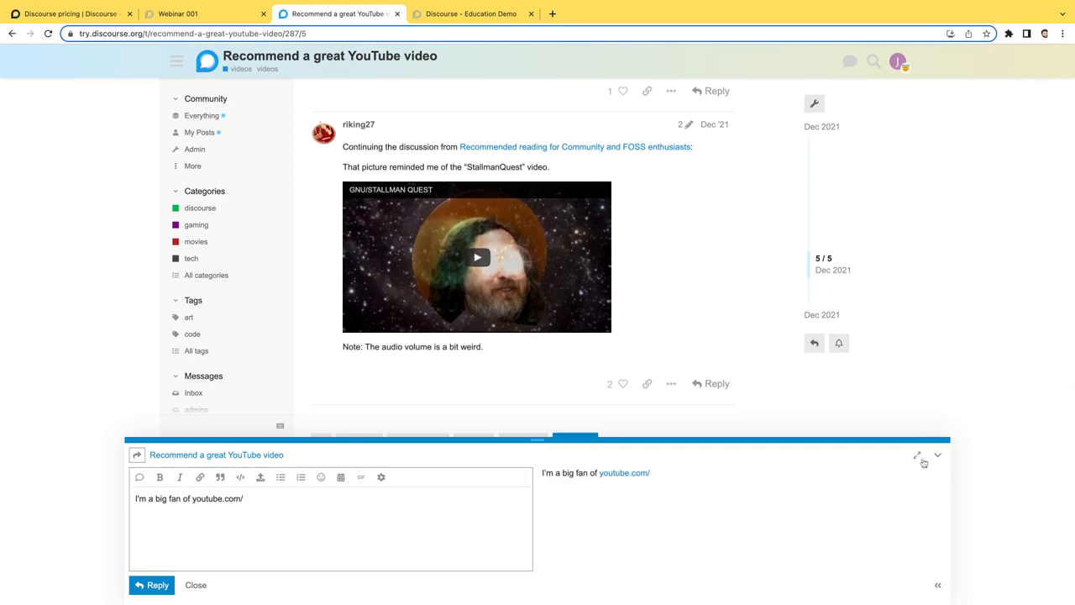
mouse_move(620, 484)
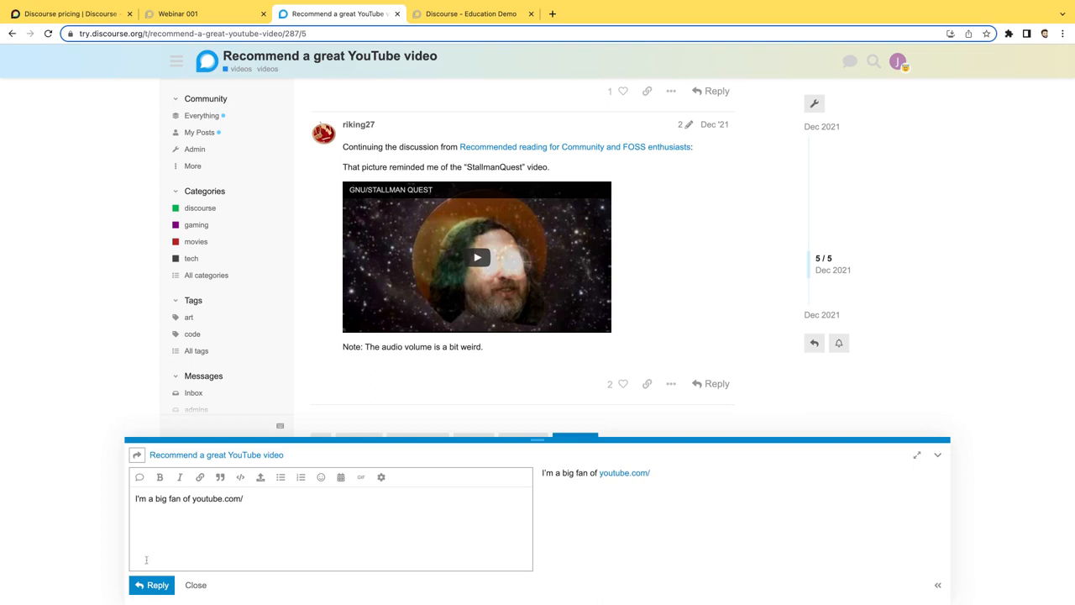
left_click(153, 585)
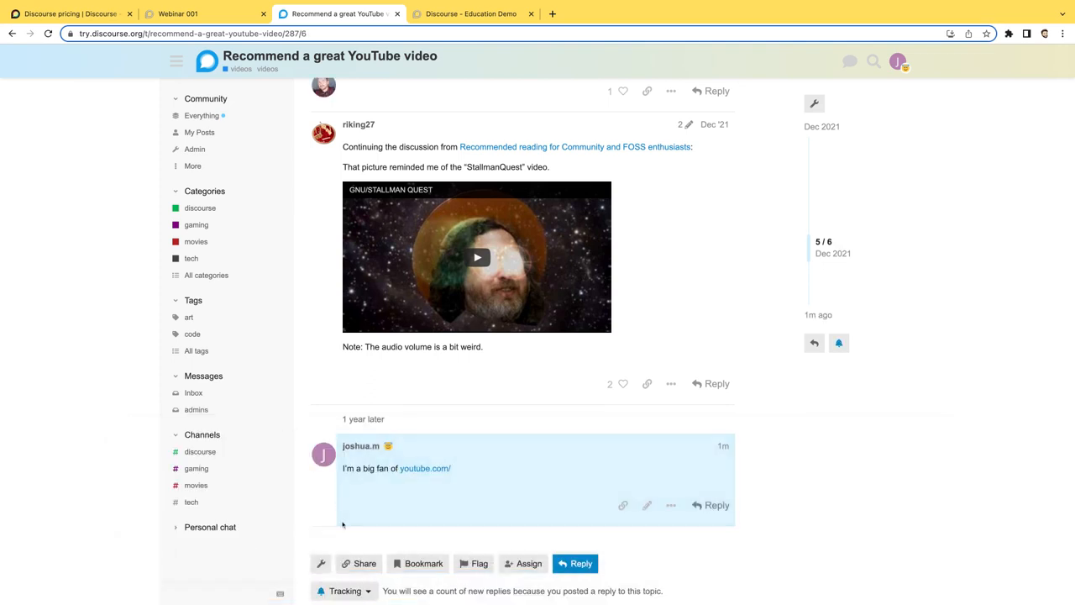
Step: Start the whisper body with #movies links to the movies category and channel
scroll("down", 3)
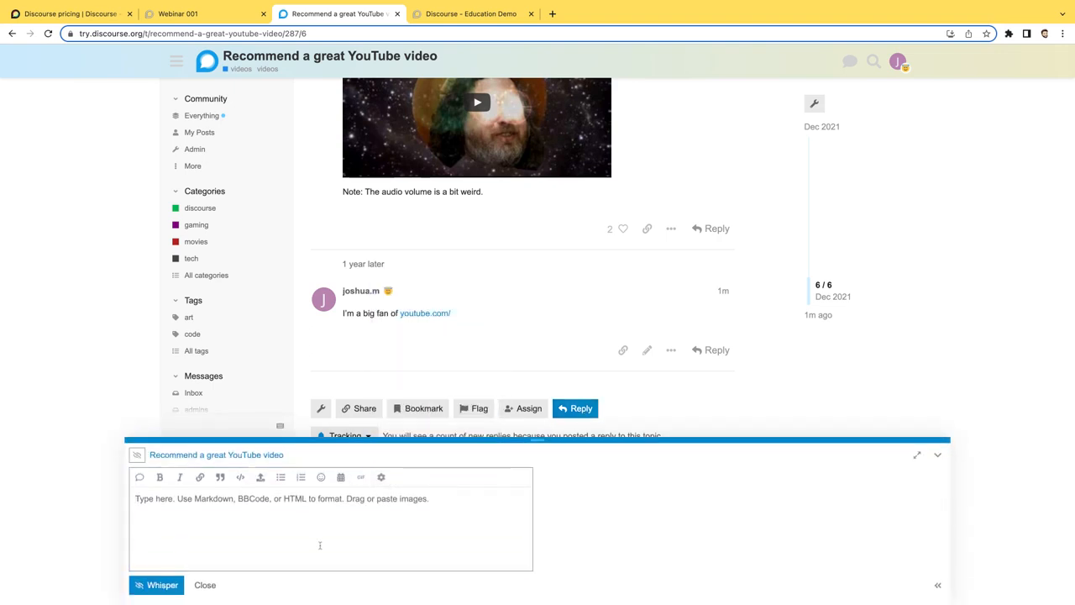
left_click(336, 537)
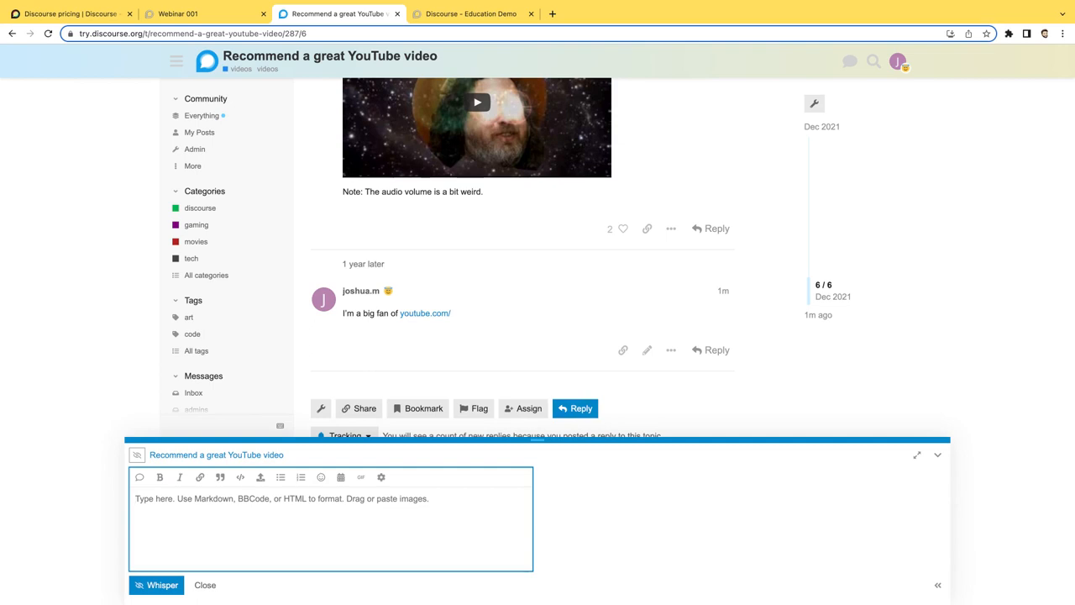
type("#")
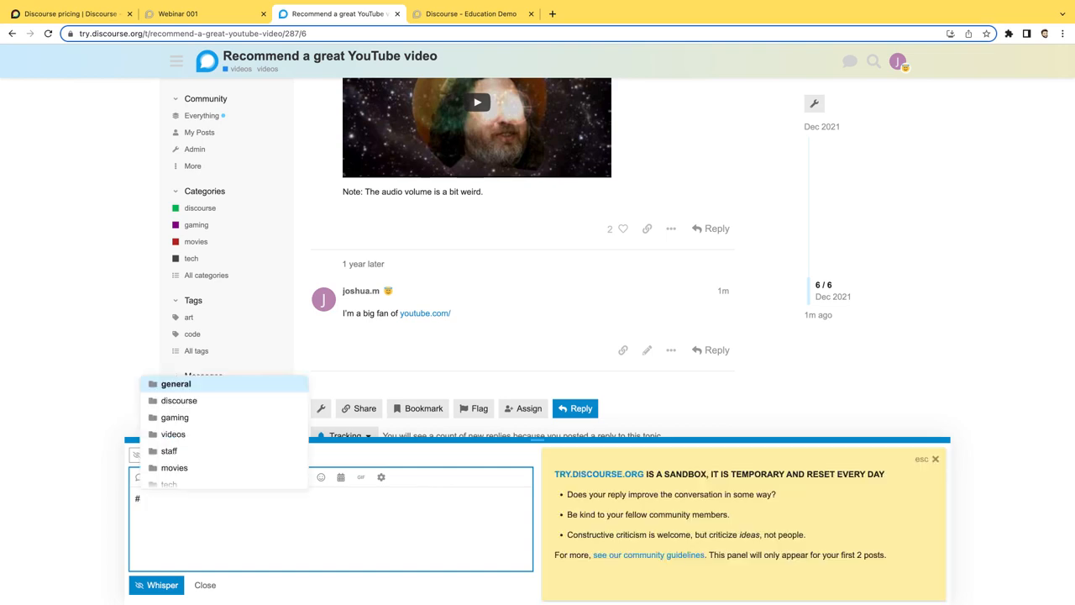
type("#movies")
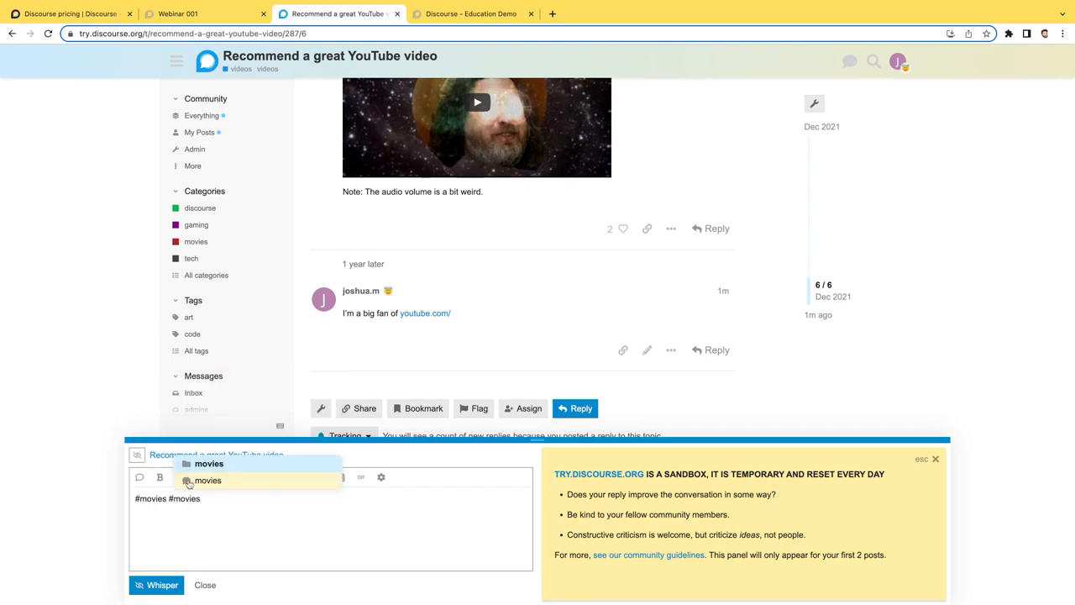
left_click(209, 481)
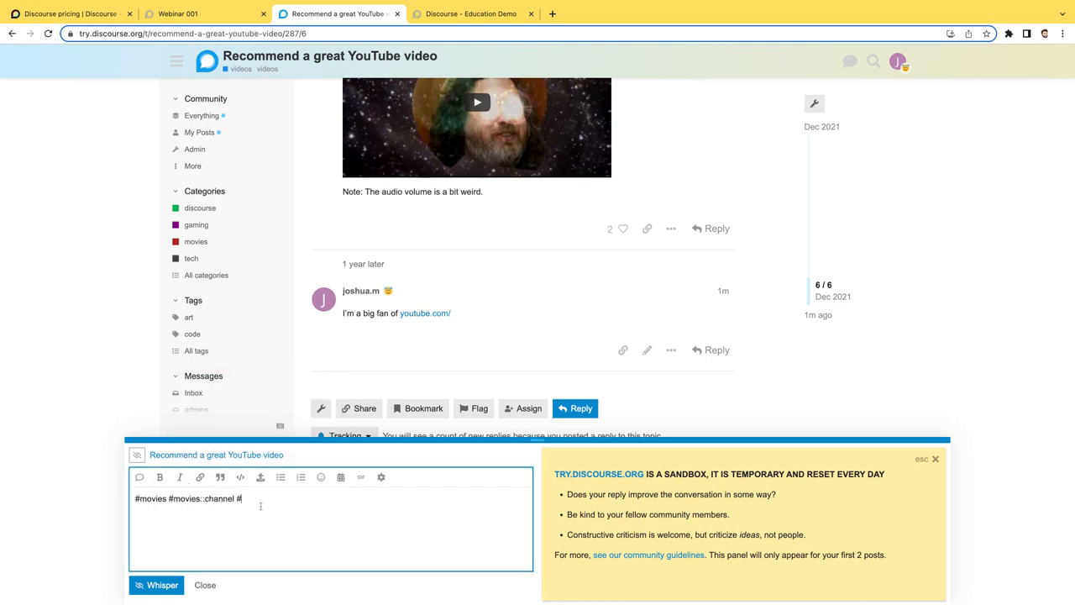
Step: Add #tech and #art tags plus "what do you think?" and post the whisper
type("tech")
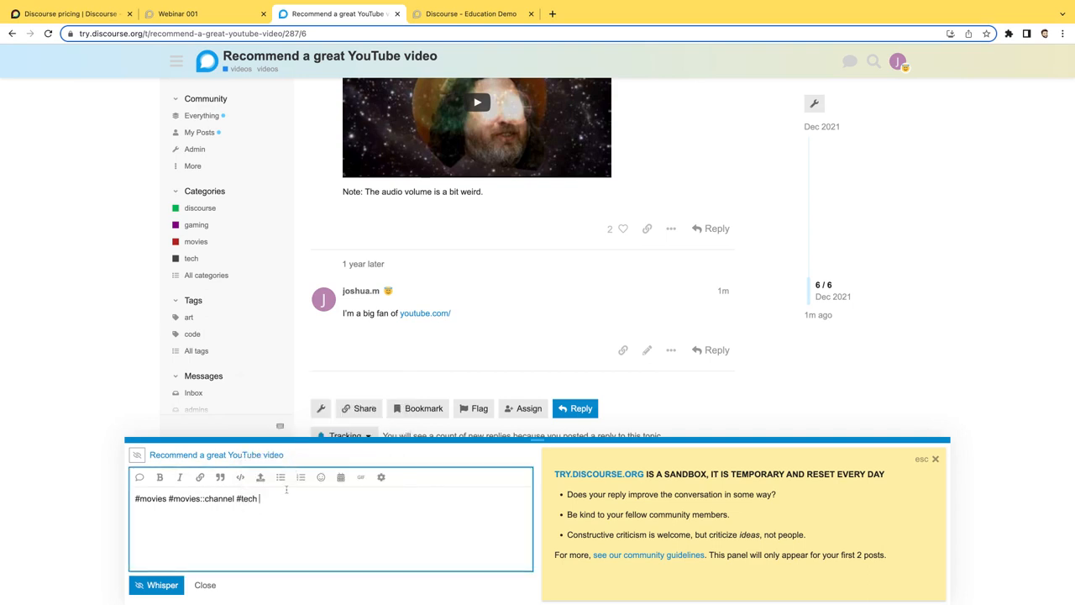
type("#art")
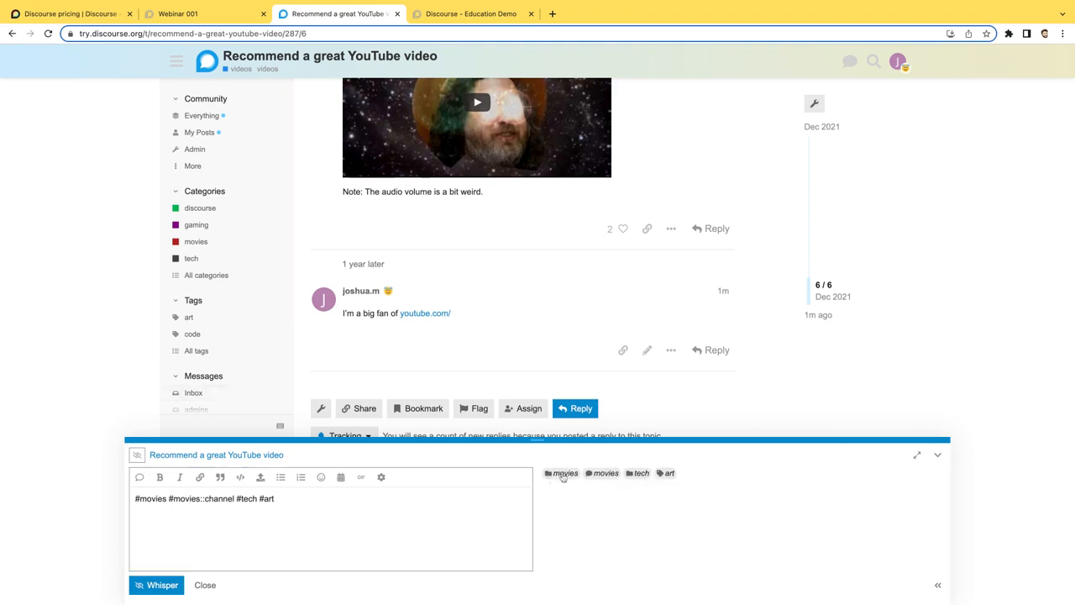
mouse_move(665, 487)
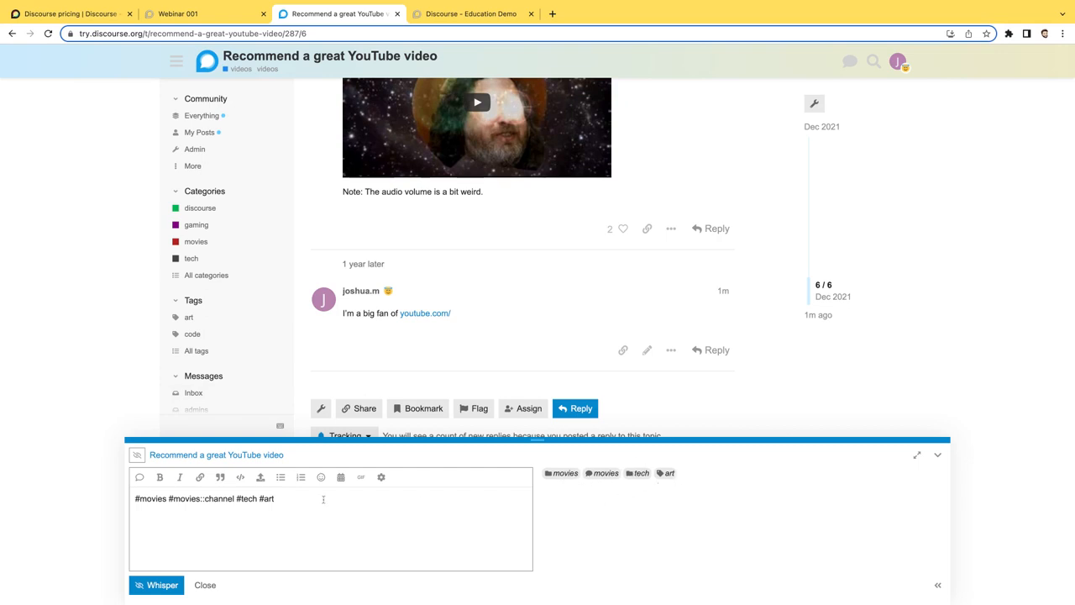
type("what do")
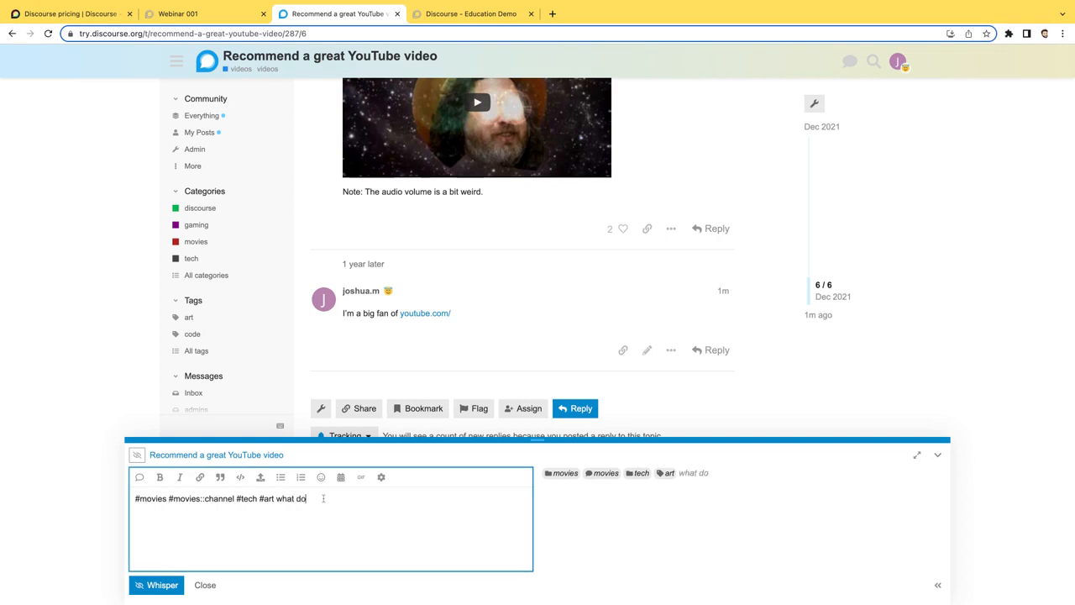
type("you think?")
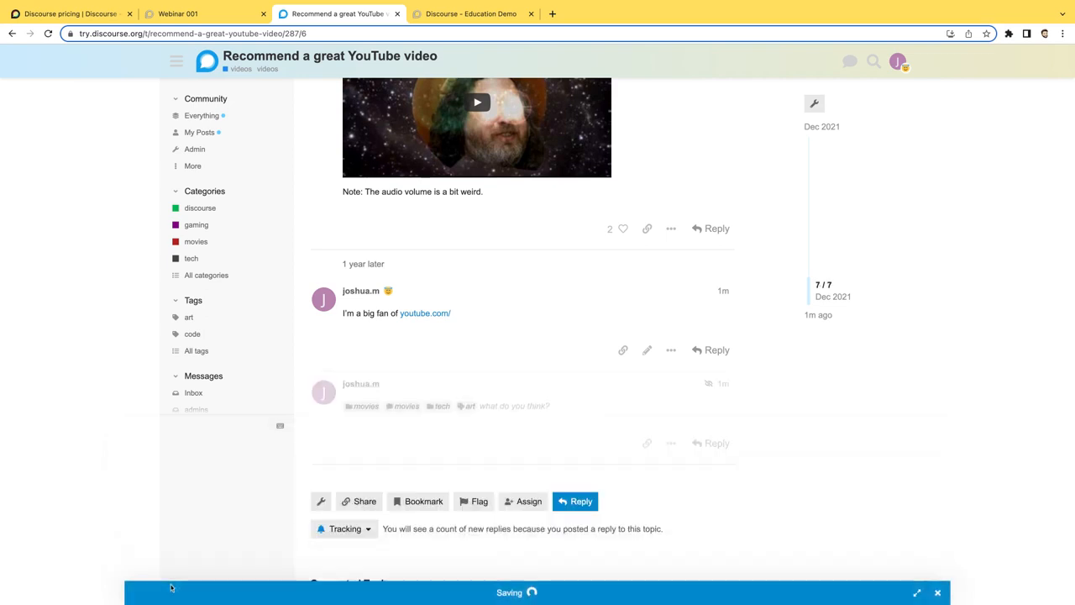
scroll("down", 3)
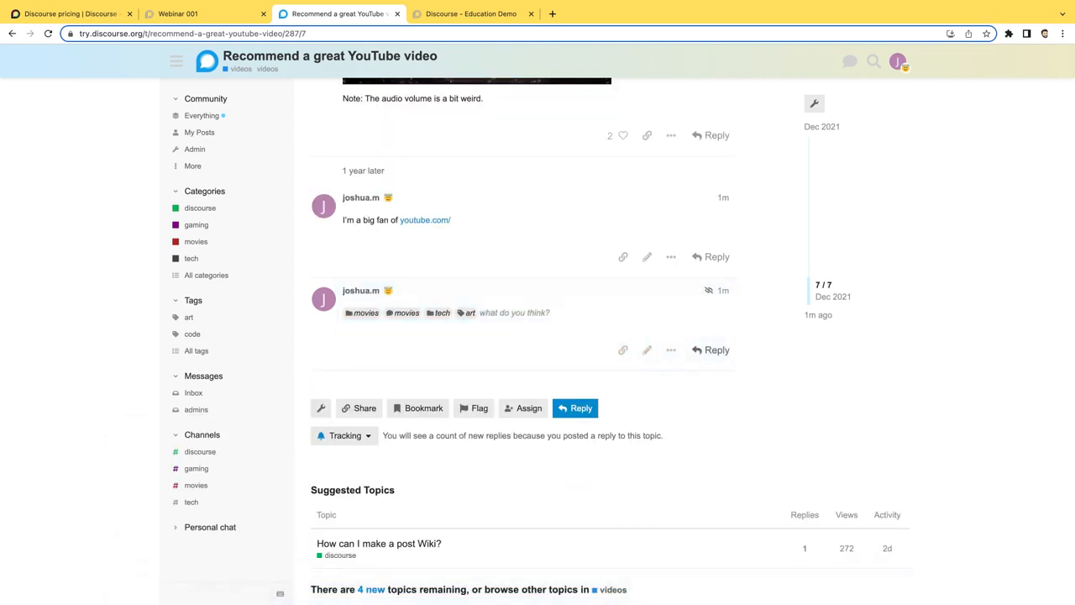
mouse_move(768, 328)
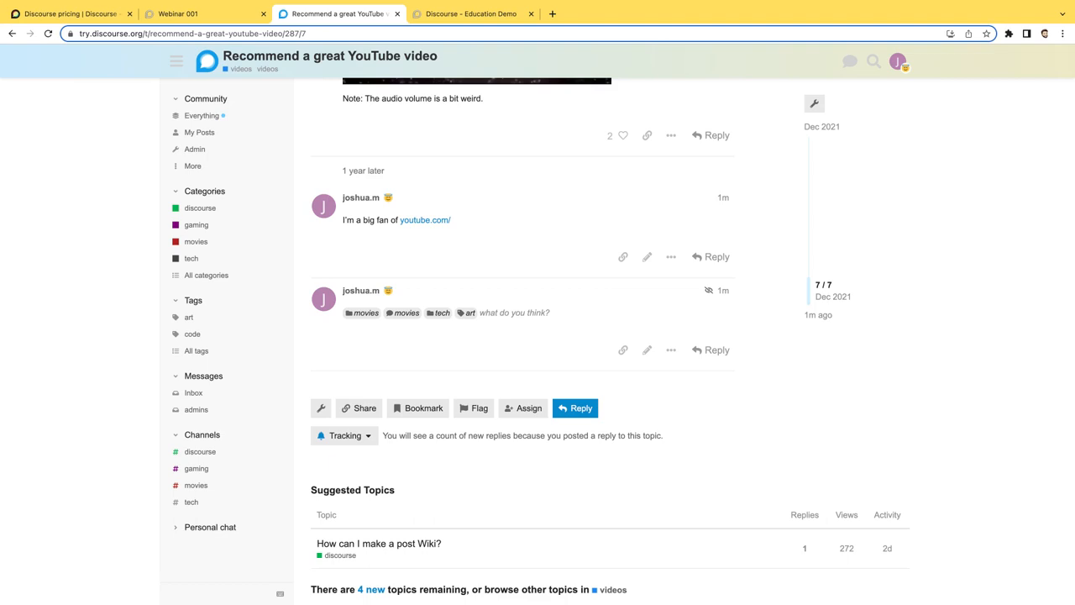
mouse_move(194, 154)
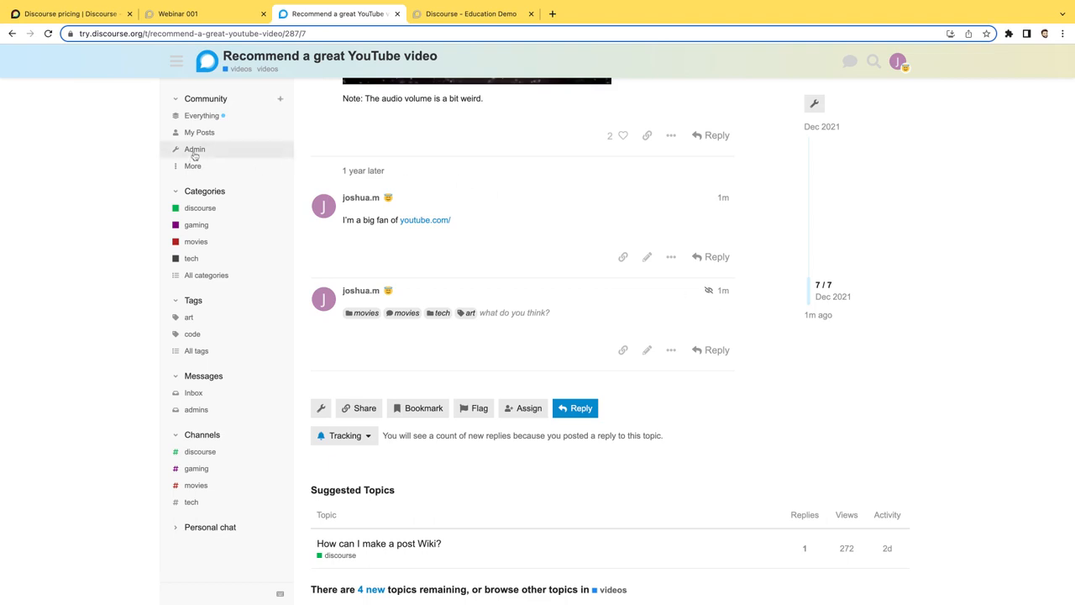
left_click(195, 148)
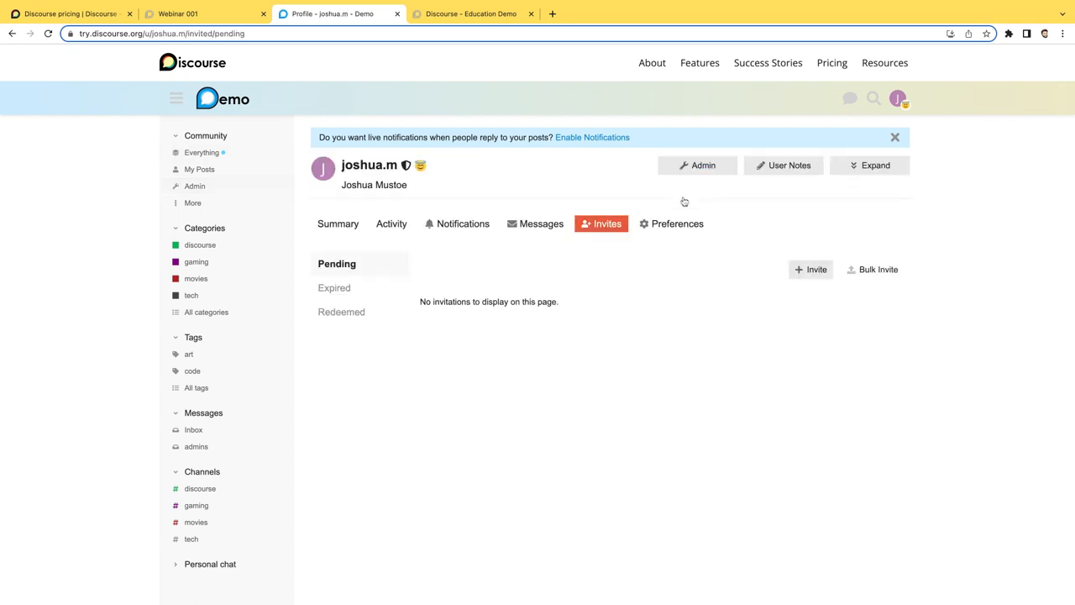
mouse_move(810, 269)
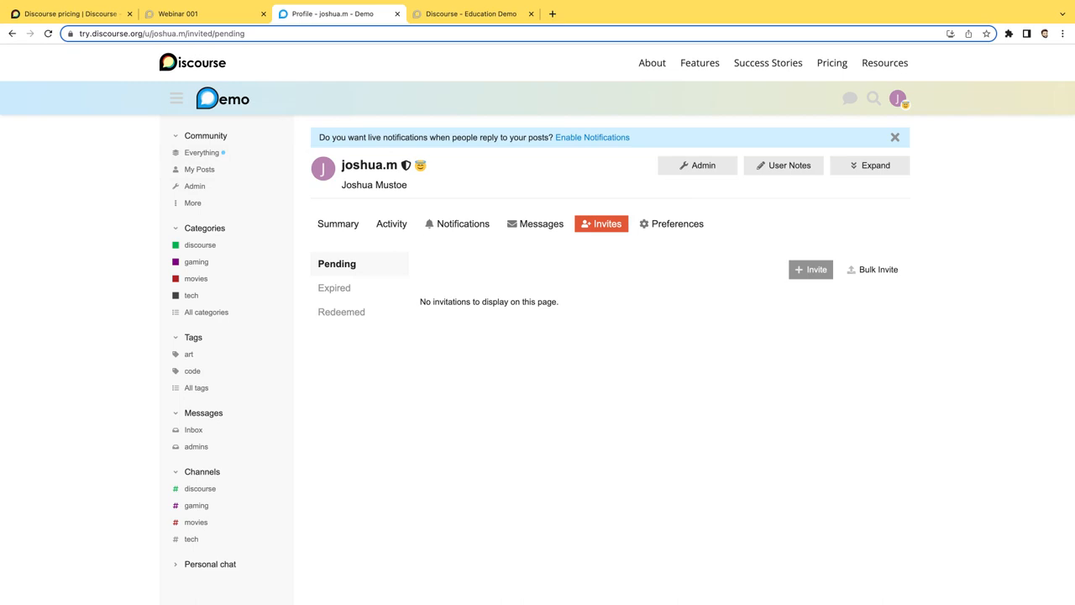
scroll("down", 3)
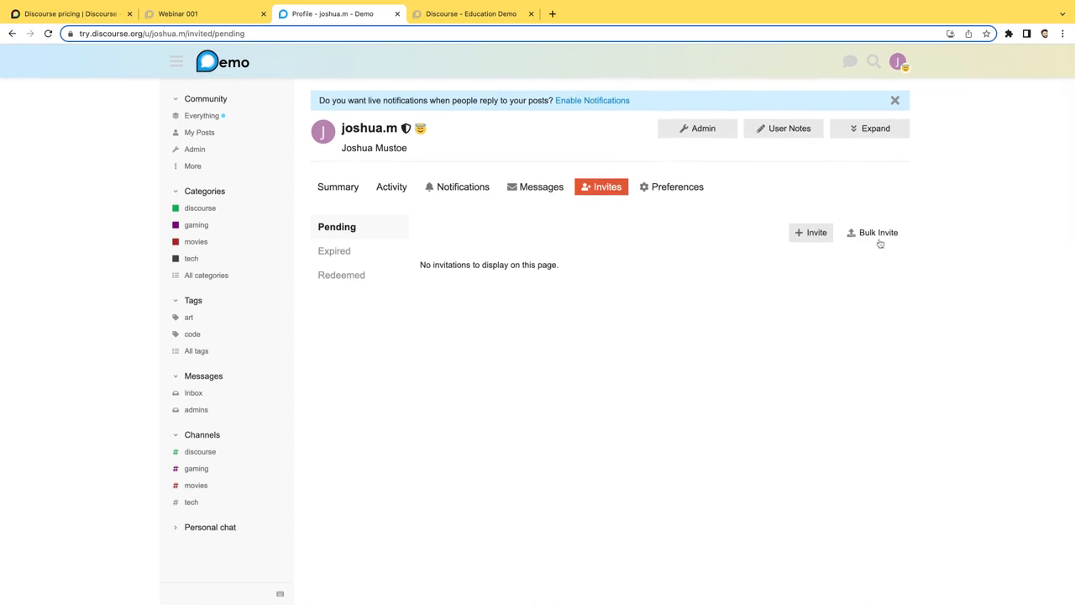
left_click(872, 232)
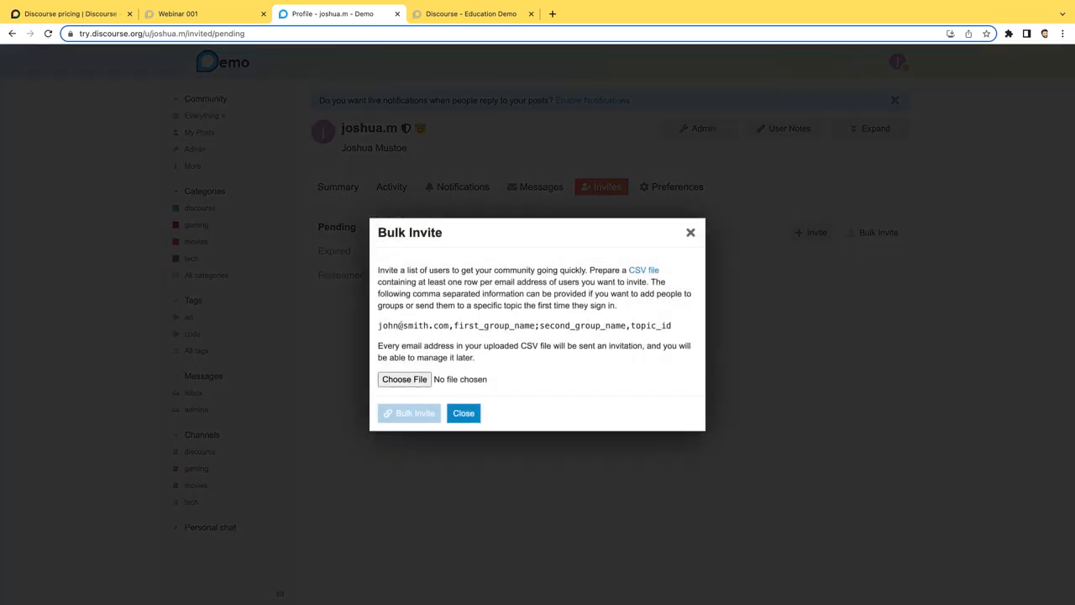
mouse_move(690, 234)
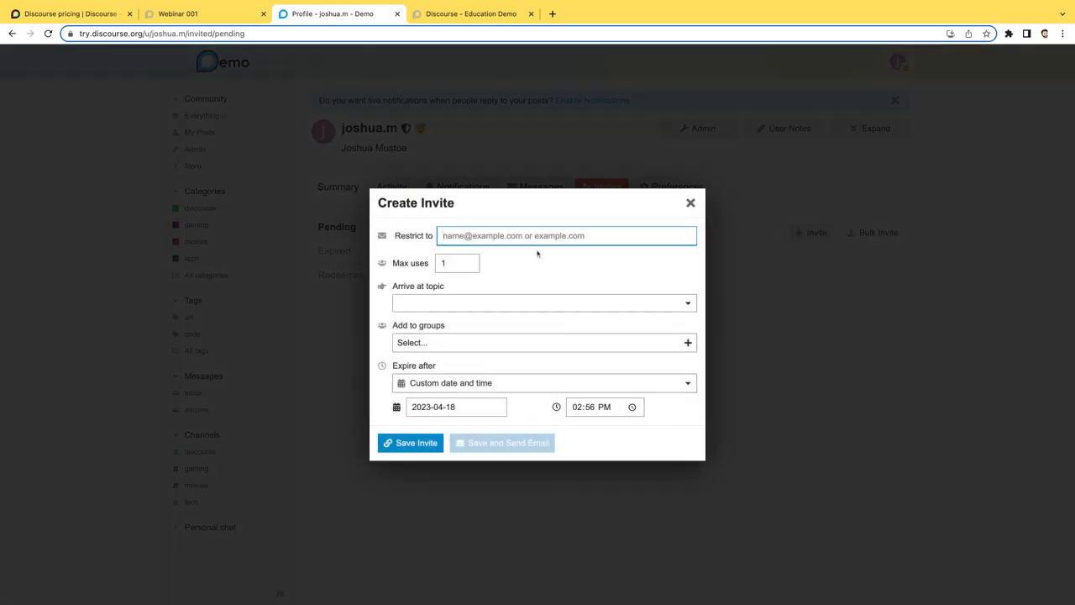
type("janedoe@example.com")
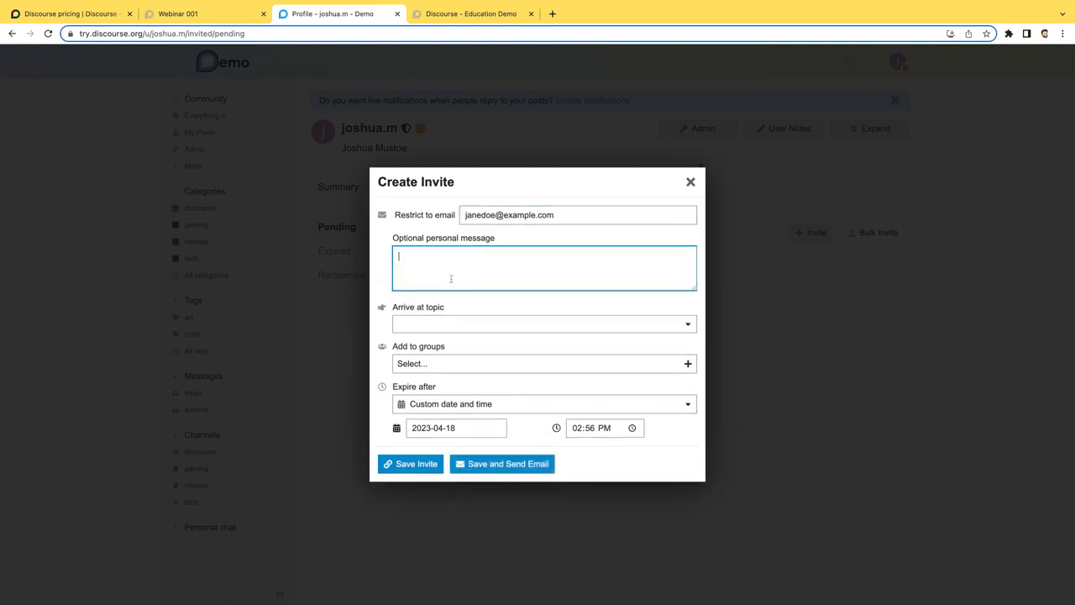
left_click(544, 323)
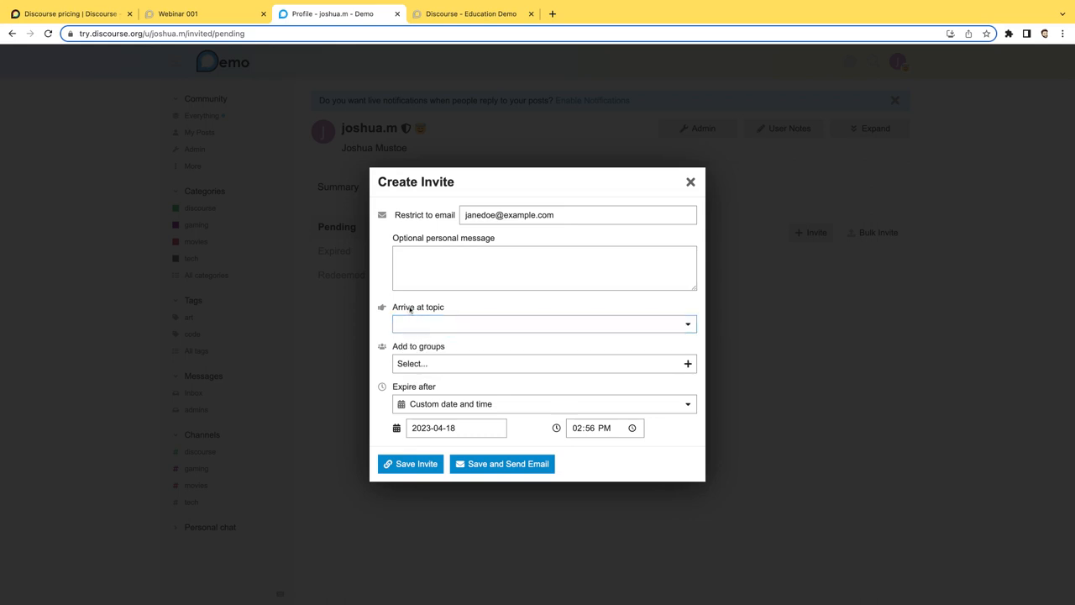
Step: Add the invitee to the support group, save the pending invite and return to the topic list
left_click(545, 363)
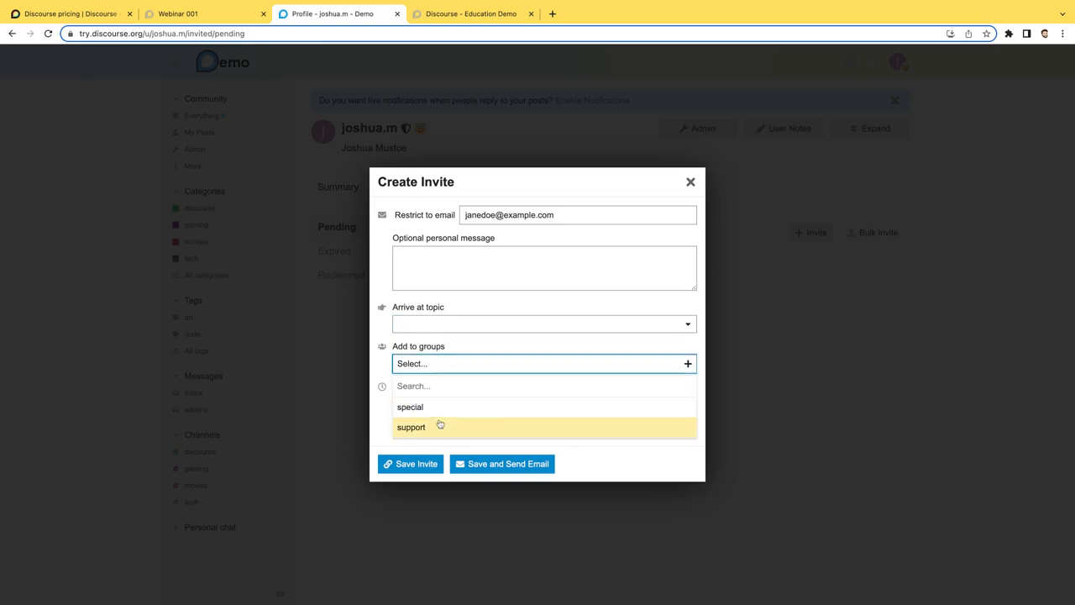
left_click(410, 427)
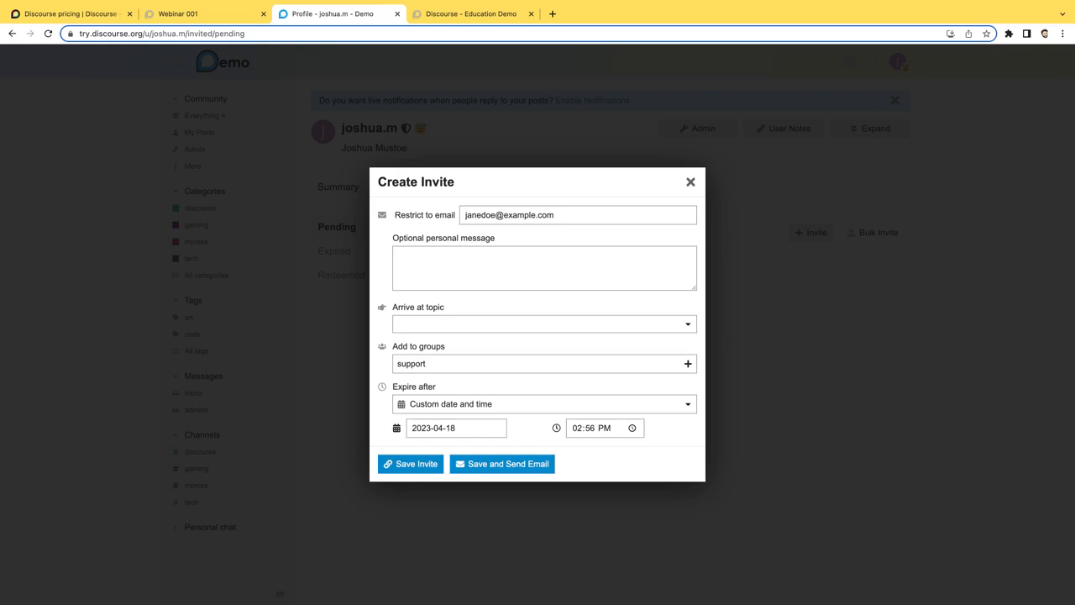
mouse_move(410, 464)
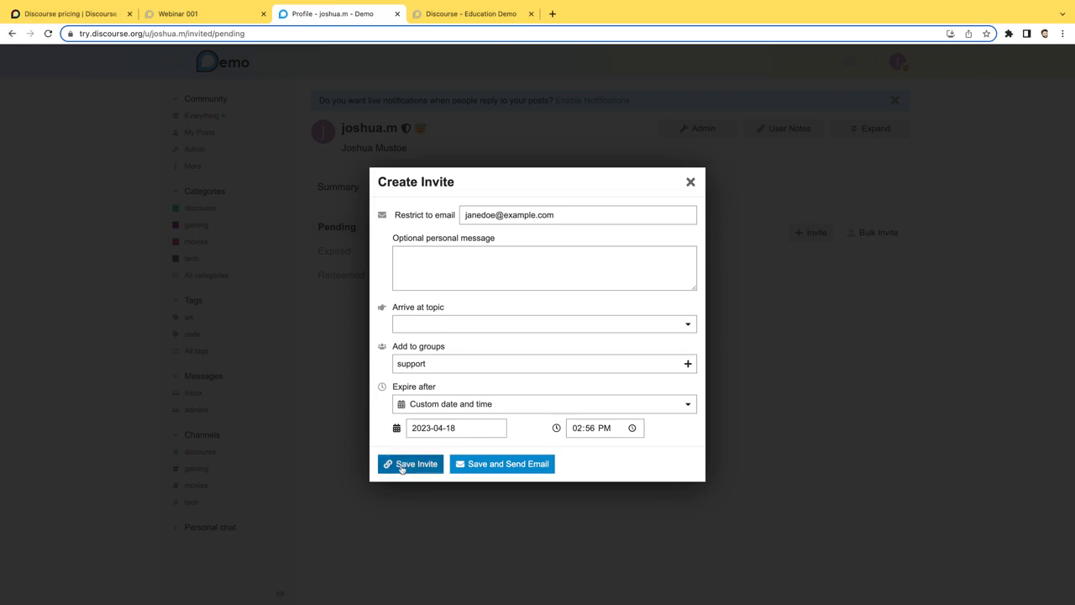
left_click(410, 463)
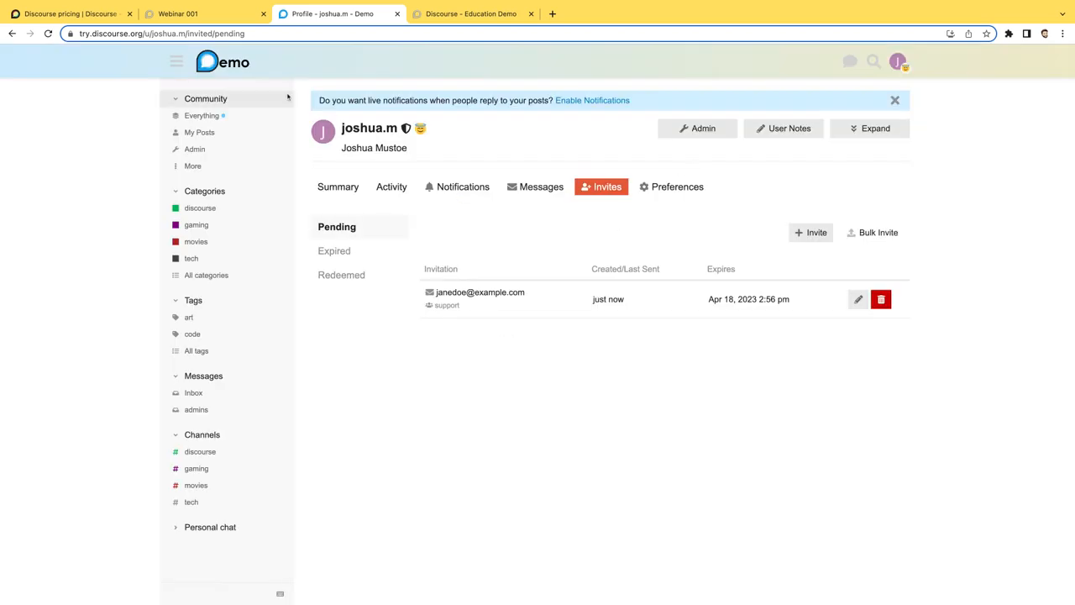
left_click(192, 63)
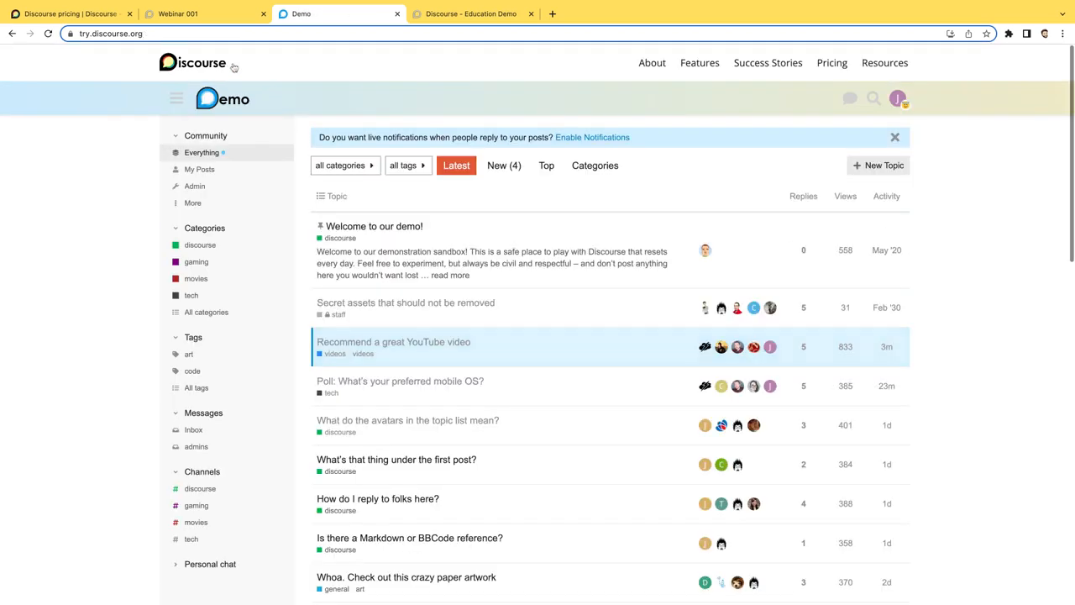